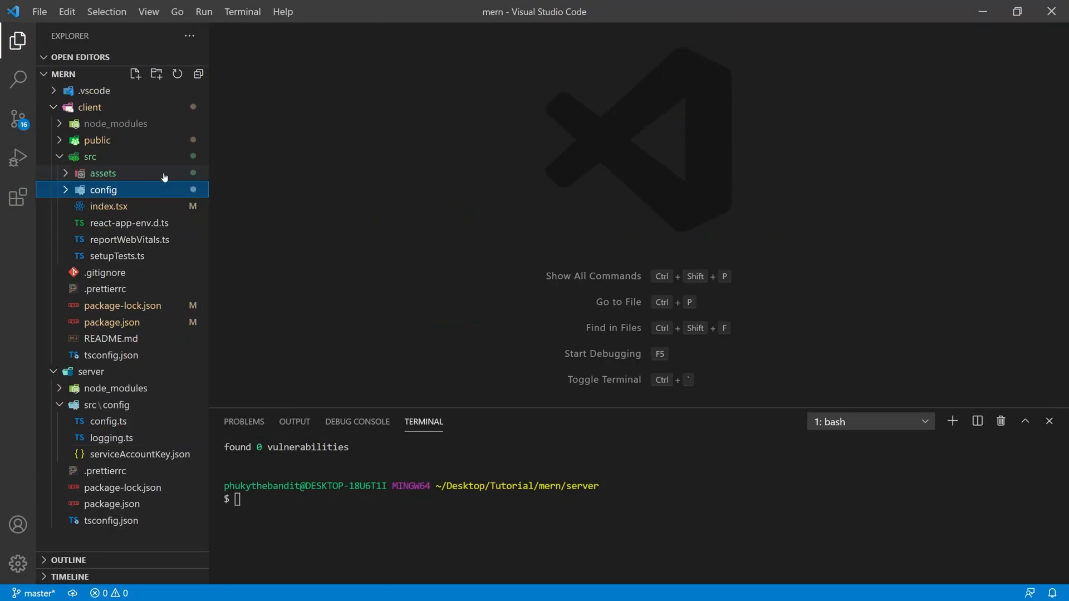
In server/src/server.ts, add imports for http, express, ./config/logging, ./config/config and mongoose.
{"action": "left_click", "coordinate": [89, 107]}
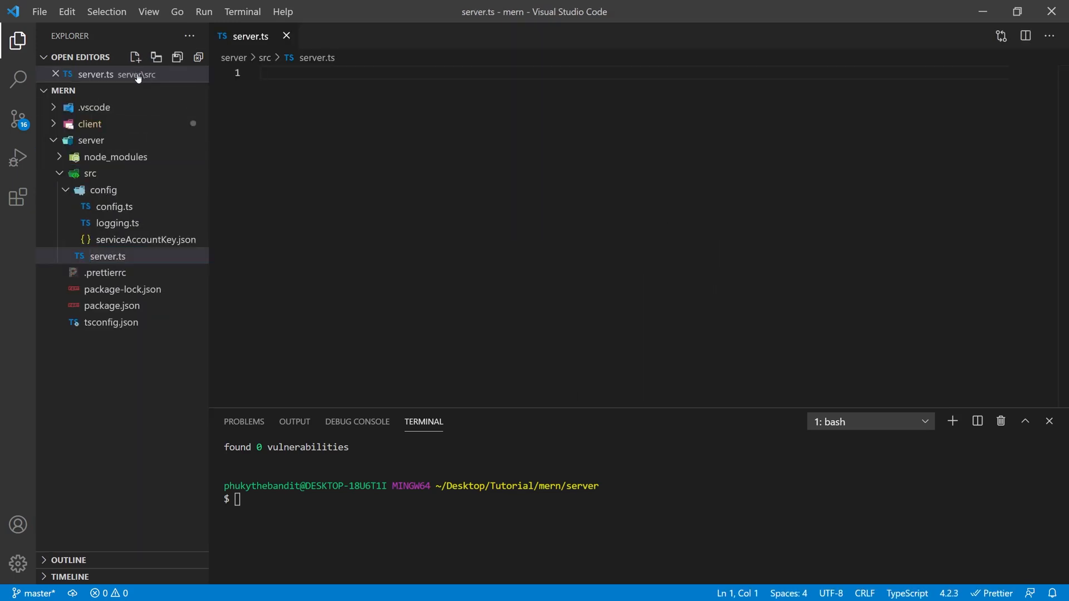
{"action": "type", "text": "i"}
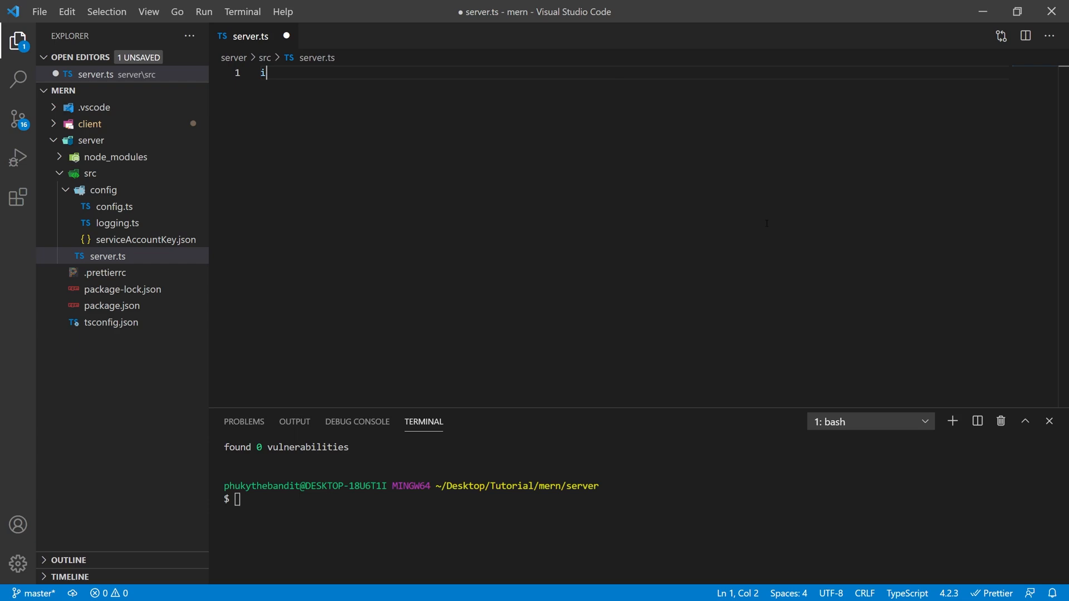
{"action": "type", "text": "mport http from 'http';"}
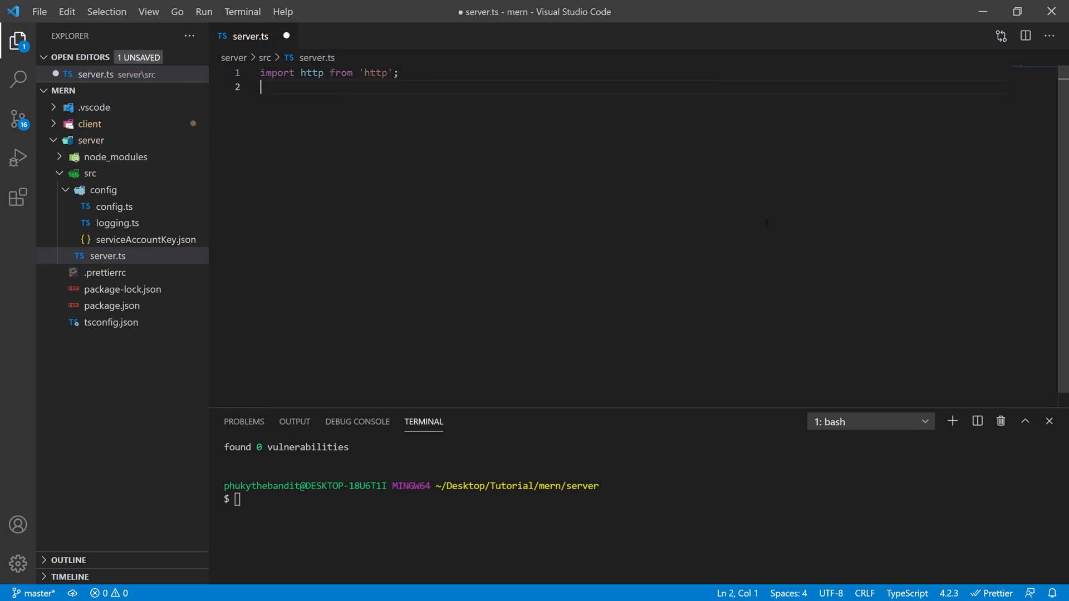
{"action": "type", "text": "import express from 'express';"}
{"action": "type", "text": "import config from"}
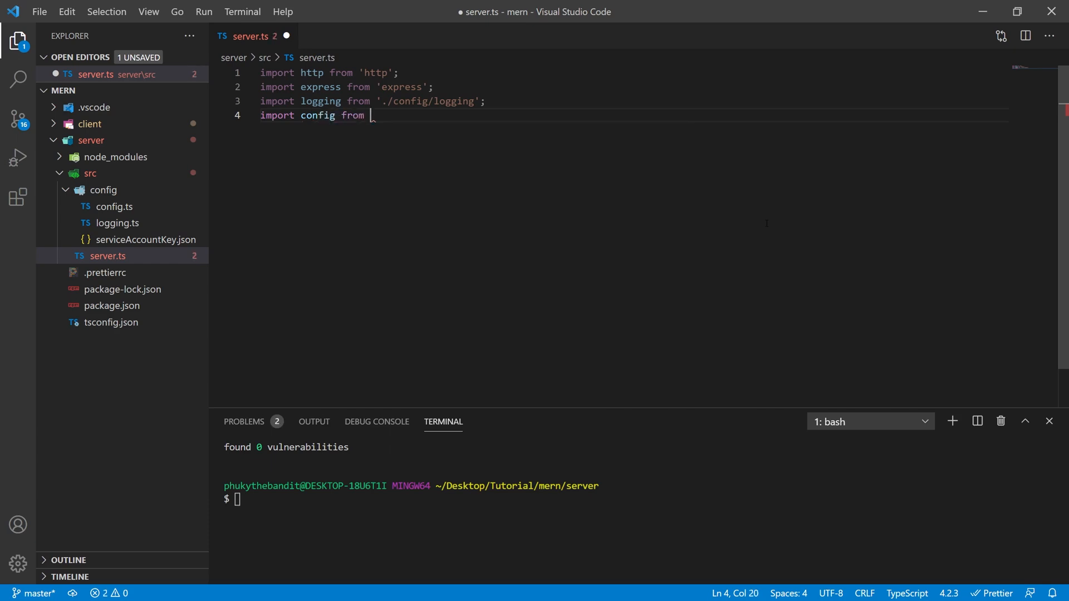
{"action": "type", "text": "'./config/config'"}
{"action": "type", "text": "import mongoose from 'mongoose"}
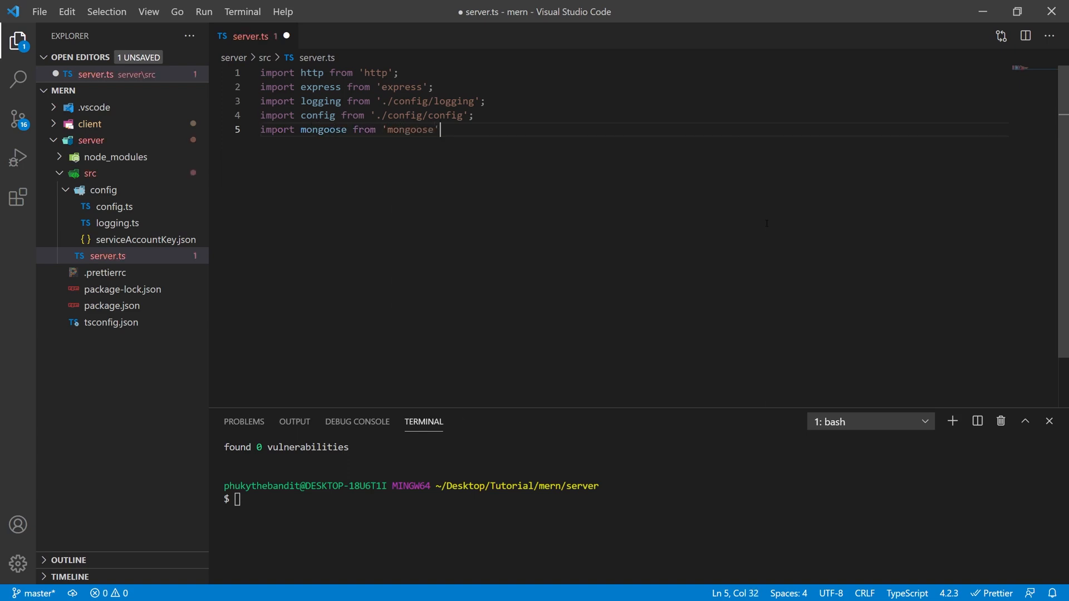
Close the mongoose import with a semicolon and run npm install firebase-admin in the terminal.
{"action": "type", "text": ";"}
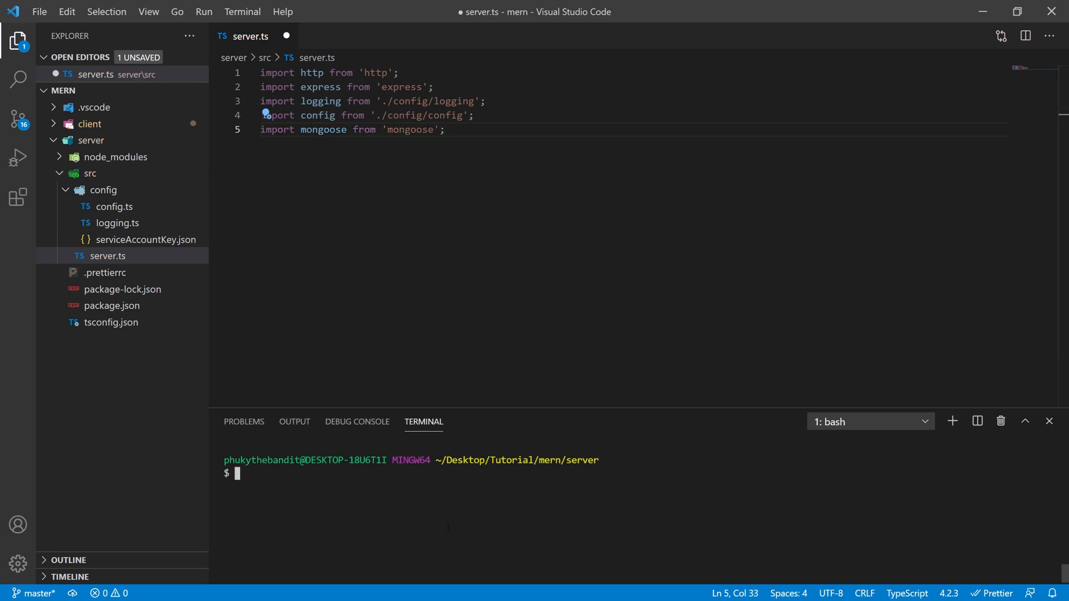
{"action": "type", "text": "npm install"}
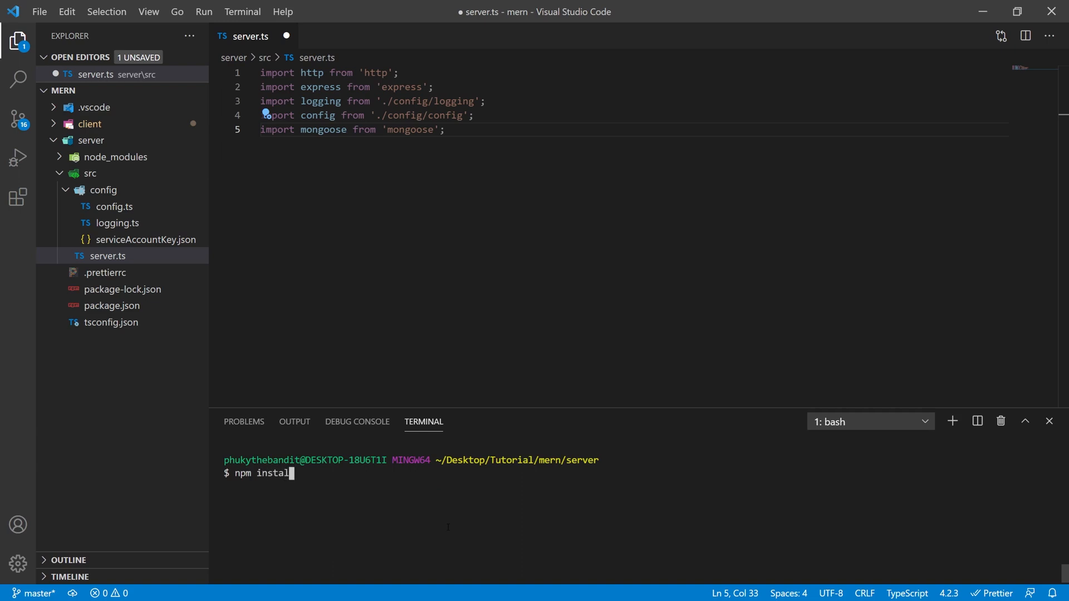
{"action": "type", "text": "fi"}
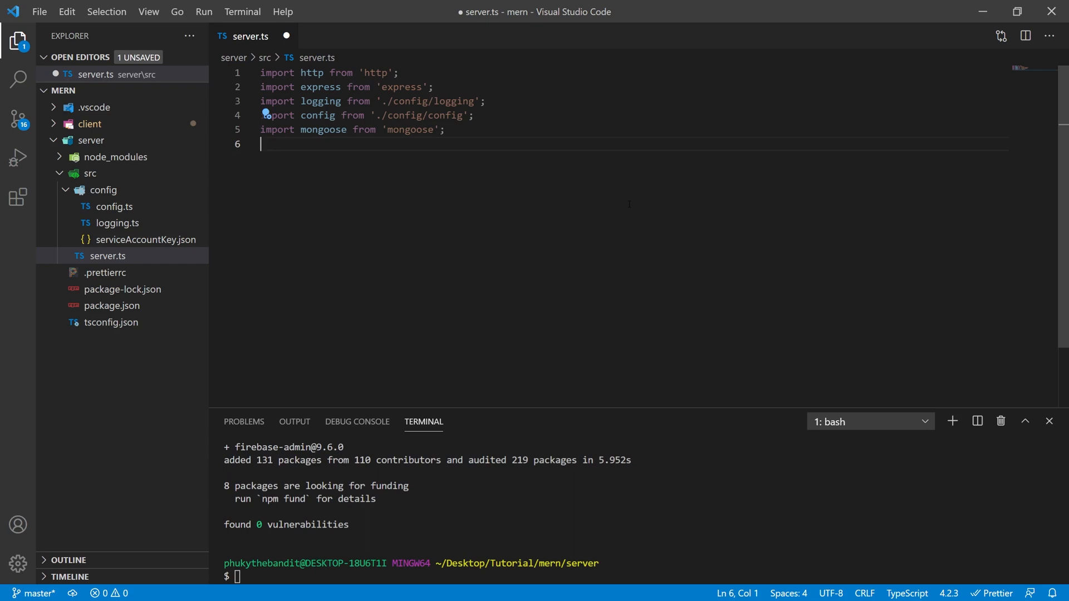
Add import firebaseAdmin from 'firebase-admin'; below the other imports.
{"action": "type", "text": "import f"}
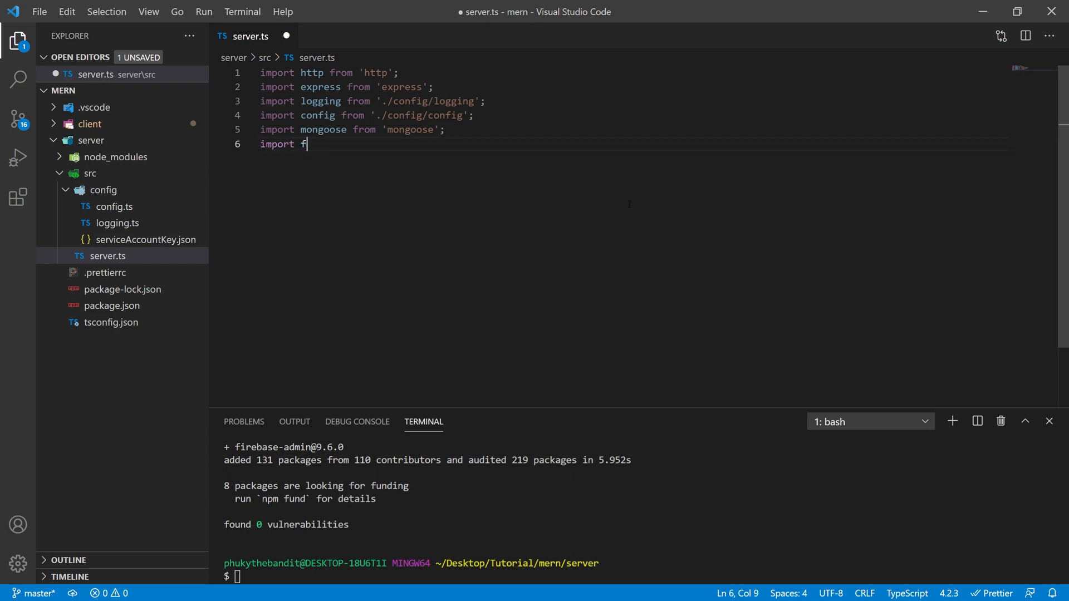
{"action": "type", "text": "irebaseAdmin from"}
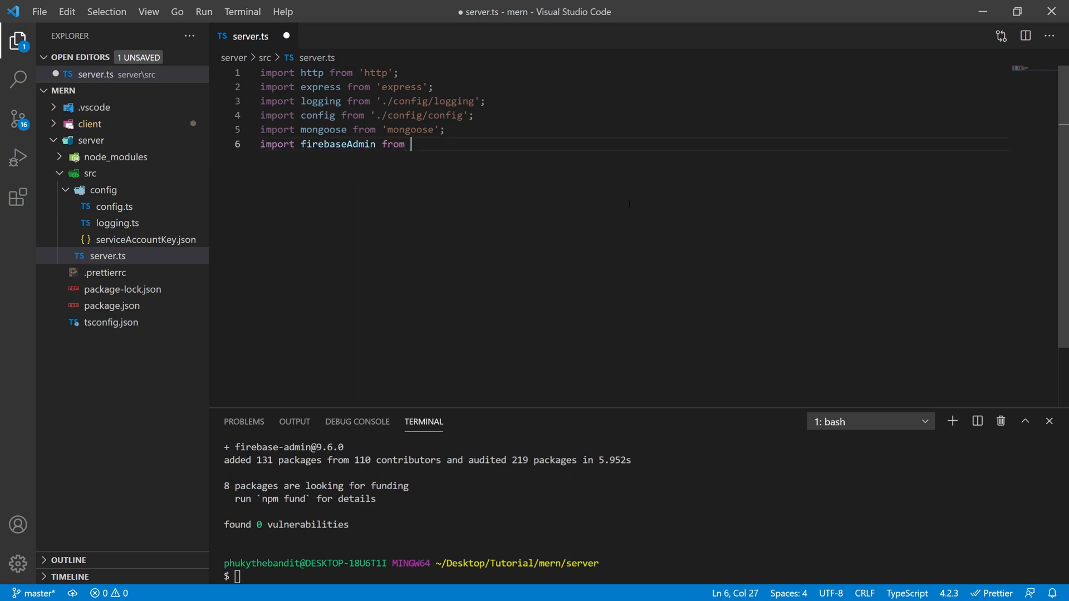
{"action": "type", "text": "''"}
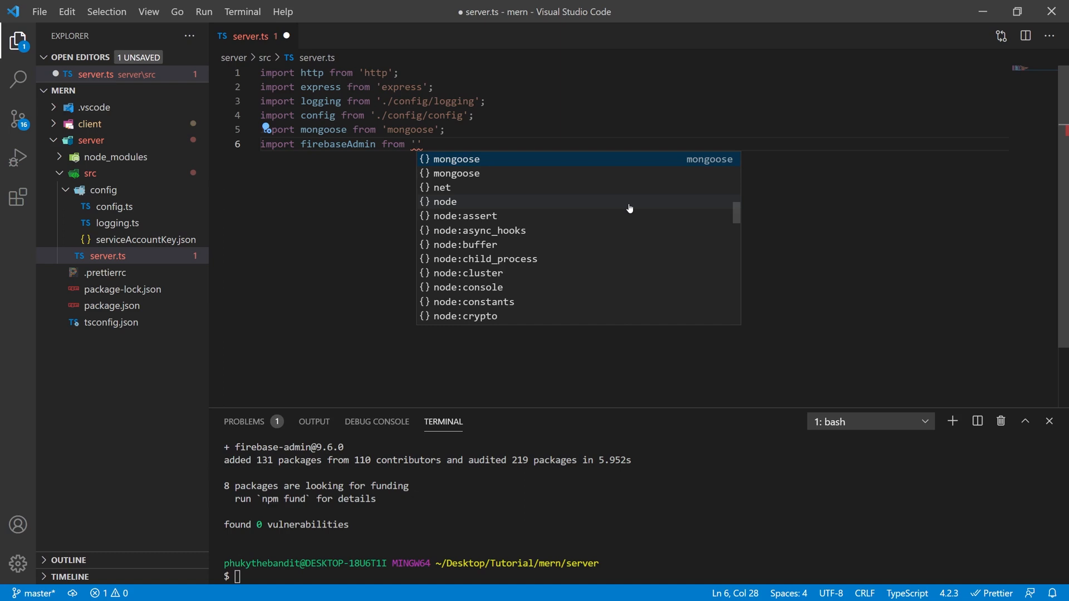
{"action": "type", "text": "./"}
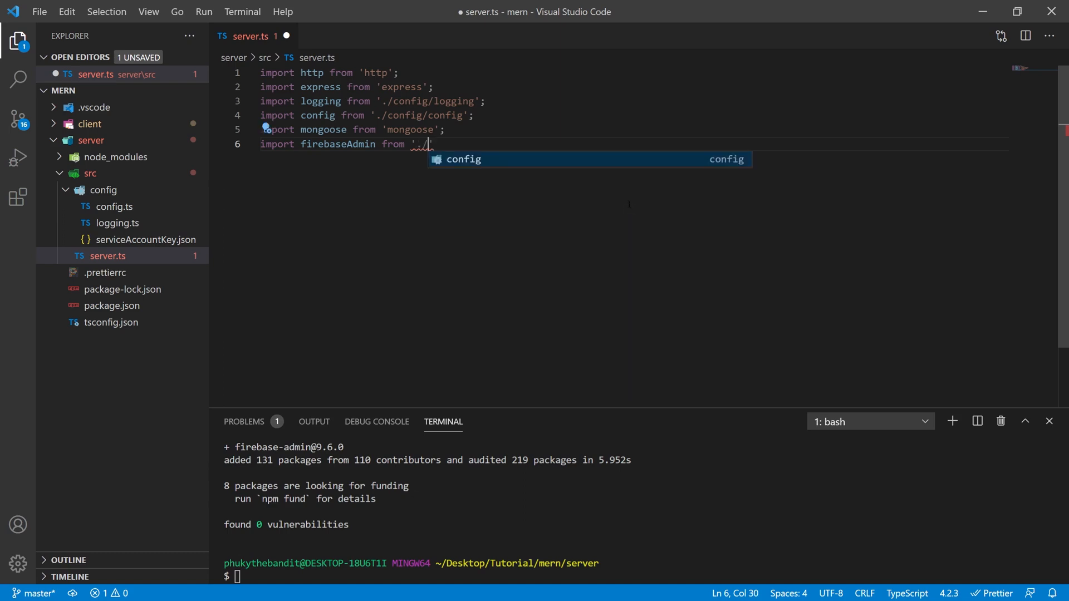
{"action": "type", "text": "firebase-admin';"}
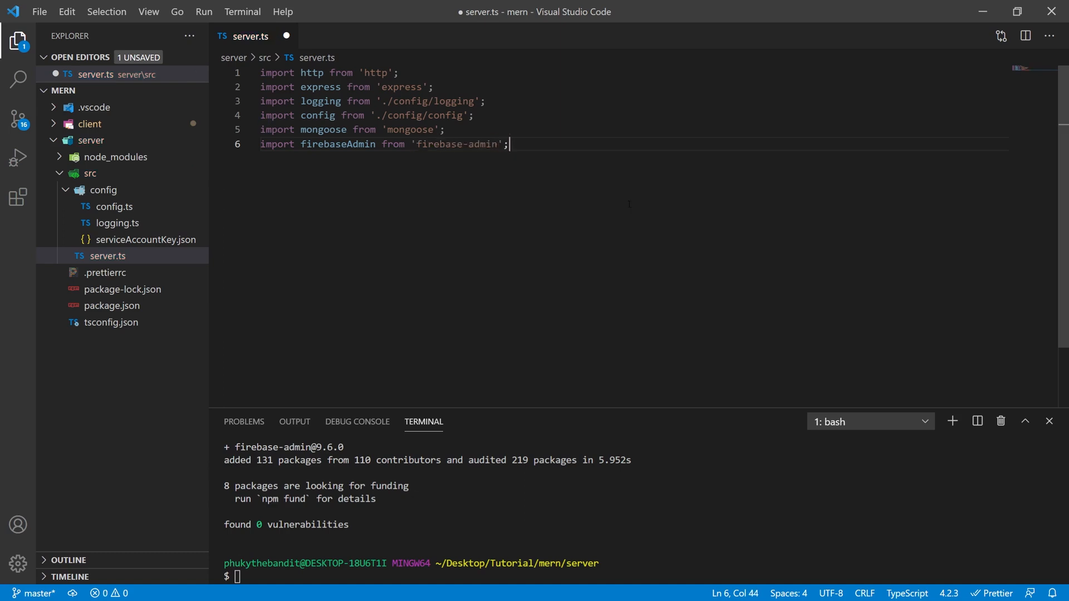
{"action": "key", "text": "Enter"}
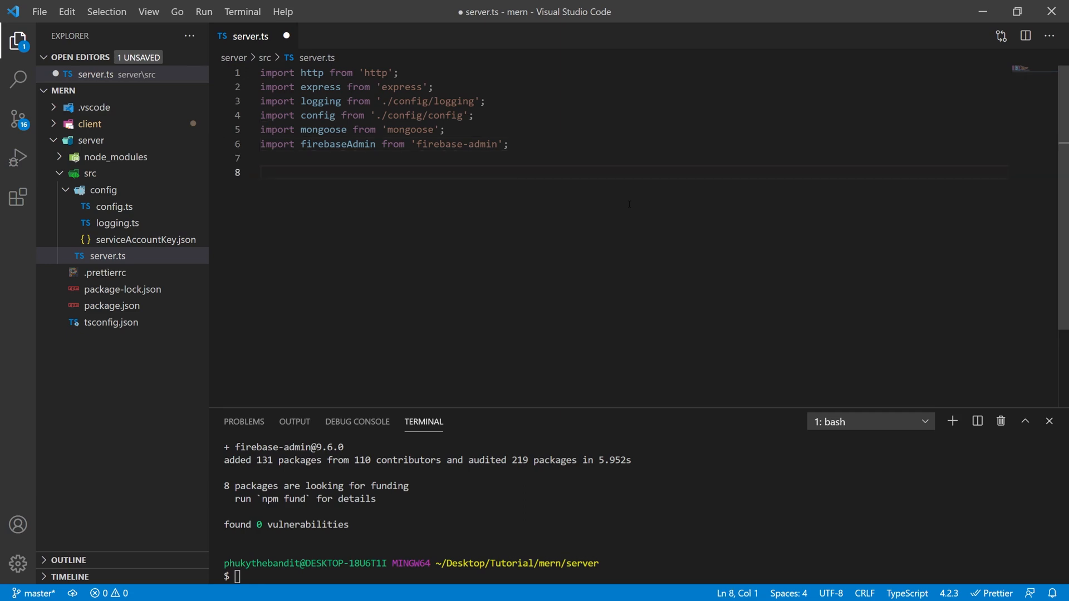
Define const router = express() and const httpServer = http.createServer(router) under a Server Handling comment.
{"action": "type", "text": "const rou"}
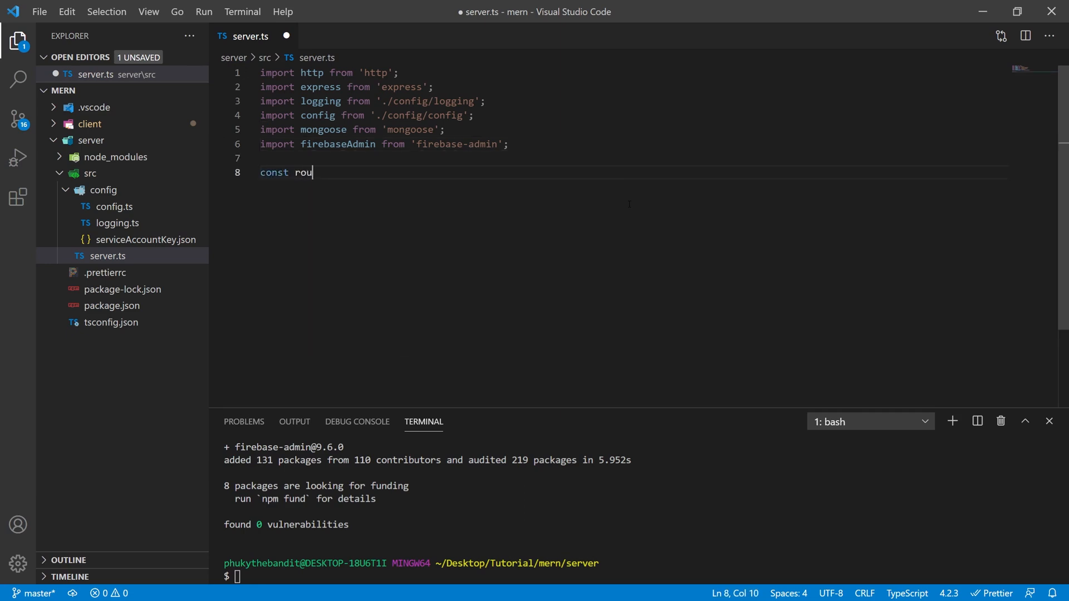
{"action": "type", "text": "ter = express();"}
{"action": "type", "text": "const http"}
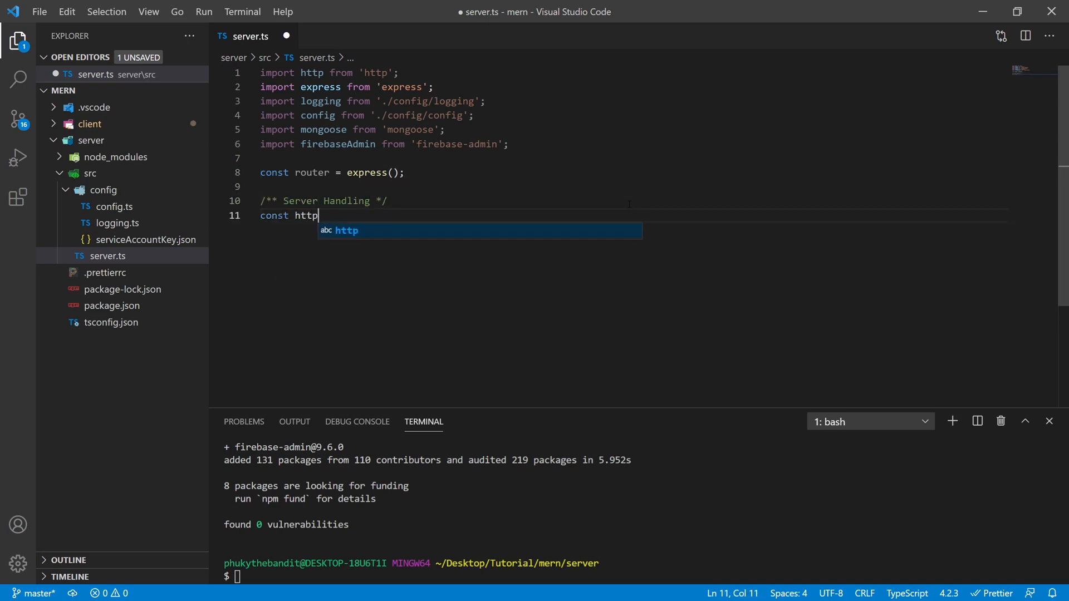
{"action": "type", "text": "Server = h"}
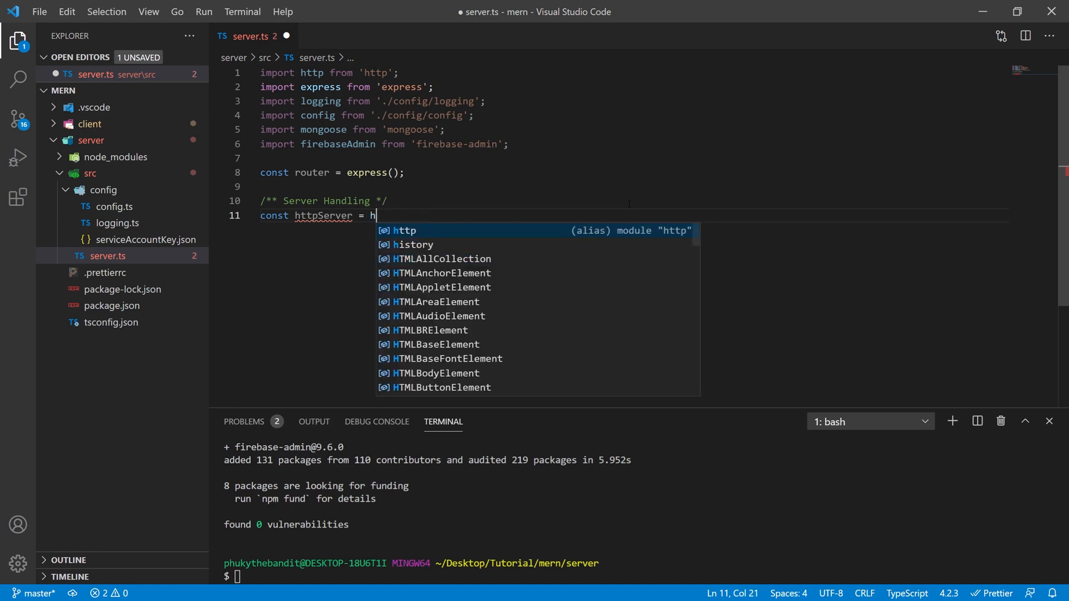
{"action": "type", "text": "ttp.createServer"}
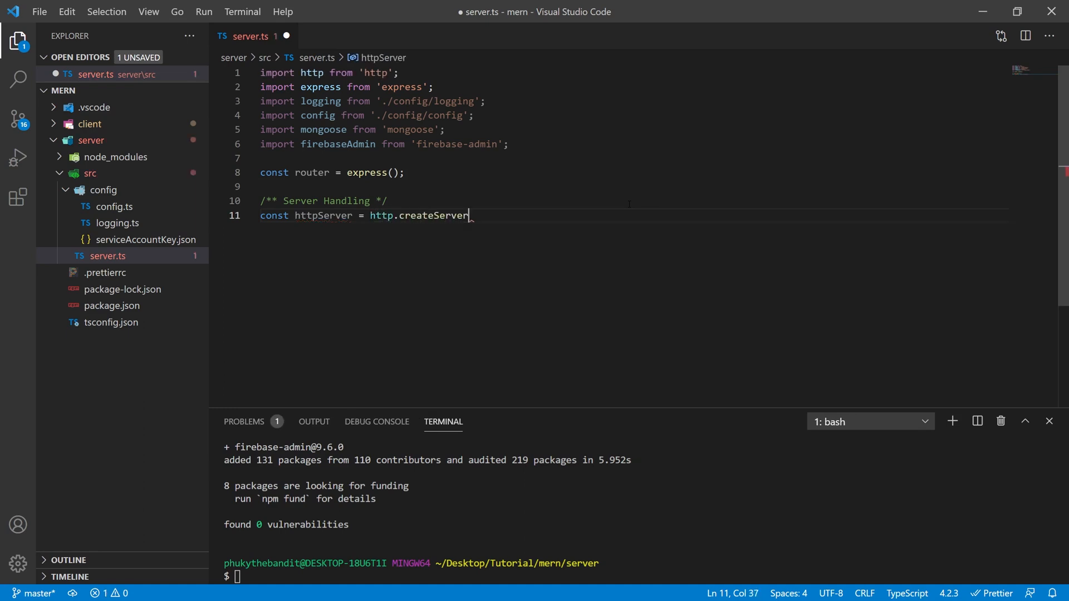
{"action": "type", "text": "(router);"}
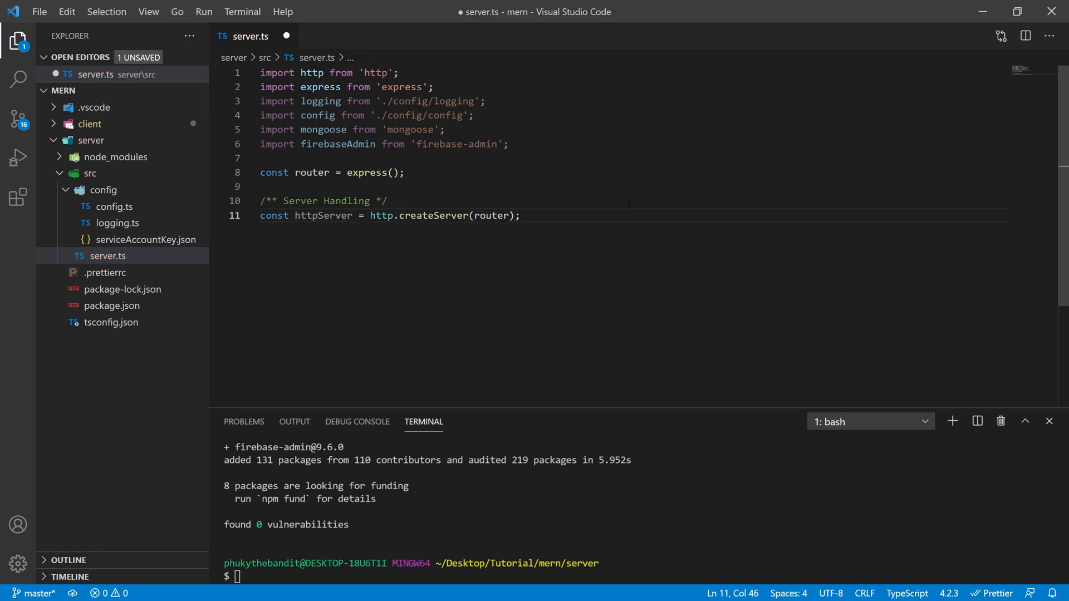
{"action": "key", "text": "Enter"}
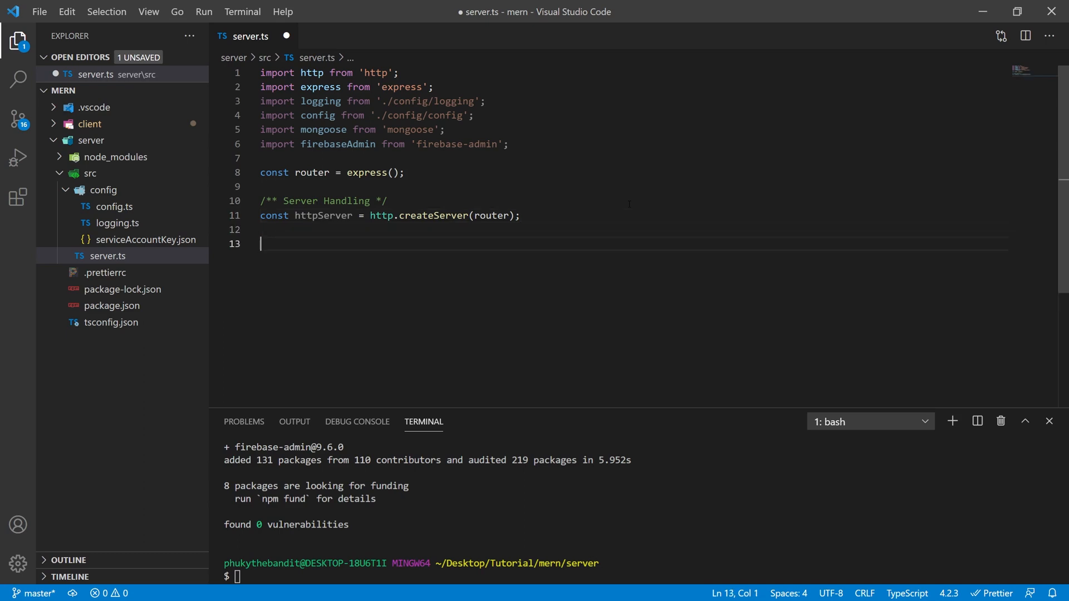
Under a Connect to Firebase comment, require './config/serviceAccountKey.json' into serviceAccountKey.
{"action": "type", "text": "/** Conn */"}
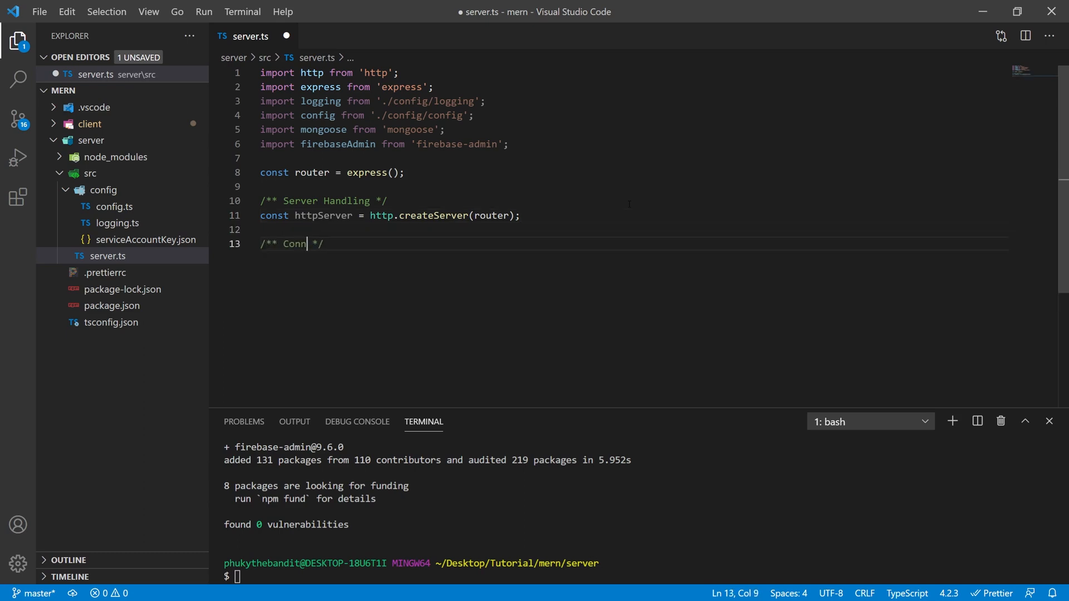
{"action": "type", "text": "ect to Firebase Admin"}
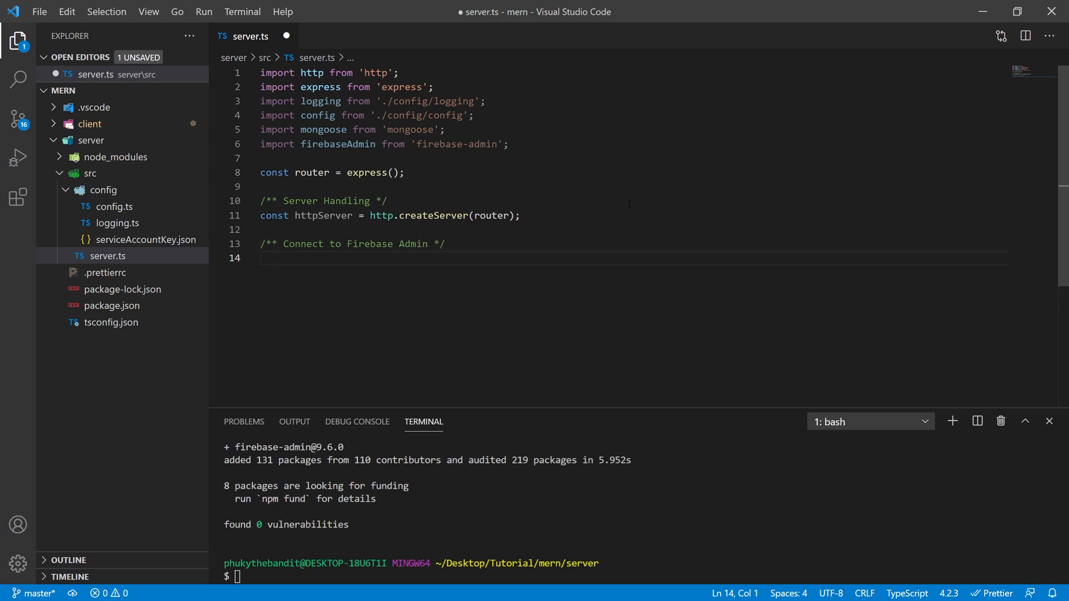
{"action": "type", "text": "let service"}
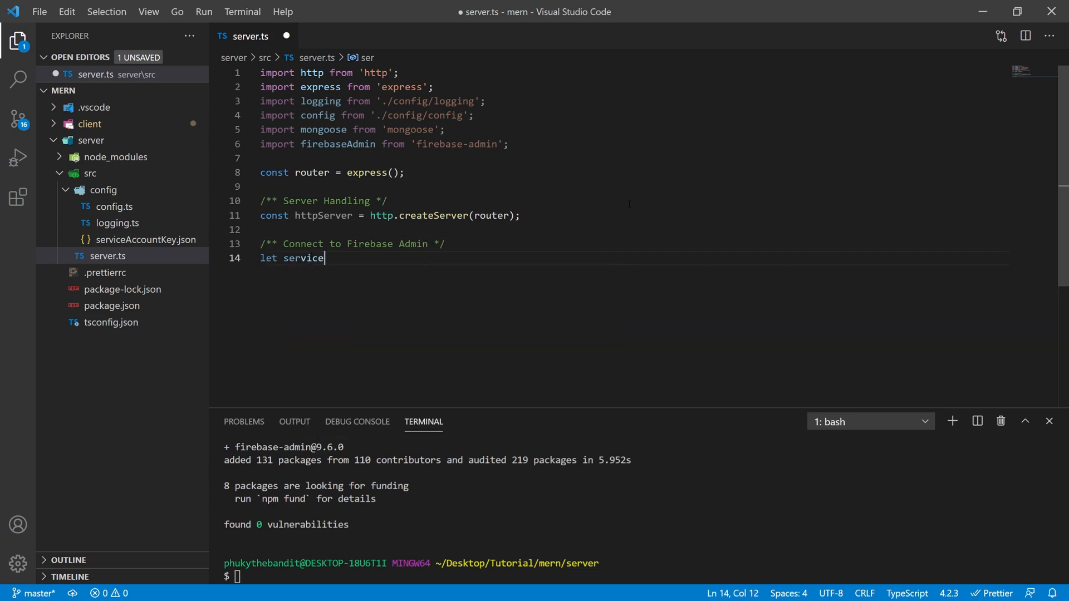
{"action": "type", "text": "AccountKey ="}
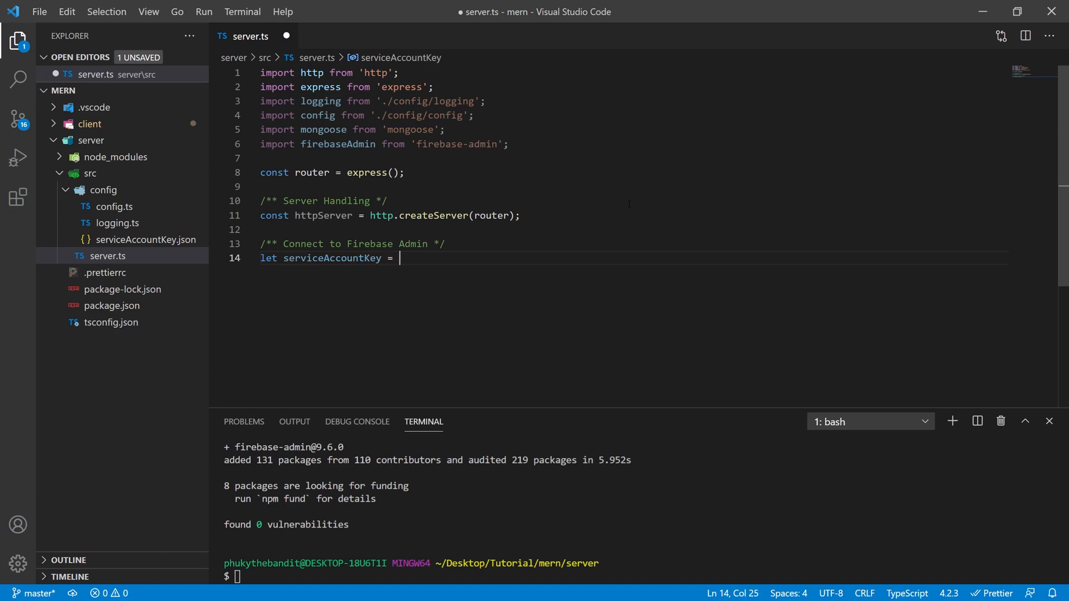
{"action": "type", "text": "require()"}
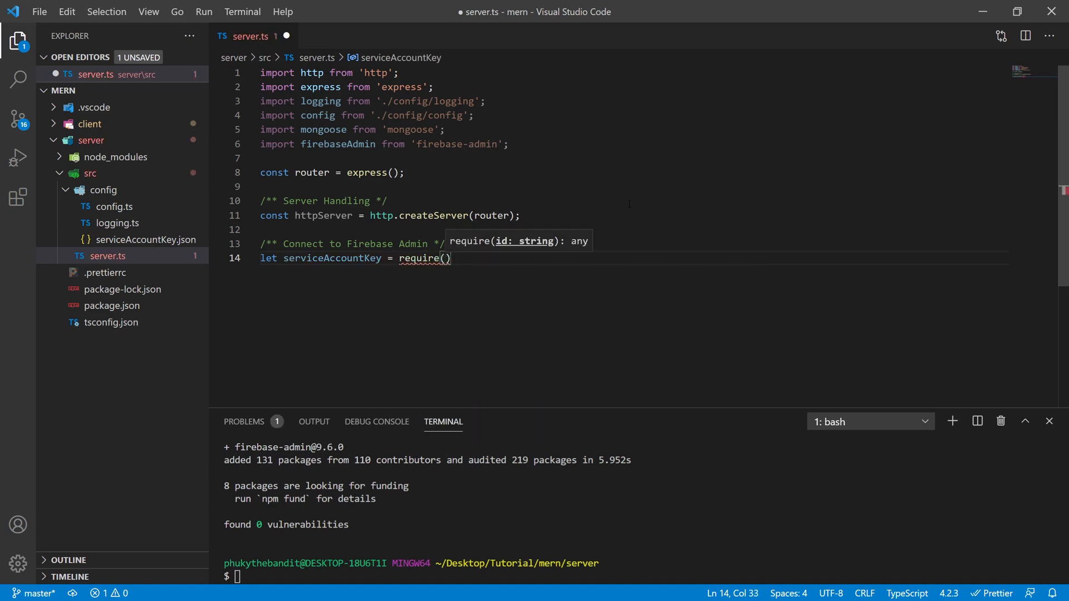
{"action": "type", "text": "'./config/"}
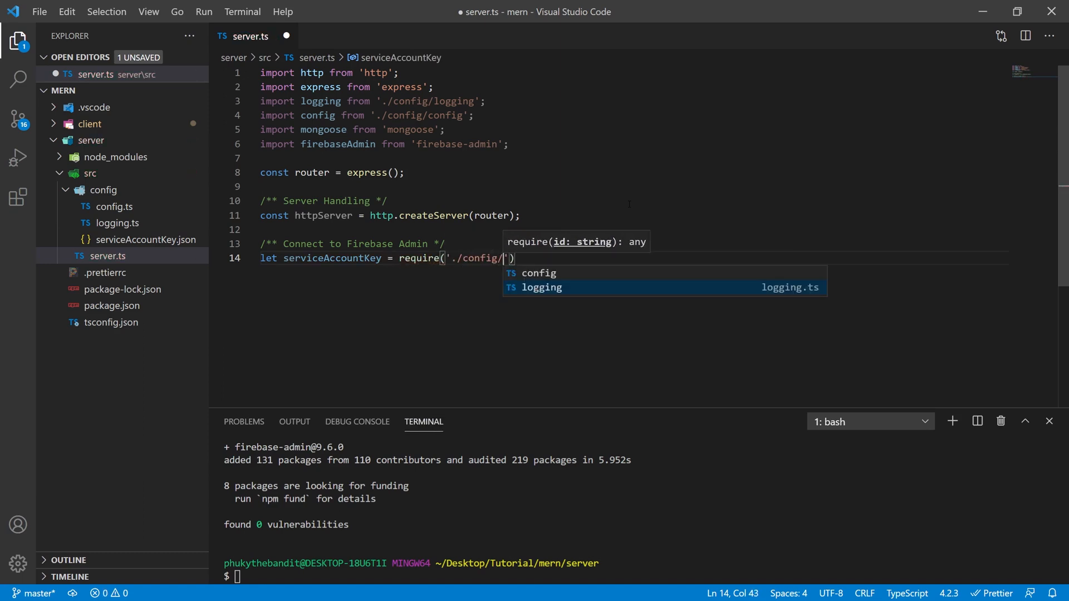
{"action": "type", "text": "s"}
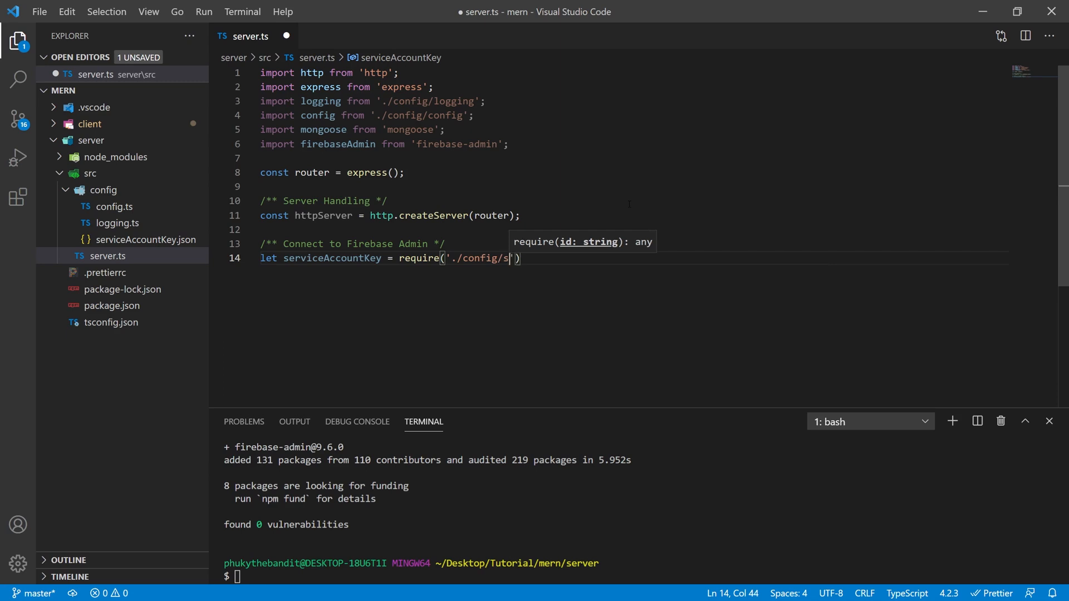
{"action": "type", "text": "erviceAccount"}
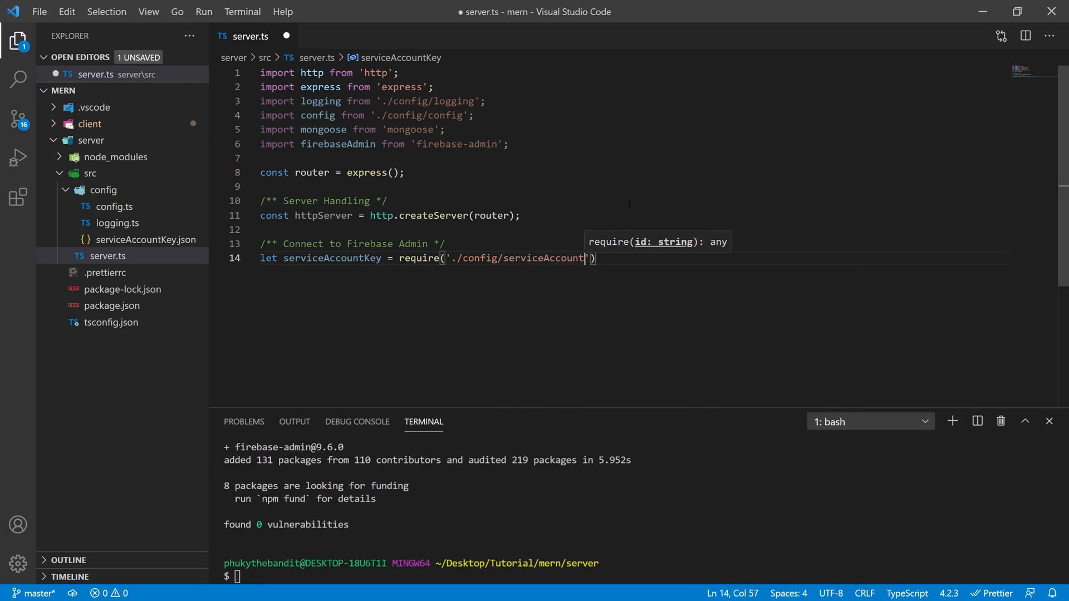
{"action": "type", "text": "Key.json"}
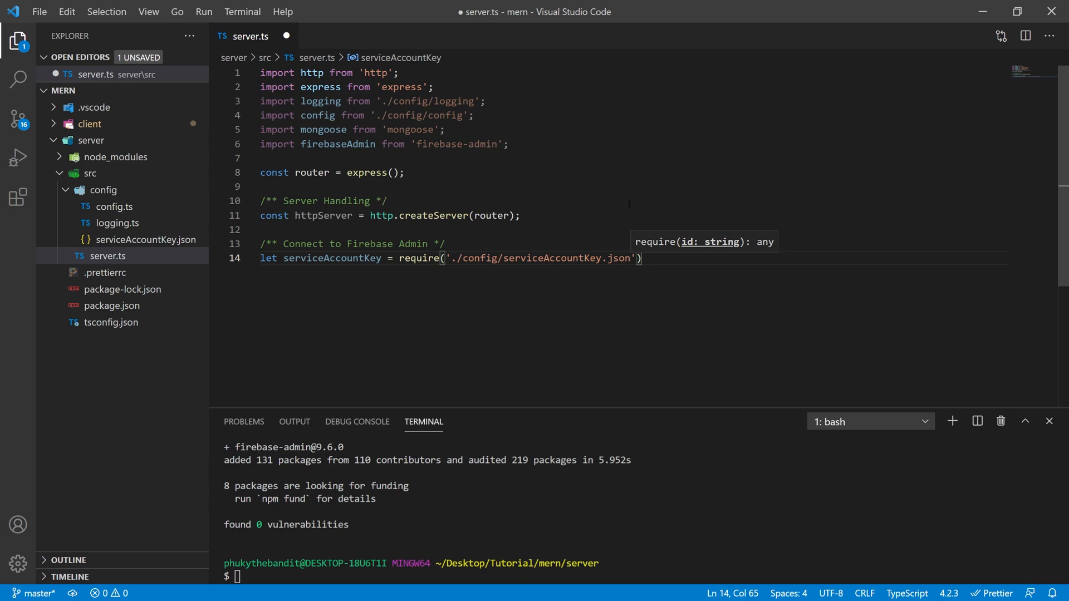
{"action": "type", "text": ";"}
{"action": "type", "text": "firebaseAdmin"}
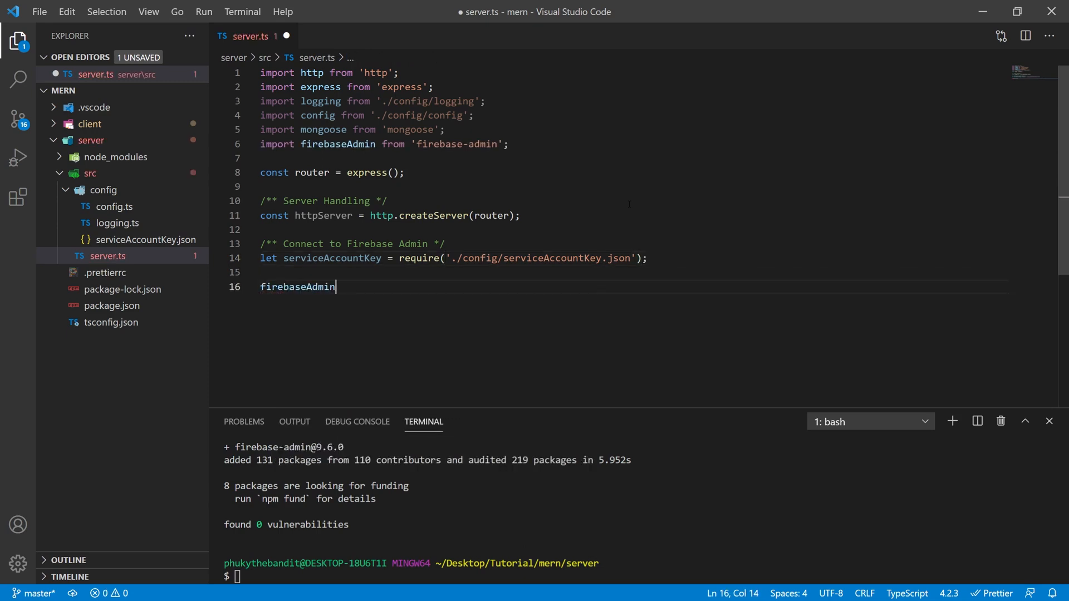
Call firebaseAdmin.initializeApp with credential firebaseAdmin.credential.cert(serviceAccountKey).
{"action": "type", "text": ".initializeApp"}
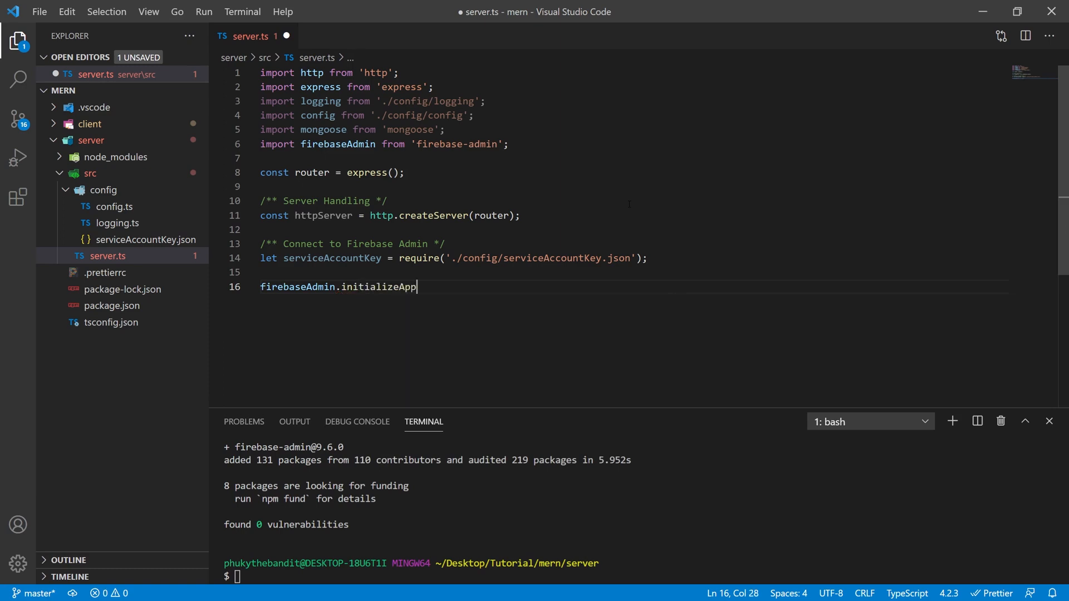
{"action": "type", "text": "({})"}
{"action": "type", "text": "cr"}
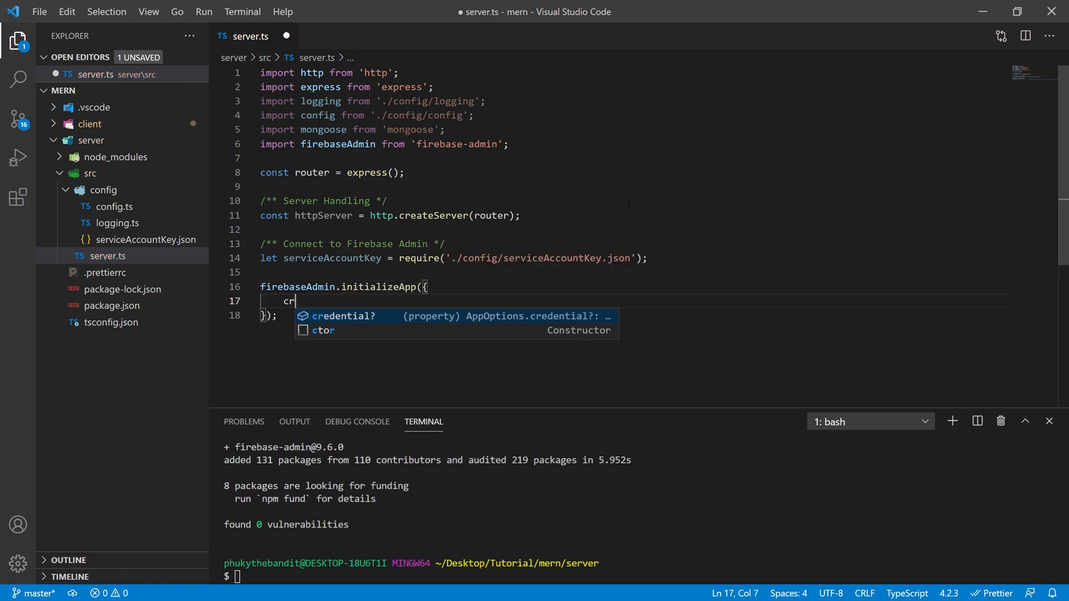
{"action": "type", "text": "edential: fire"}
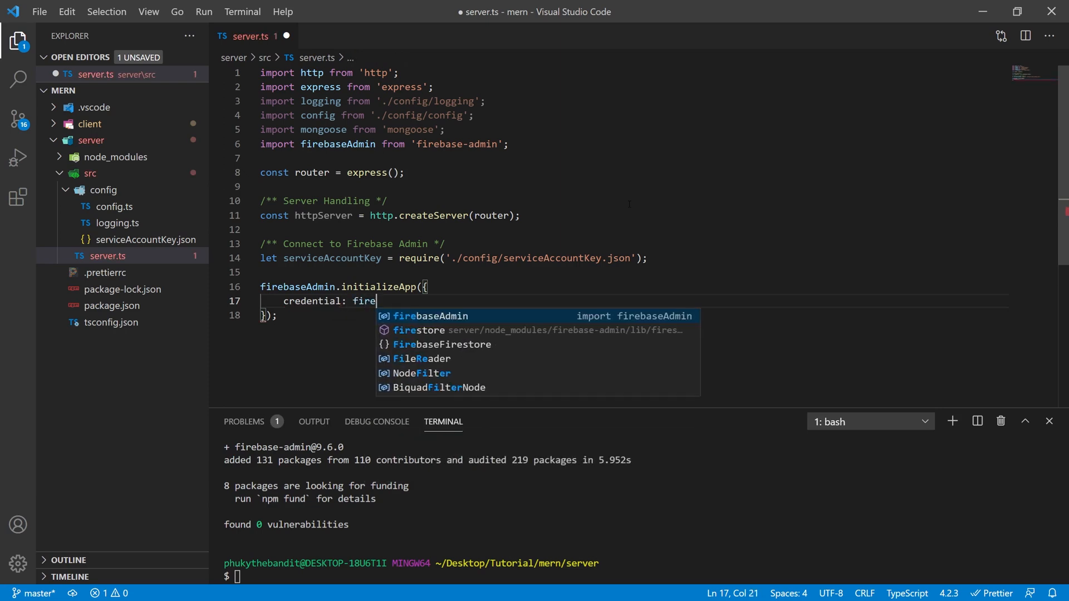
{"action": "type", "text": "baseAdmin.cre"}
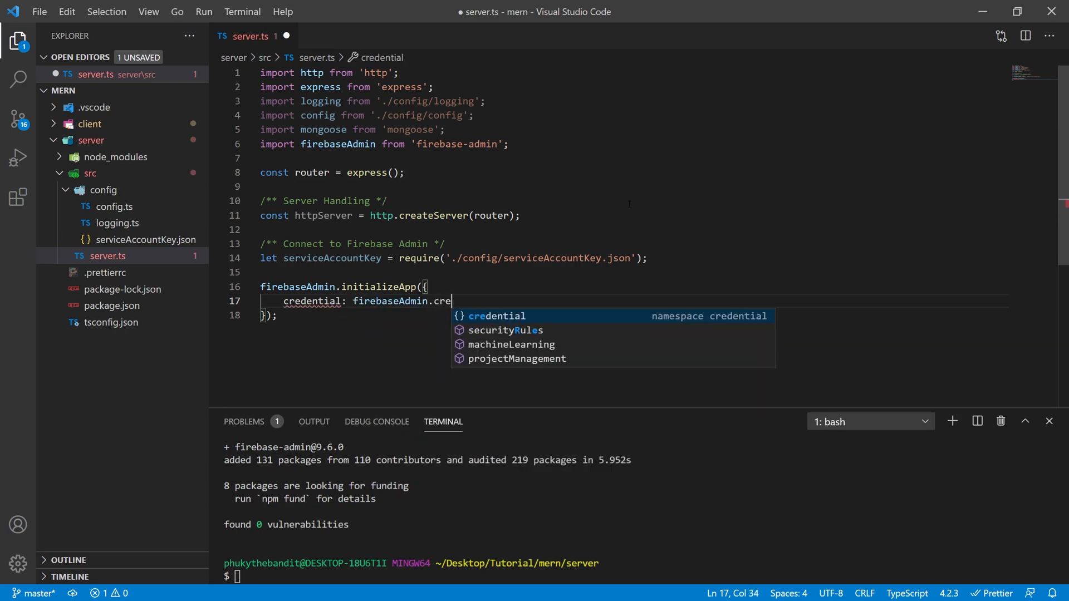
{"action": "type", "text": "dential.cert(serviceAccountKey"}
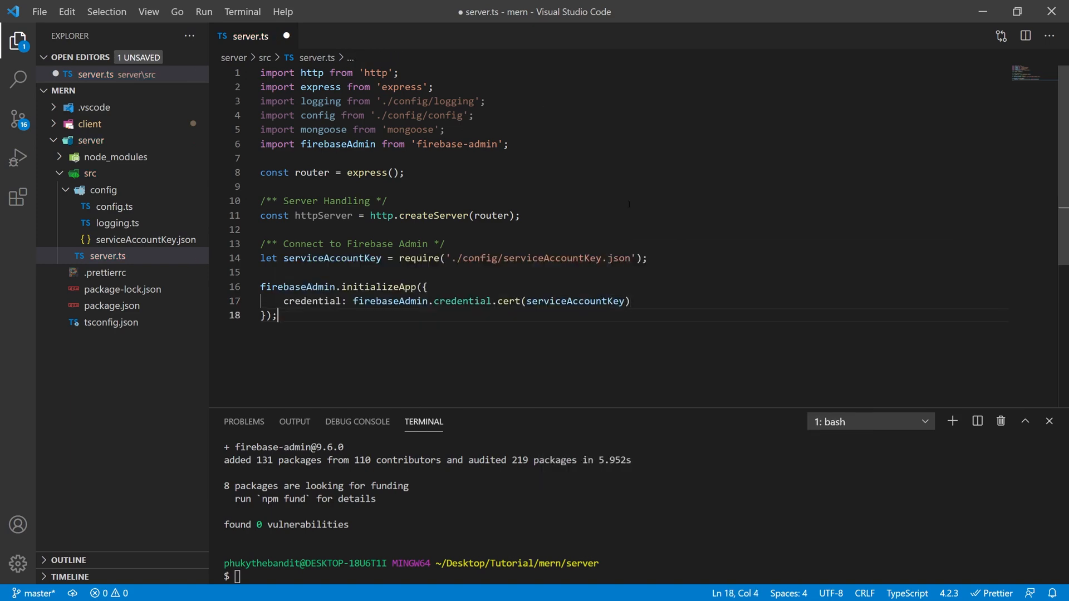
{"action": "key", "text": "Enter"}
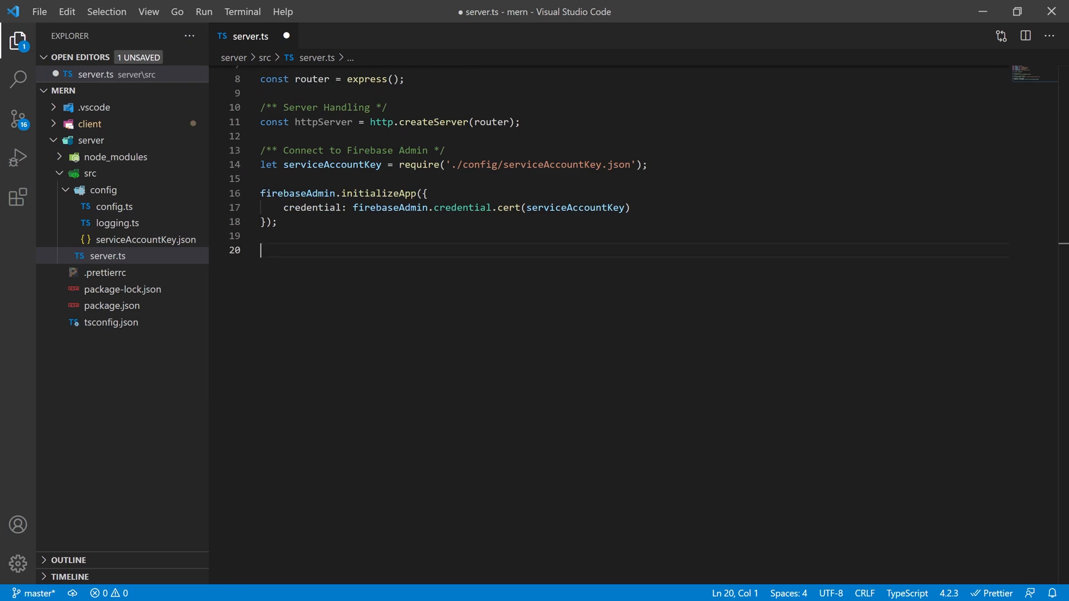
Under a Connect to Mongo comment, call mongoose.connect(config.mongo.url, config.mongo.options) with .then and .catch, then save.
{"action": "type", "text": "/** Connect to Mongo */"}
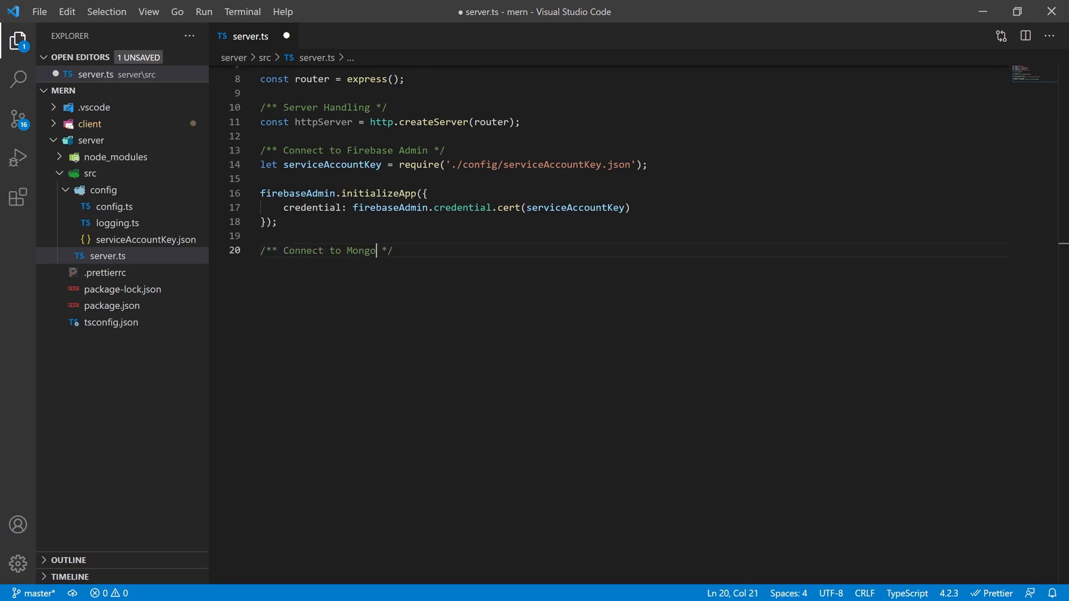
{"action": "key", "text": "Enter"}
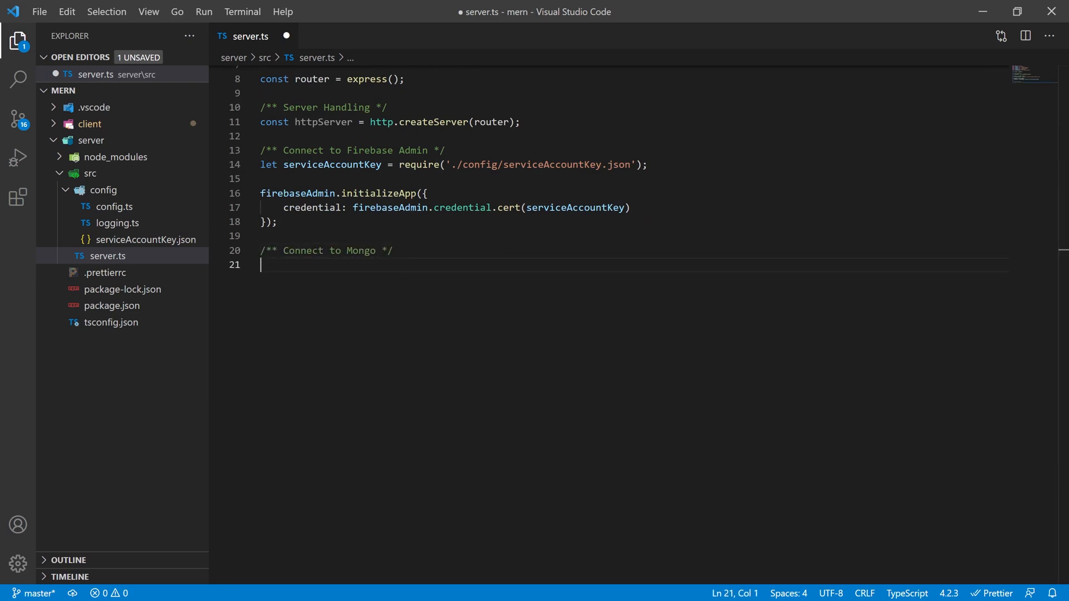
{"action": "type", "text": "mongoose.connect"}
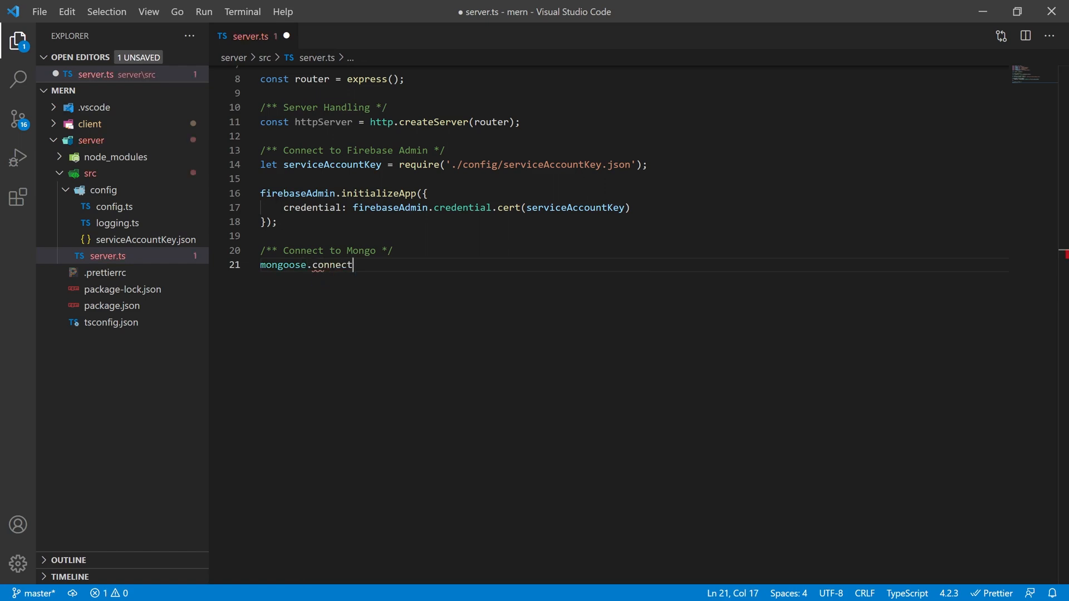
{"action": "type", "text": "(config.mongo.url, config.mongo.options"}
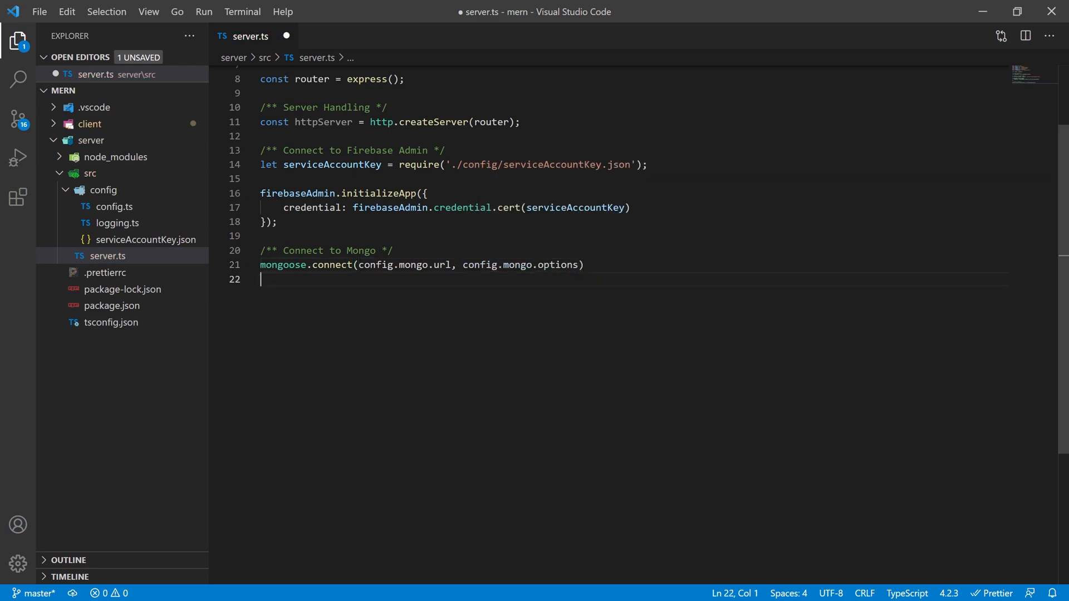
{"action": "type", "text": ".then(() => {"}
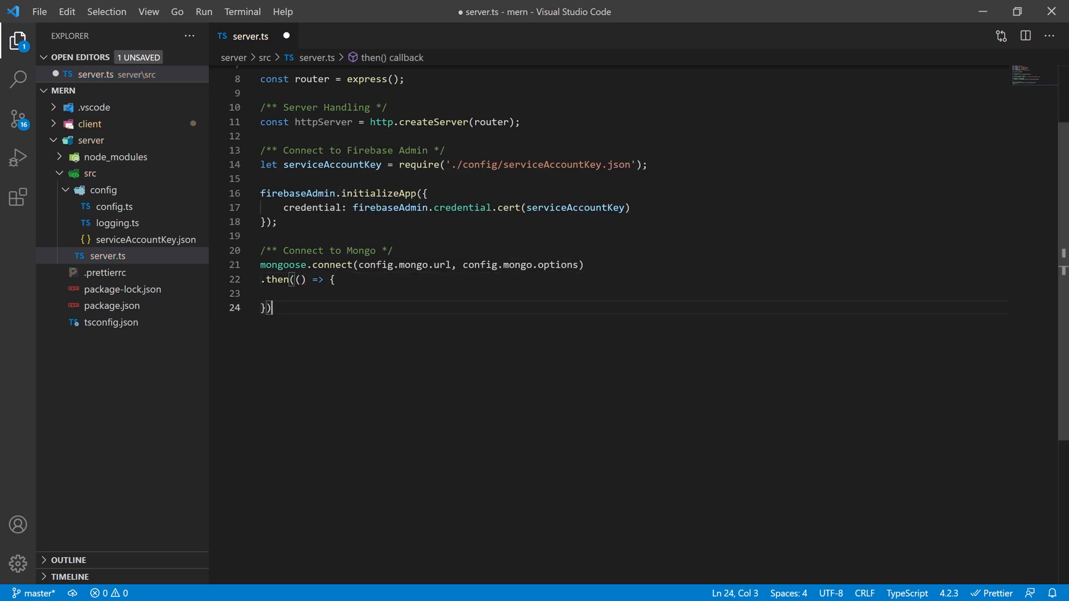
{"action": "type", "text": ".catch(error => {"}
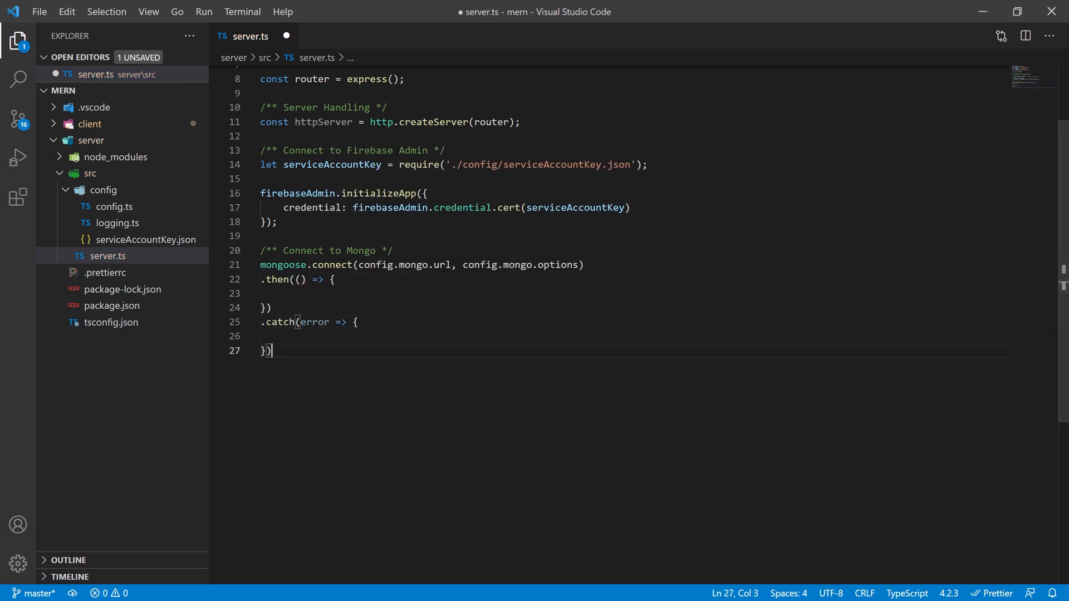
{"action": "key", "text": "ctrl+s"}
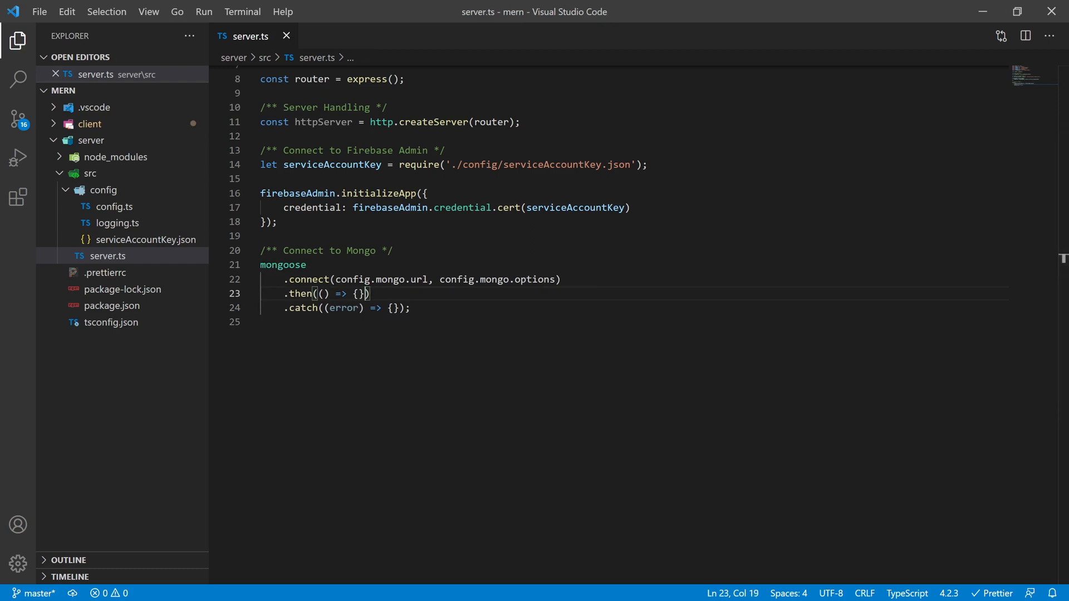
Log 'Mongo connected.' via logging.info on success and logging.error(error) on failure.
{"action": "type", "text": "logging.info('Mongo connected."}
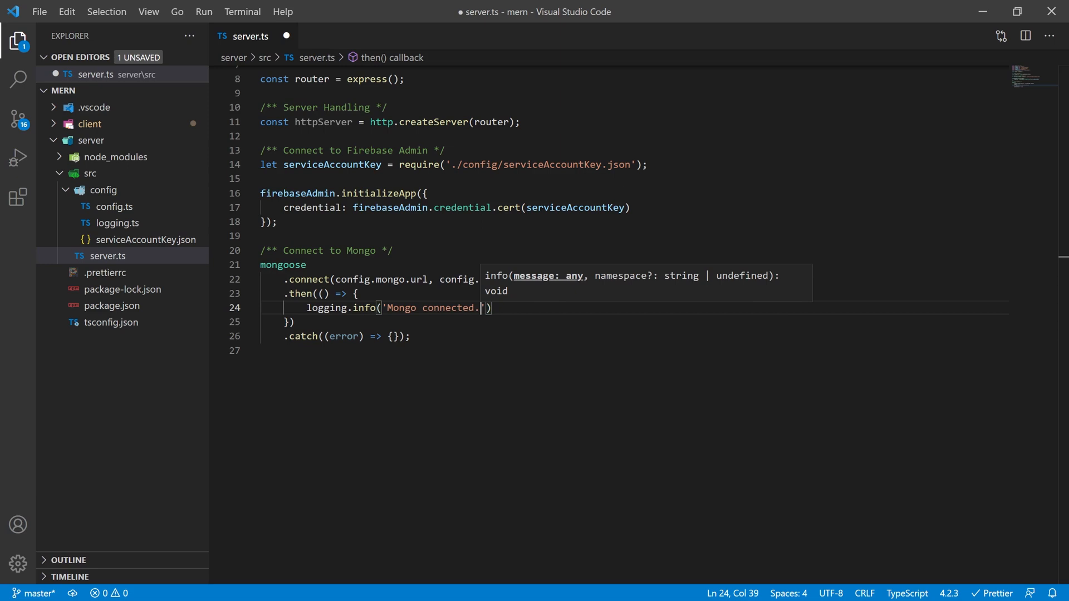
{"action": "type", "text": "logging"}
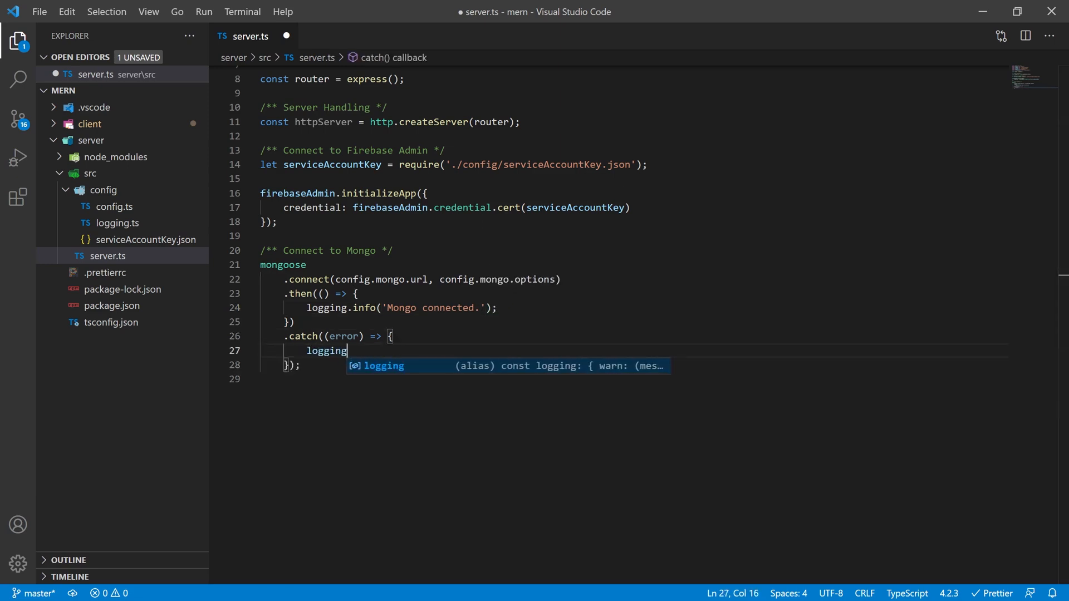
{"action": "type", "text": ".error("}
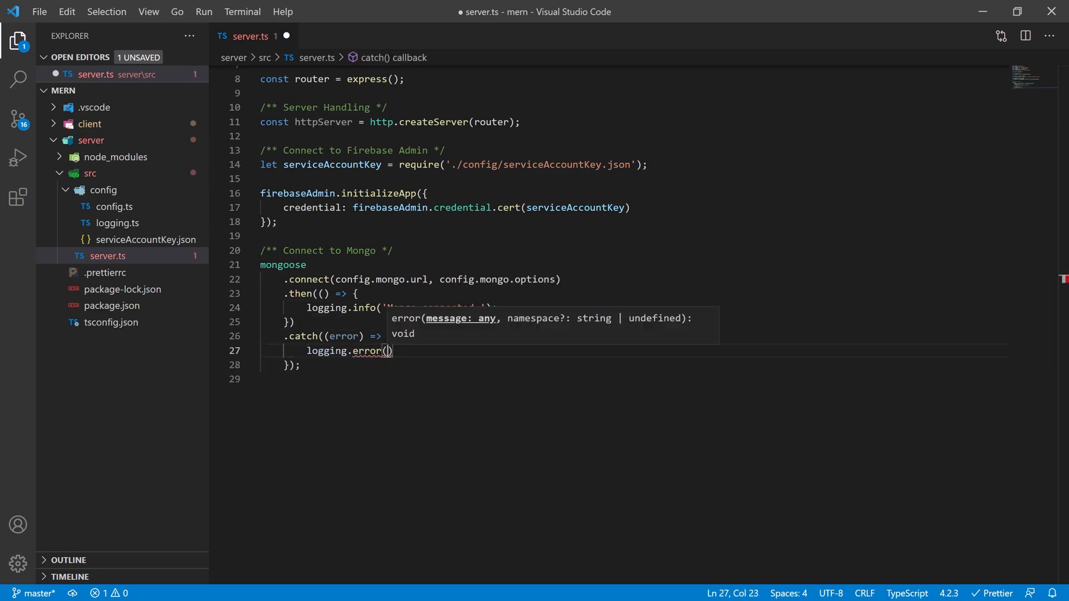
{"action": "type", "text": "error"}
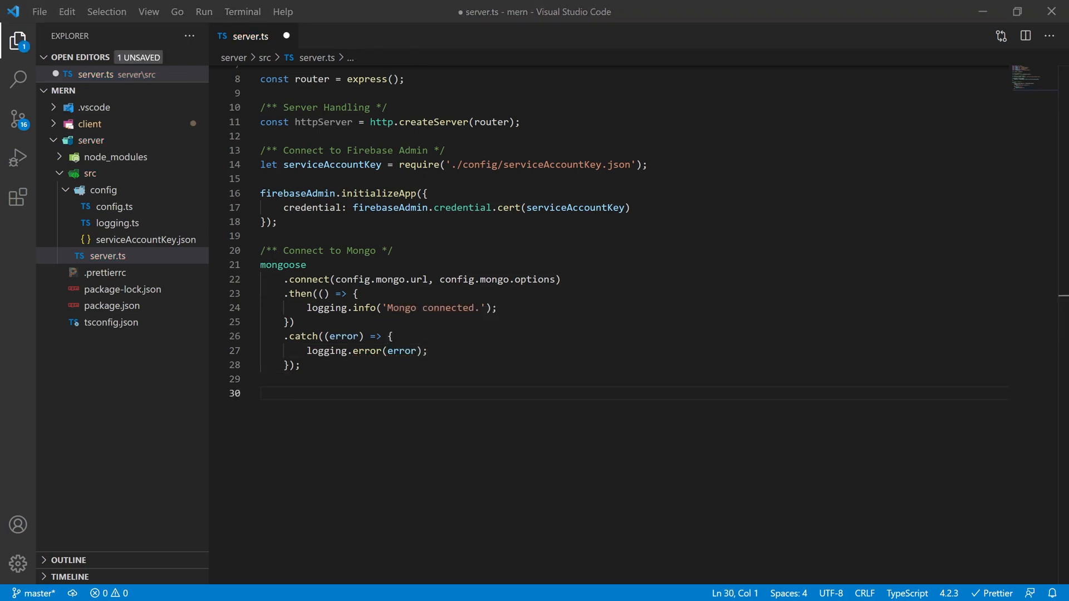
Add a Logging Middleware that logs METHOD, URL and IP from req.method, req.url and req.socket.remoteAddress.
{"action": "type", "text": "router.use((req, res, next) => {"}
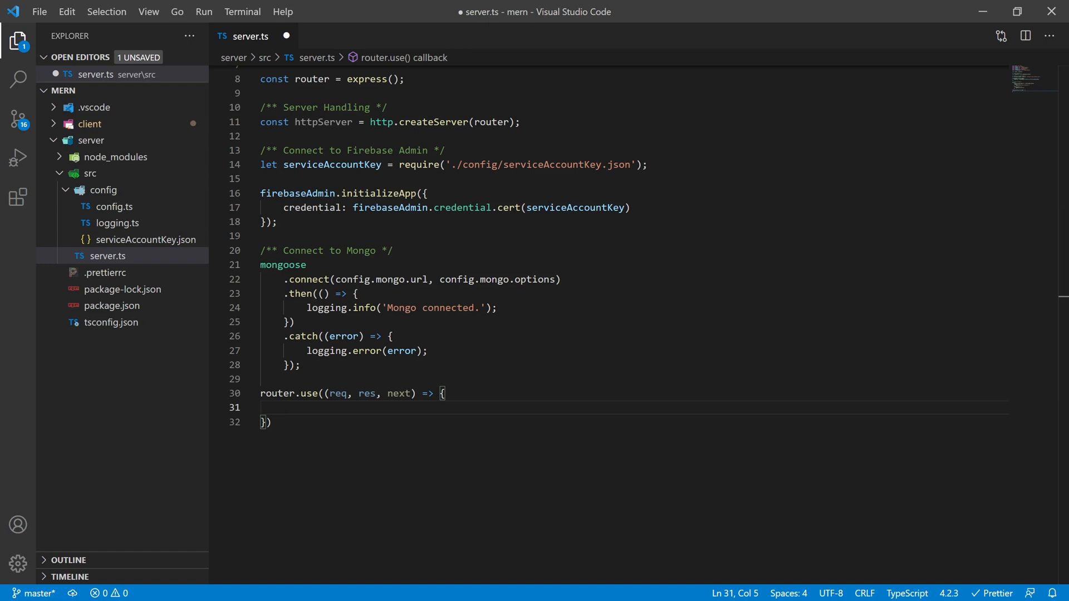
{"action": "type", "text": "/** Logging Middle */"}
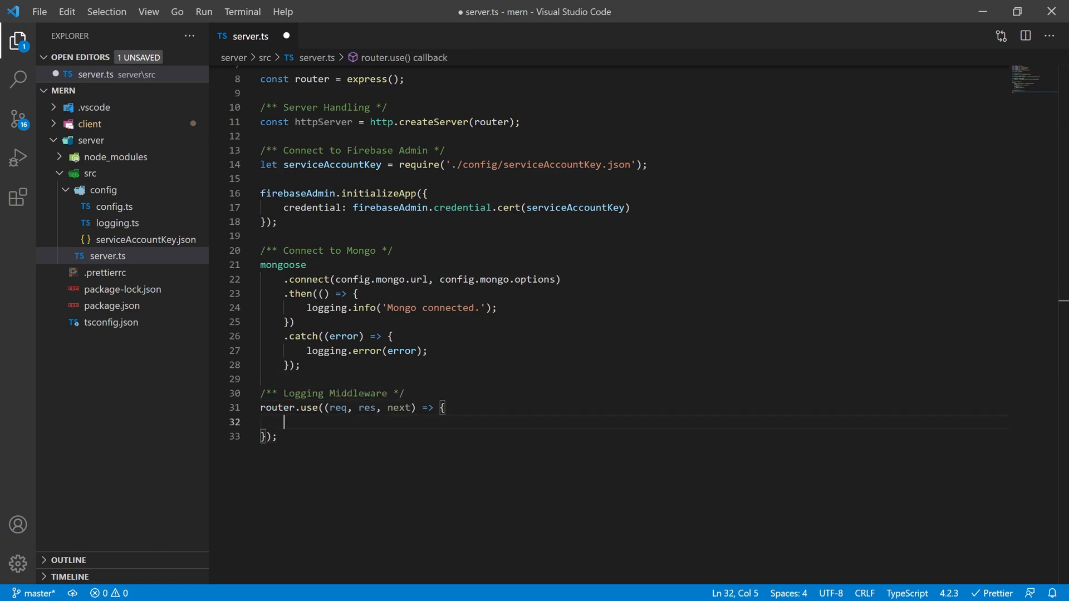
{"action": "type", "text": "logging.info(`METH"}
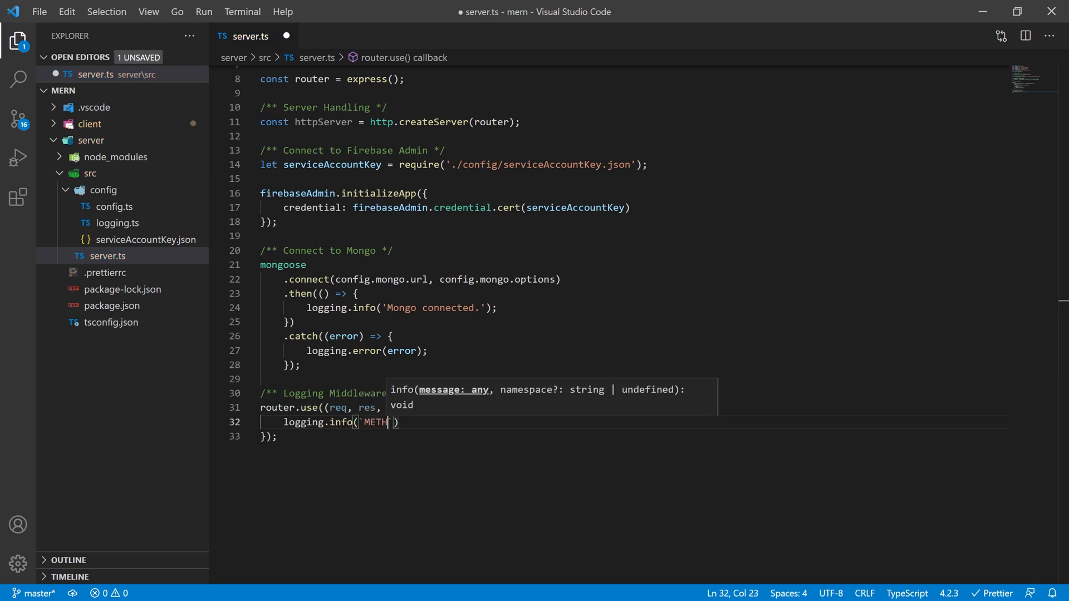
{"action": "type", "text": "OD: '"}
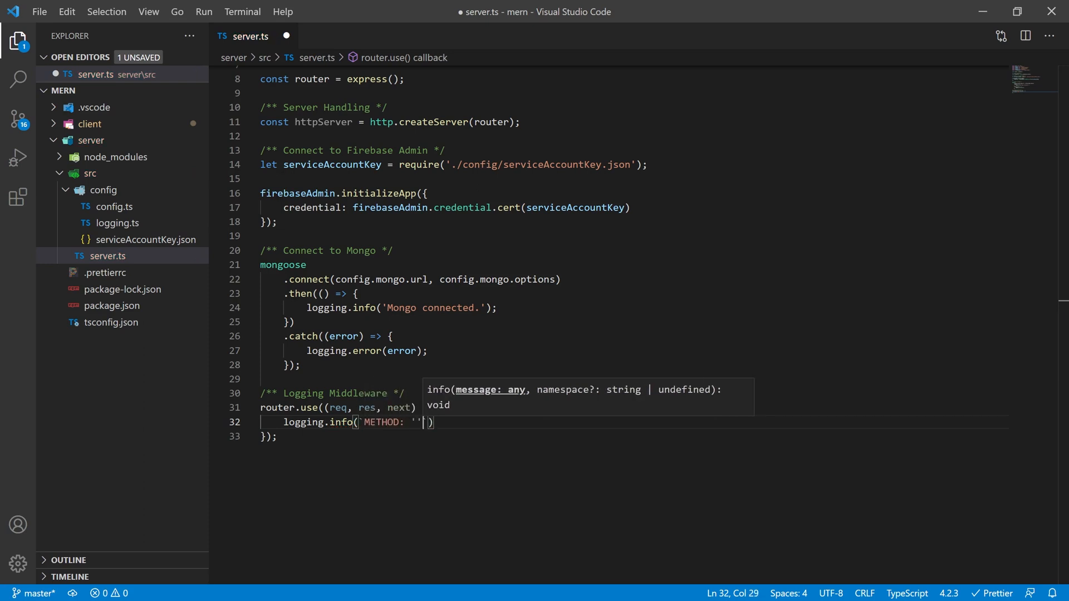
{"action": "type", "text": "${req.method}"}
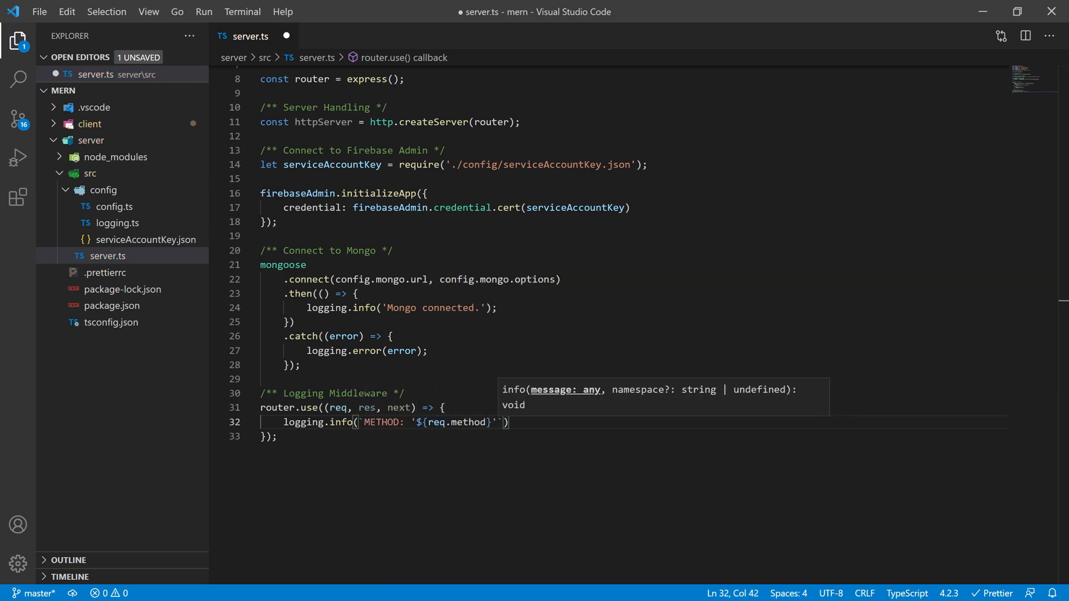
{"action": "type", "text": "- URL: ''"}
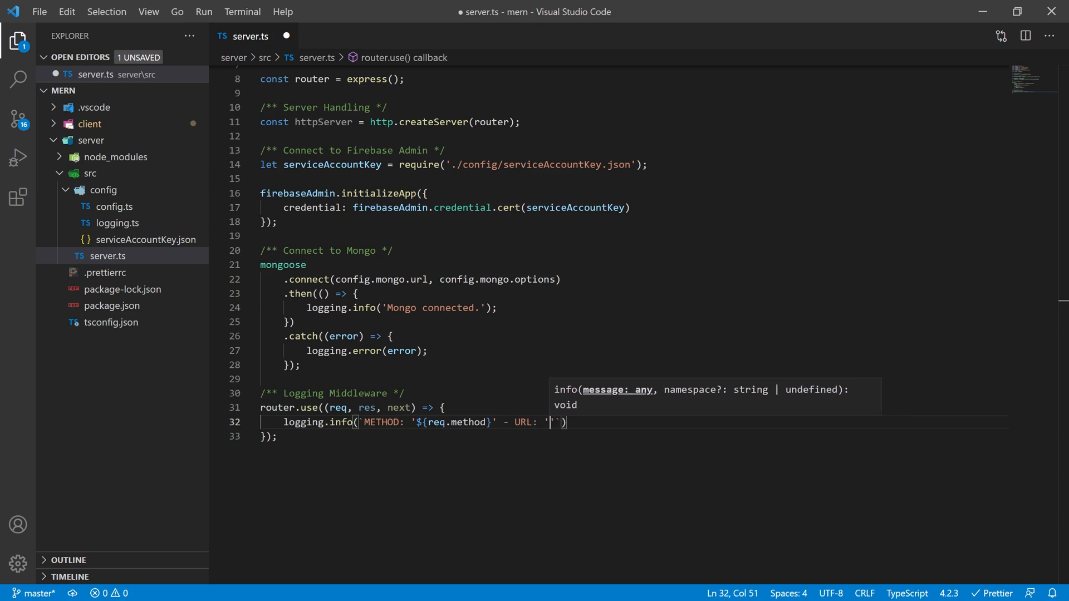
{"action": "type", "text": "${req.url}"}
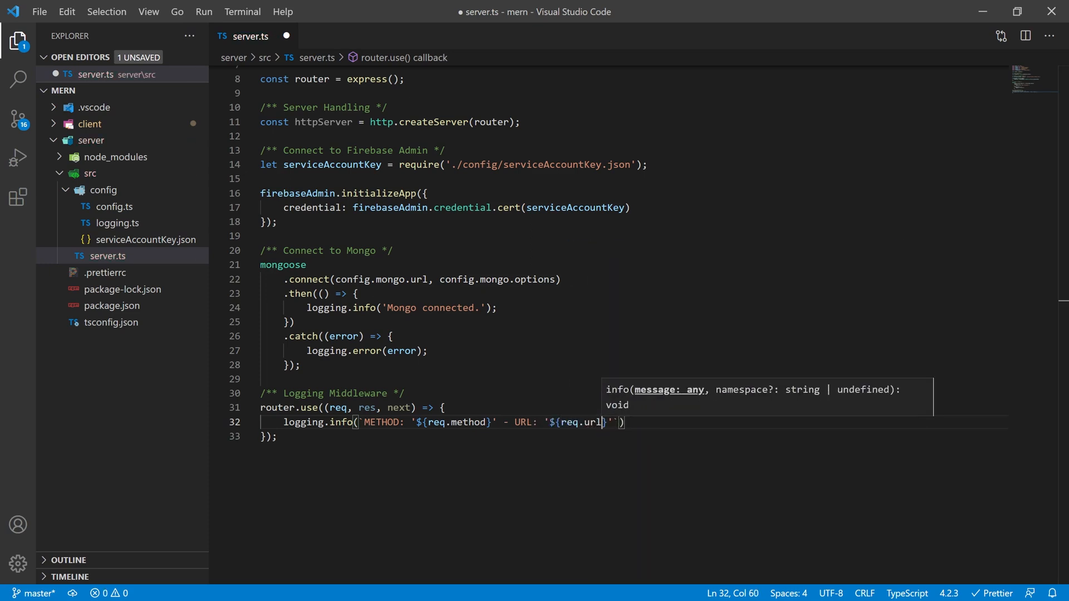
{"action": "type", "text": "- IP: '${"}
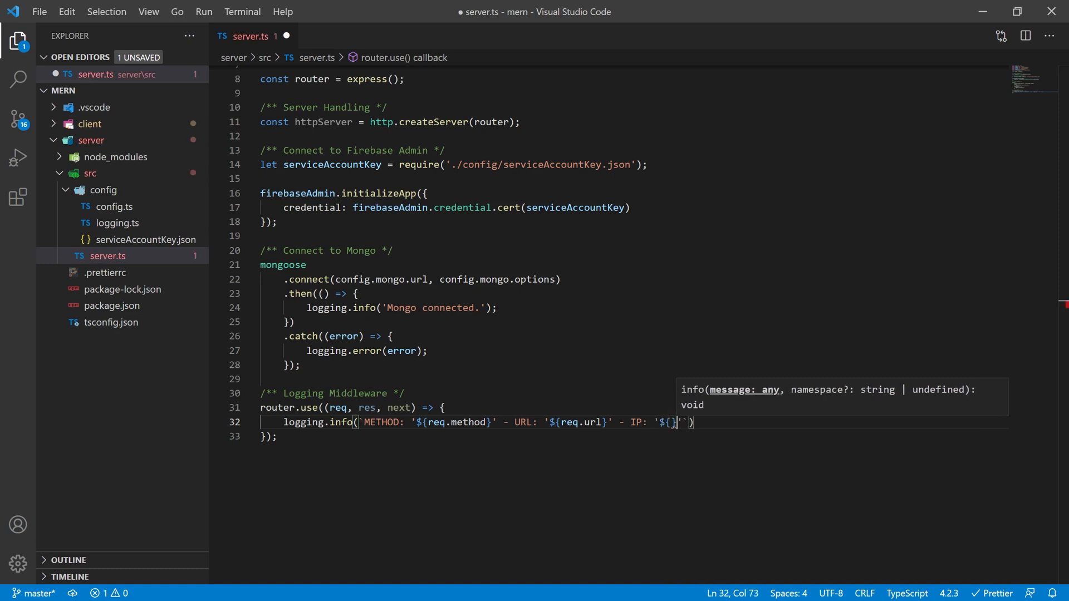
{"action": "type", "text": "req.socket.remoteAddress"}
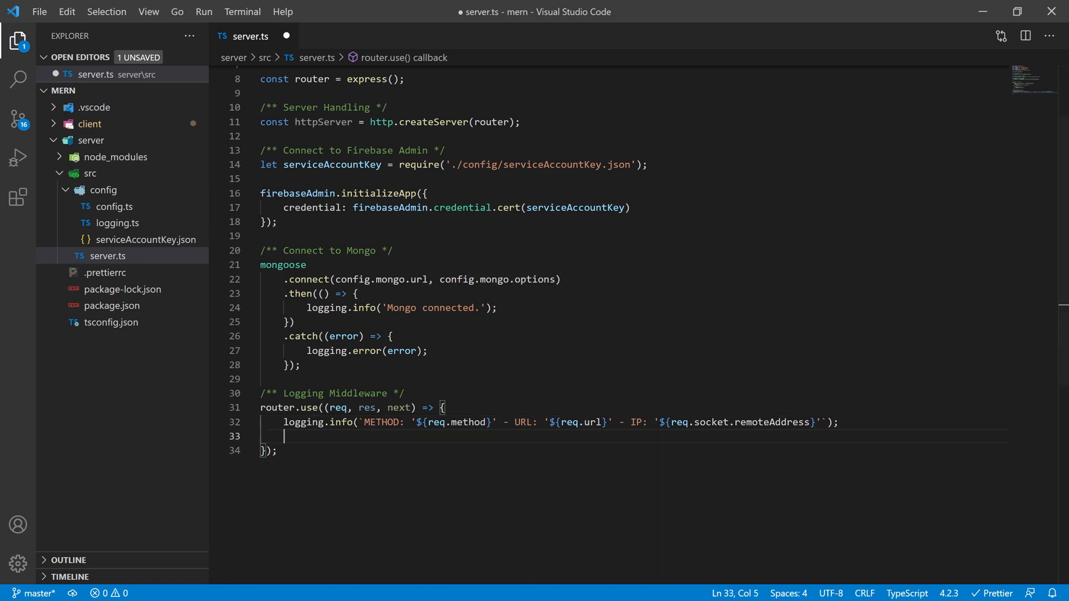
On res 'finish', log the same details again plus STATUS from res.statusCode.
{"action": "type", "text": "res.on('finish')"}
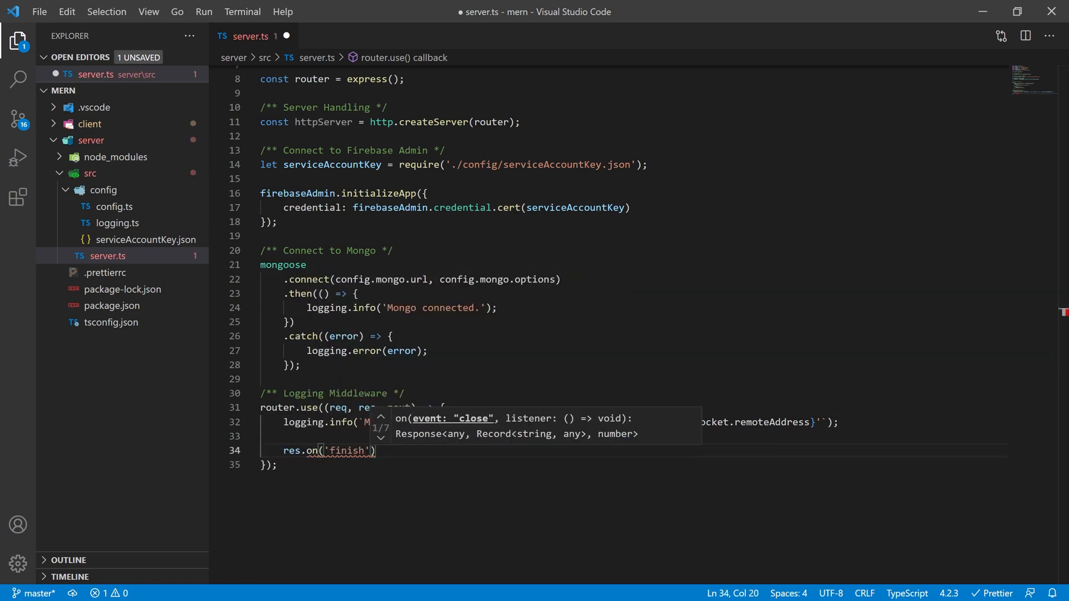
{"action": "type", "text": "lo"}
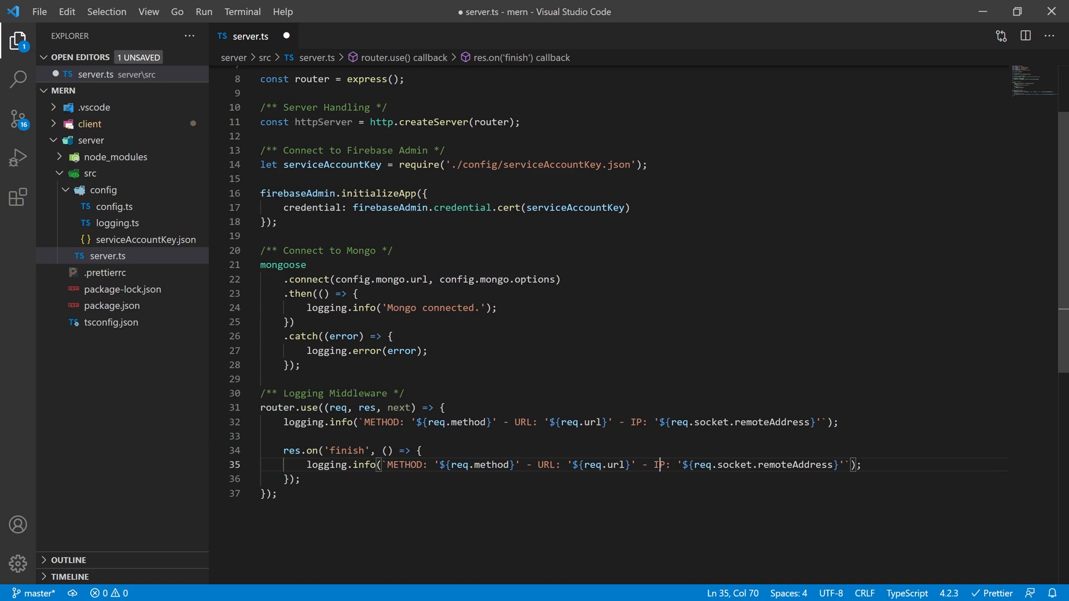
{"action": "type", "text": "- STATUS: '${"}
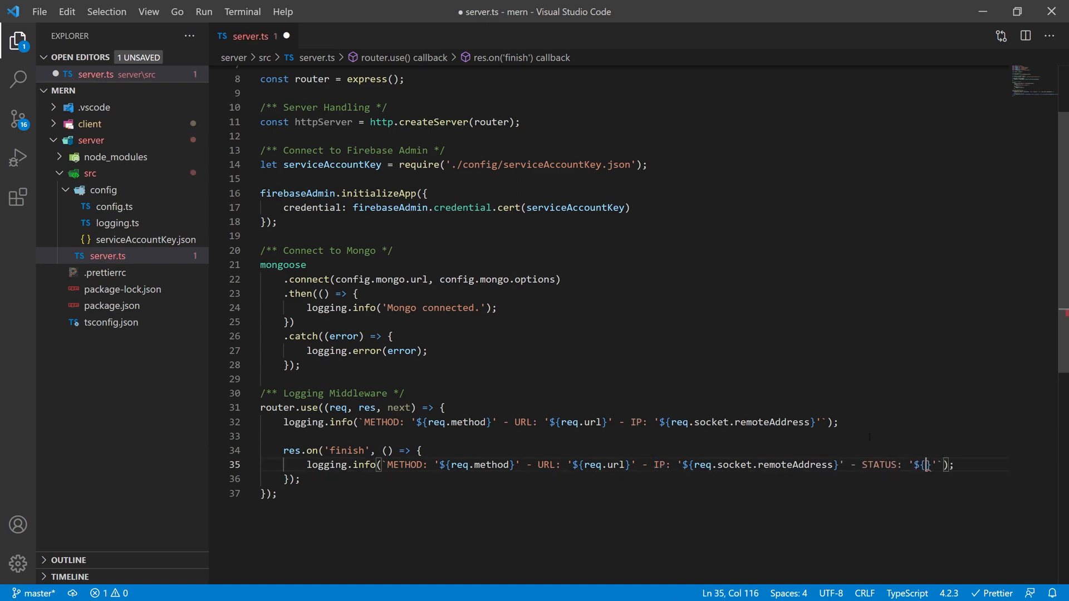
{"action": "type", "text": "res.statusCode"}
{"action": "type", "text": "/**  */"}
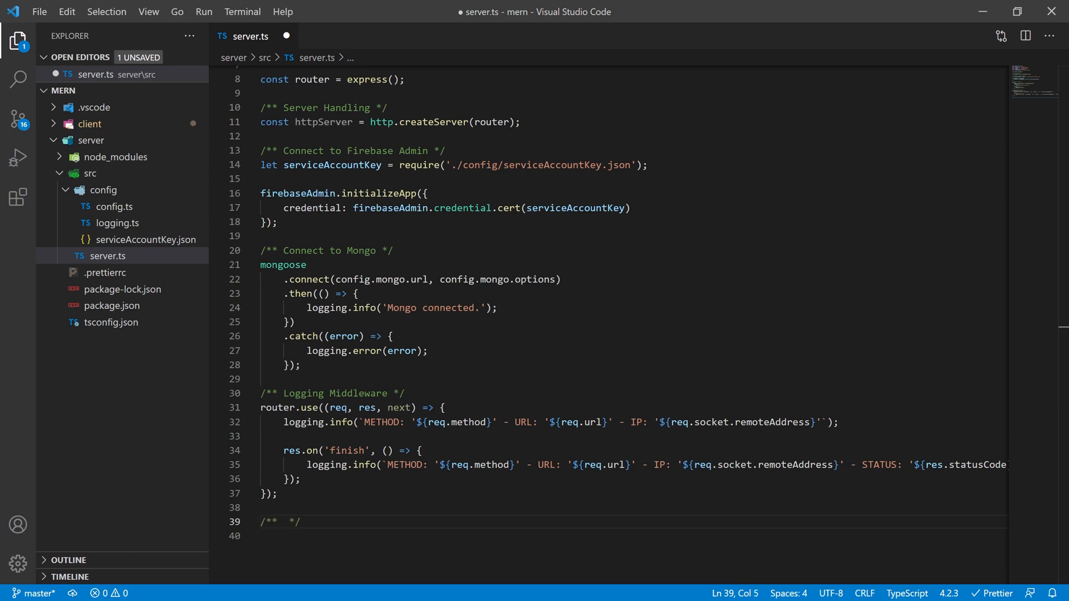
Under a Parse the body comment, apply express.urlencoded({ extended: true }) and express.json() to the router.
{"action": "type", "text": "Parse the body"}
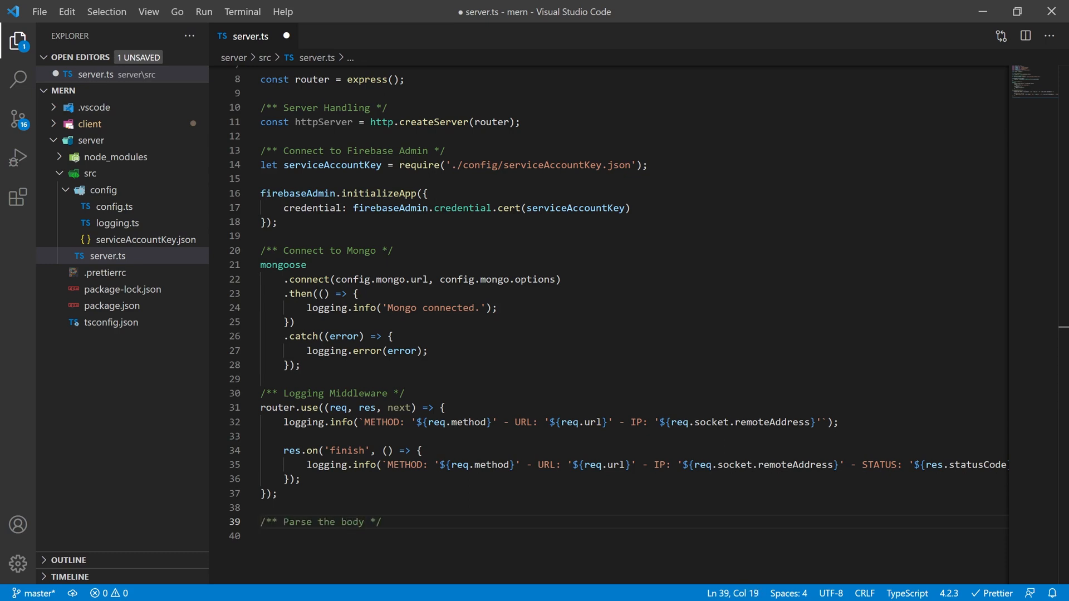
{"action": "key", "text": "Enter"}
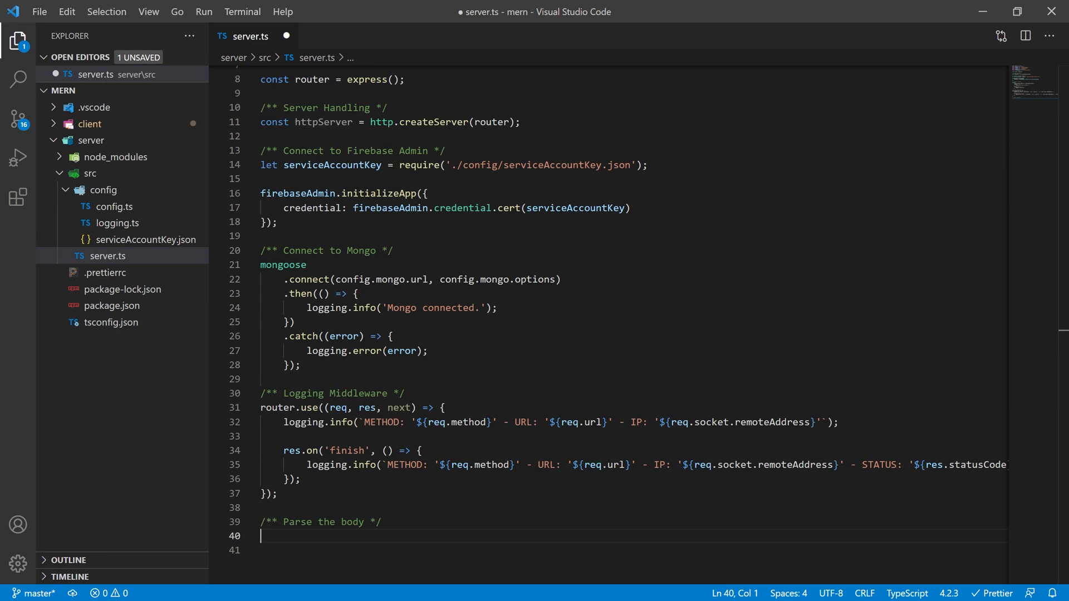
{"action": "type", "text": "router.use"}
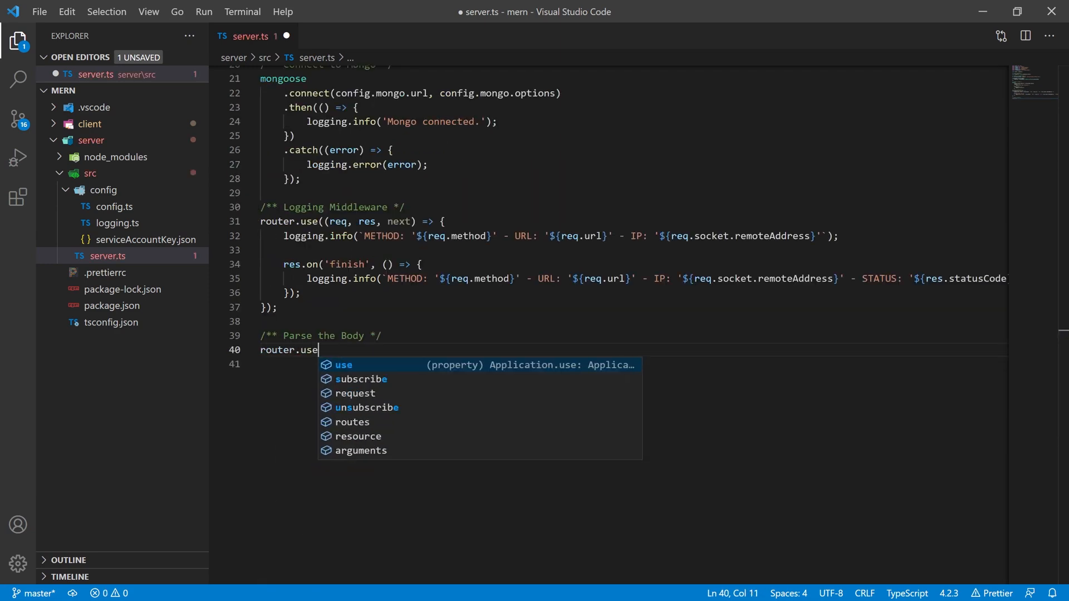
{"action": "type", "text": "(express."}
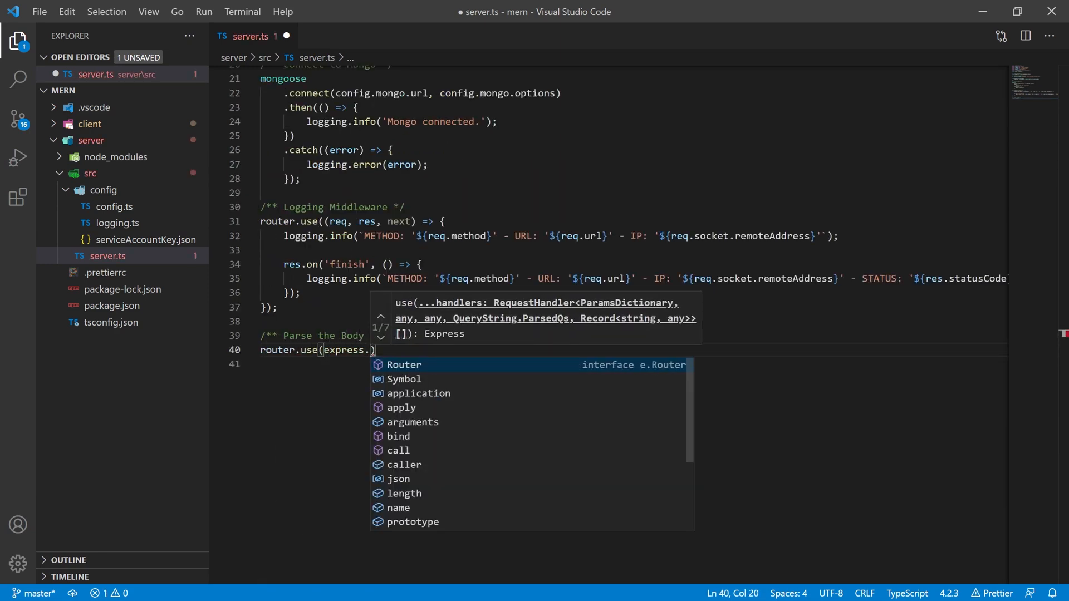
{"action": "type", "text": "urlencoded()"}
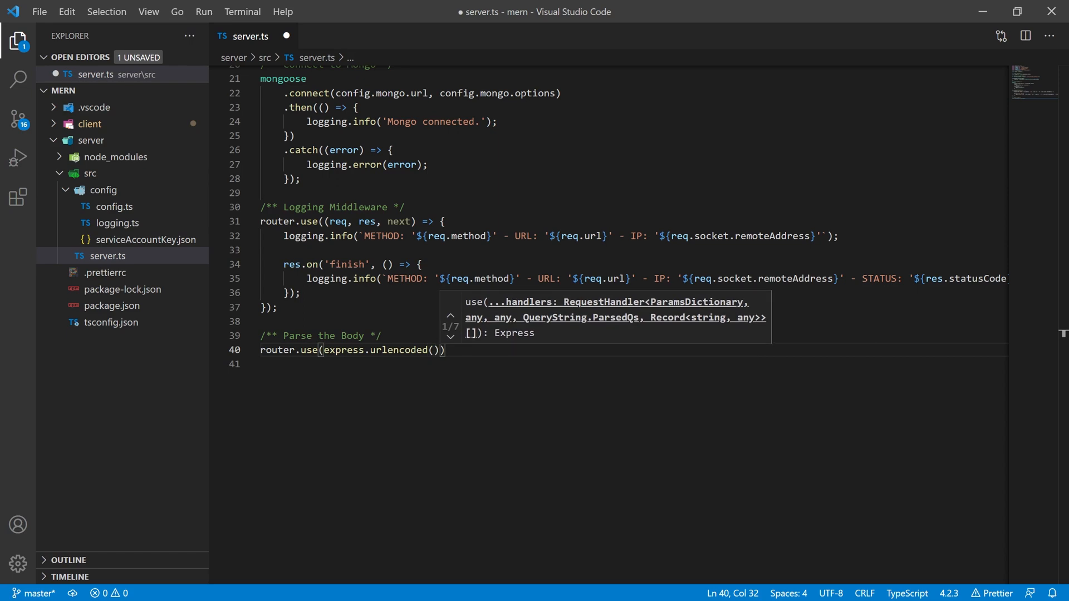
{"action": "type", "text": "{"}
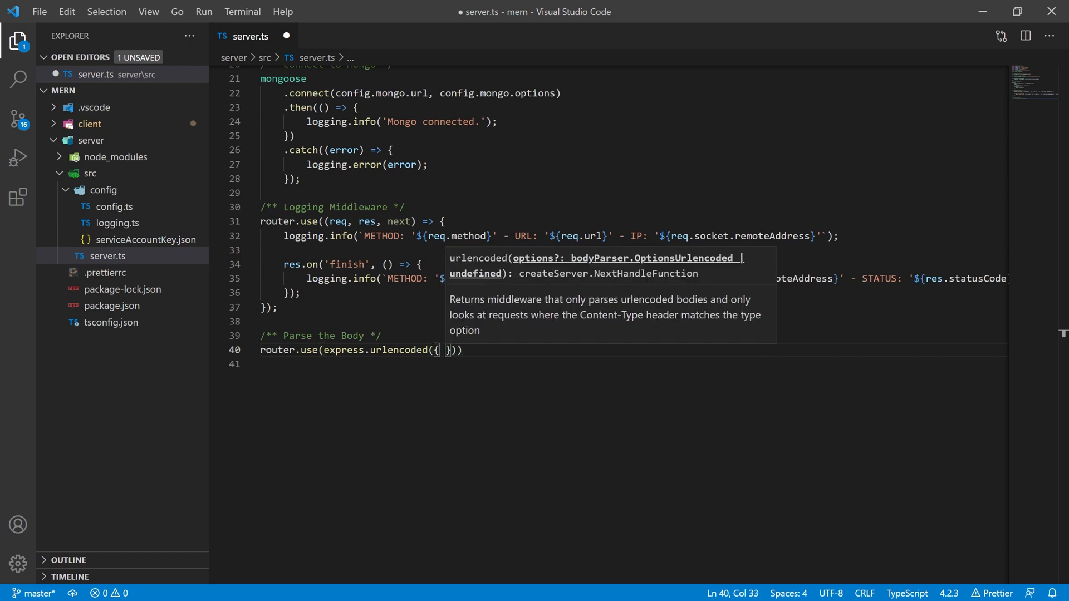
{"action": "type", "text": "extended: tru"}
{"action": "left_click", "coordinate": [630, 364]}
{"action": "type", "text": "router.use(expre"}
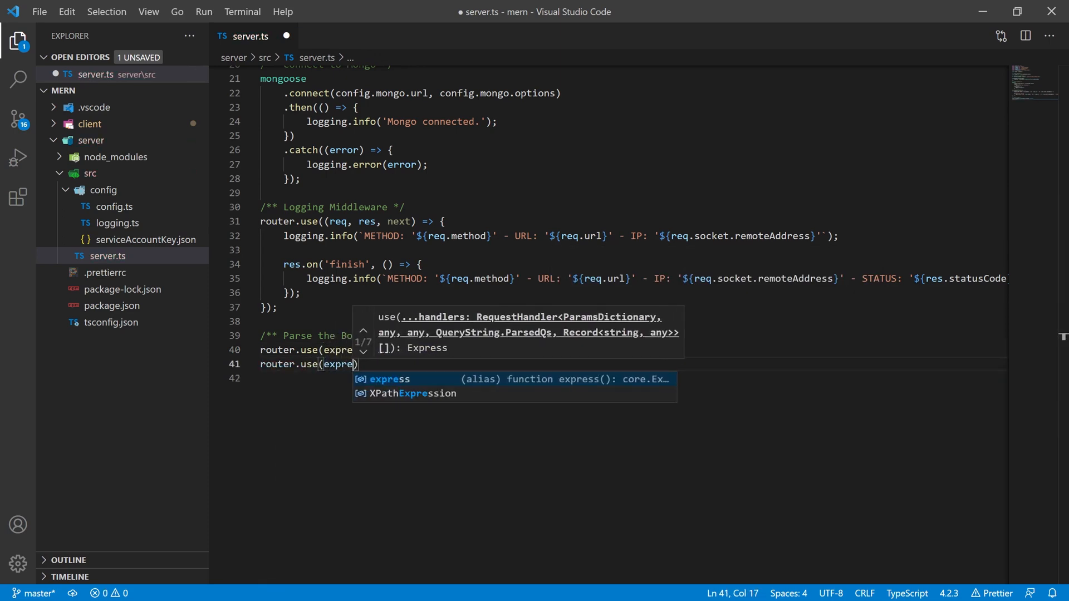
{"action": "type", "text": ".json()"}
{"action": "type", "text": "/** API  */"}
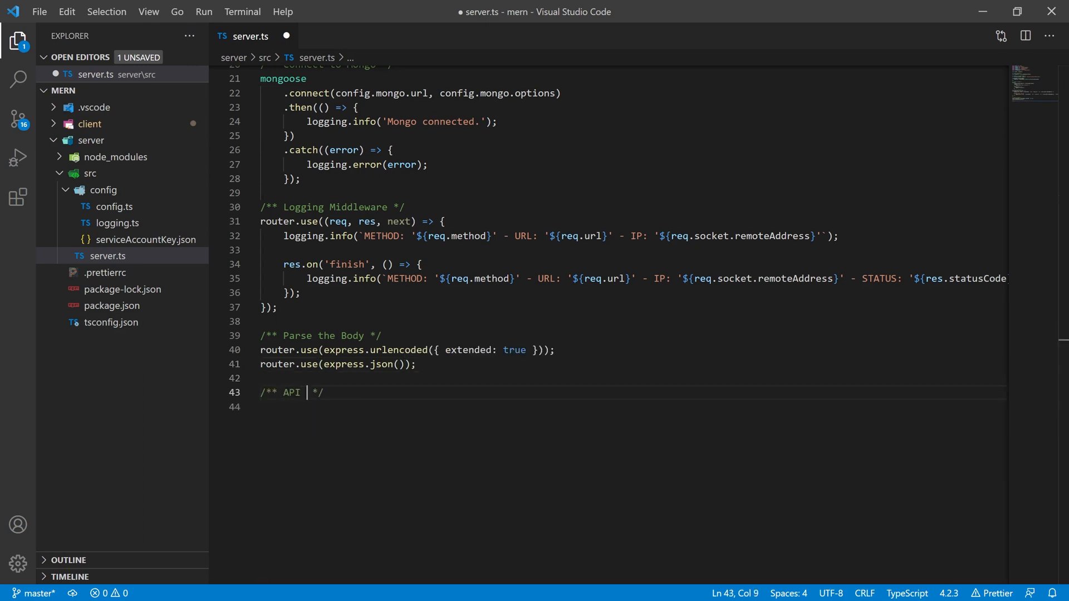
Under API Access Policies, add a router.use middleware setting Access-Control-Allow-Origin '*' and Allow-Headers, an OPTIONS branch and next().
{"action": "type", "text": "Access Polic"}
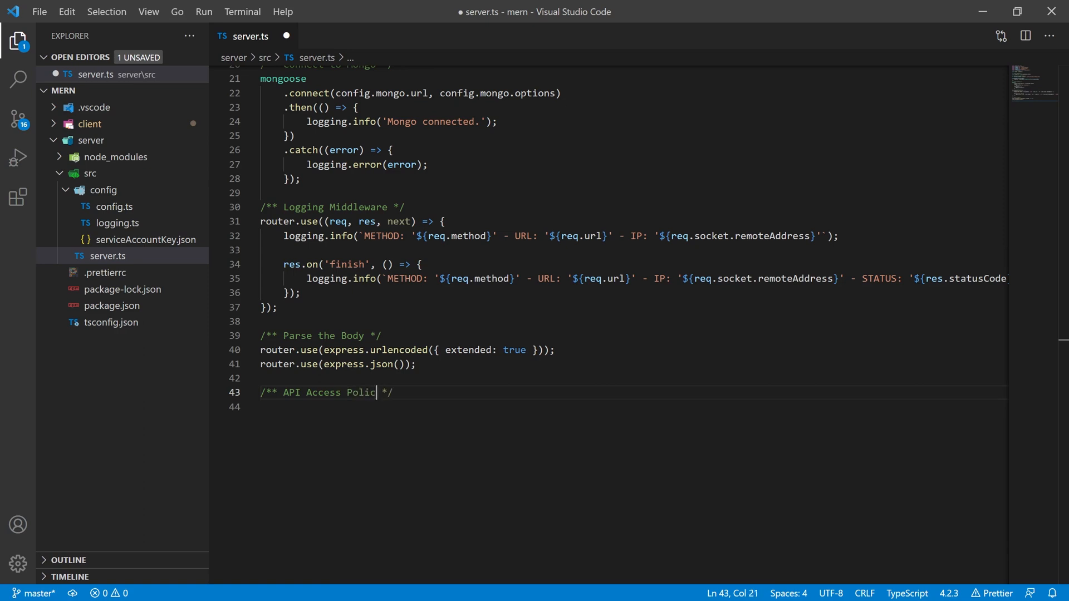
{"action": "key", "text": "Enter"}
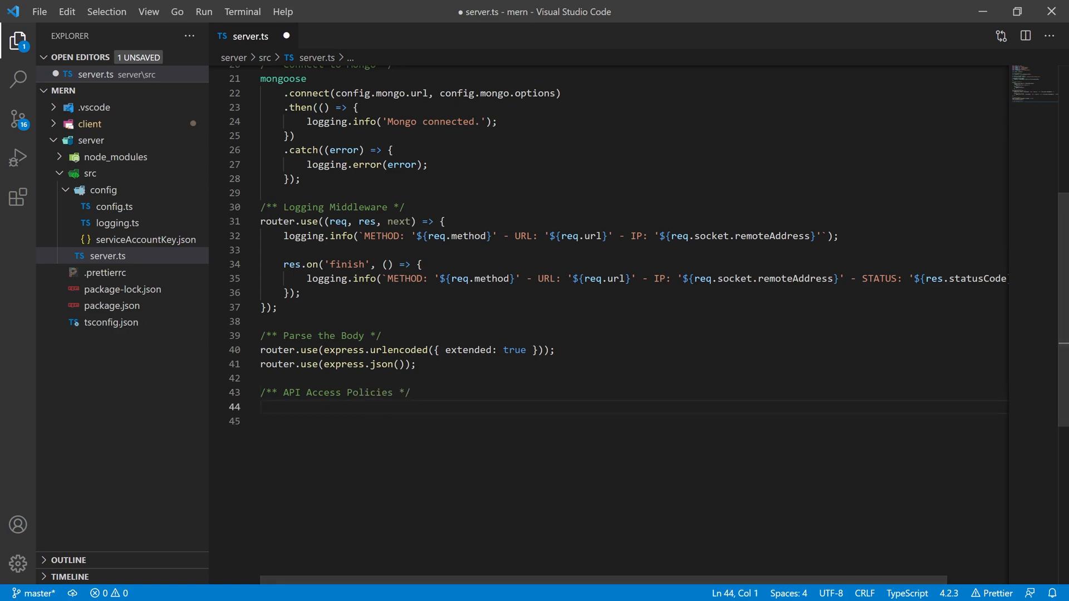
{"action": "type", "text": "router.use((req, res, next) => {});"}
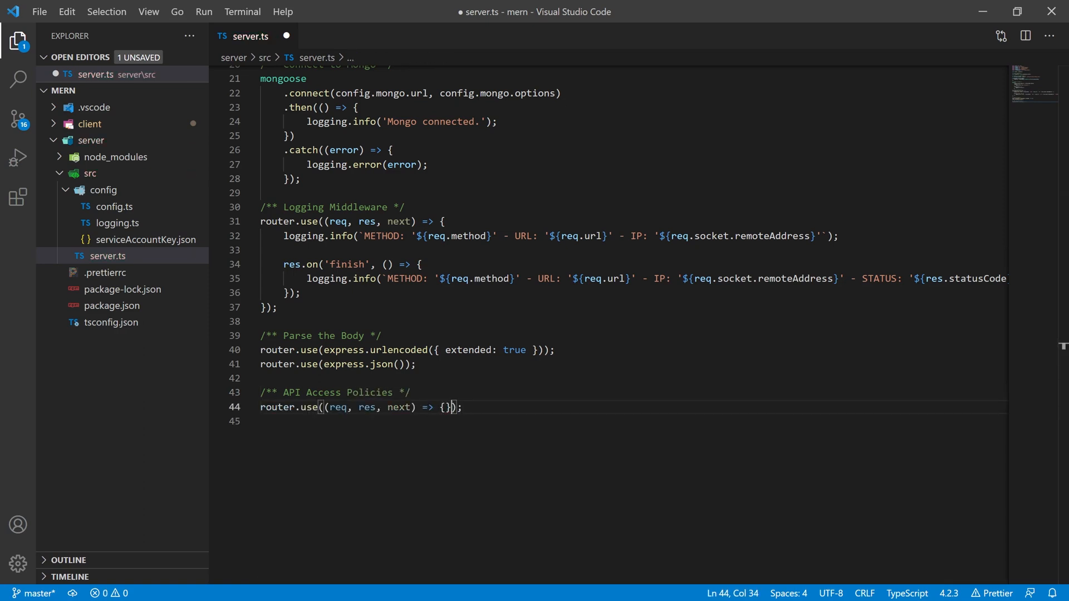
{"action": "key", "text": "Enter"}
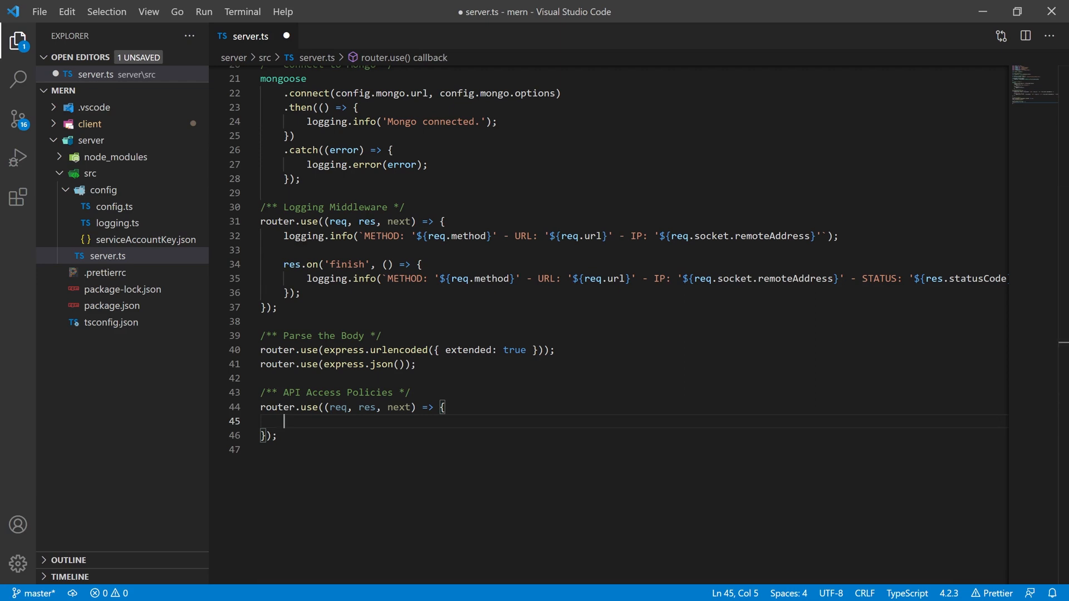
{"action": "type", "text": "res.header()"}
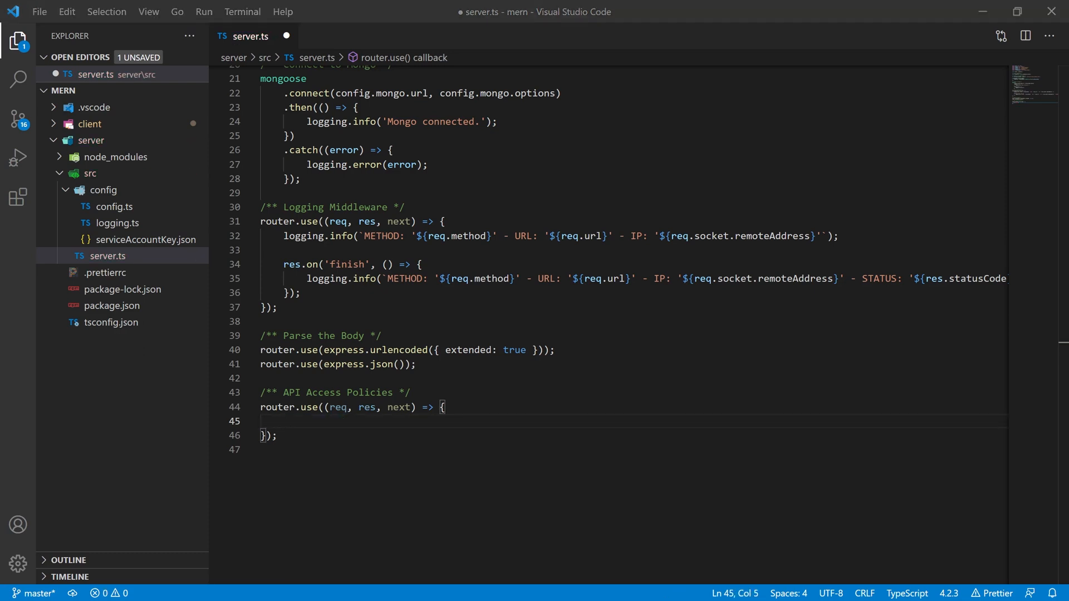
{"action": "type", "text": "res.header('Access-Control-Allow-Origin', '*');"}
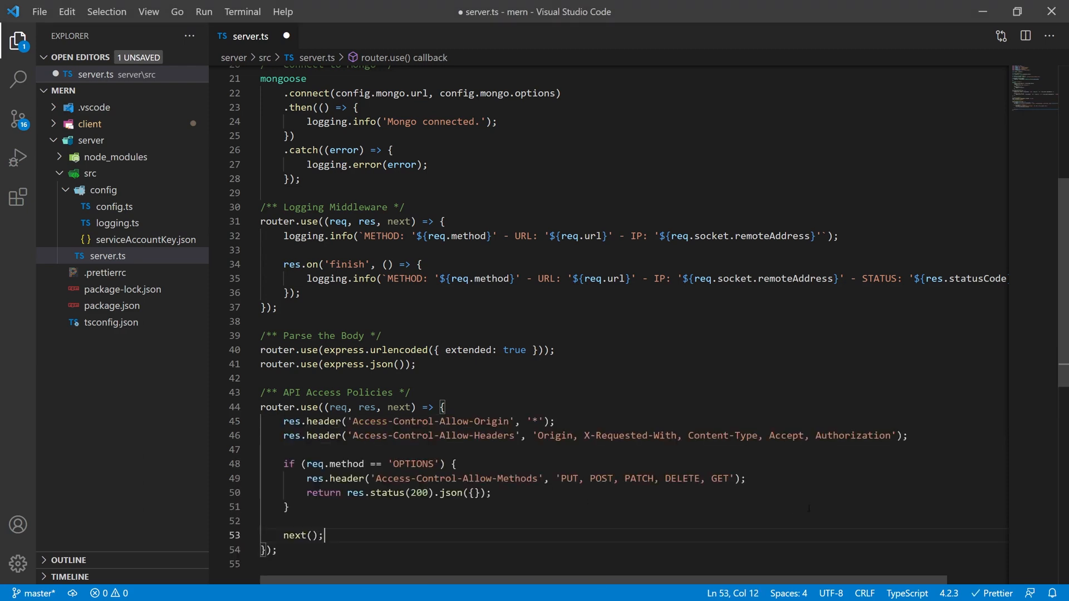
{"action": "scroll", "scroll_direction": "down", "scroll_amount": 3}
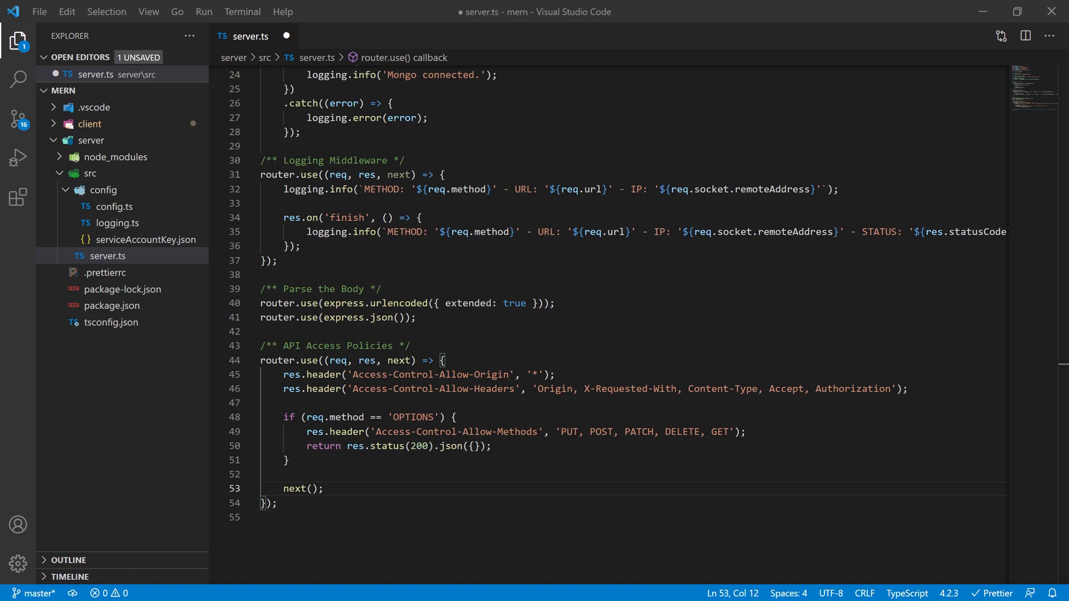
{"action": "left_click", "coordinate": [275, 503]}
{"action": "type", "text": "/** Routes *"}
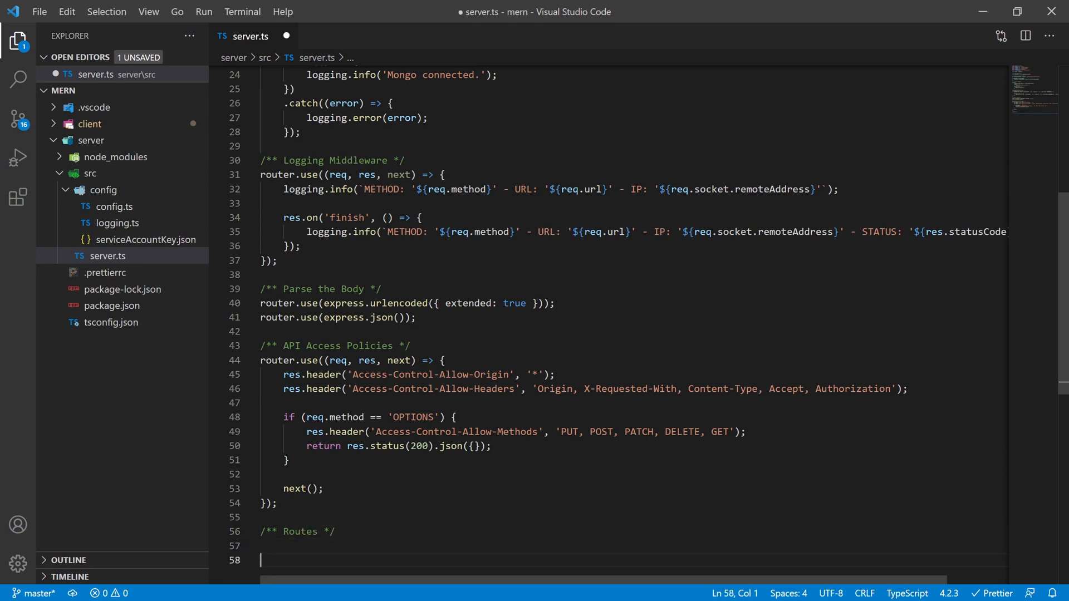
Add an /** Error Handling */ comment heading a new middleware block below Routes.
{"action": "type", "text": "/** Error Handling */"}
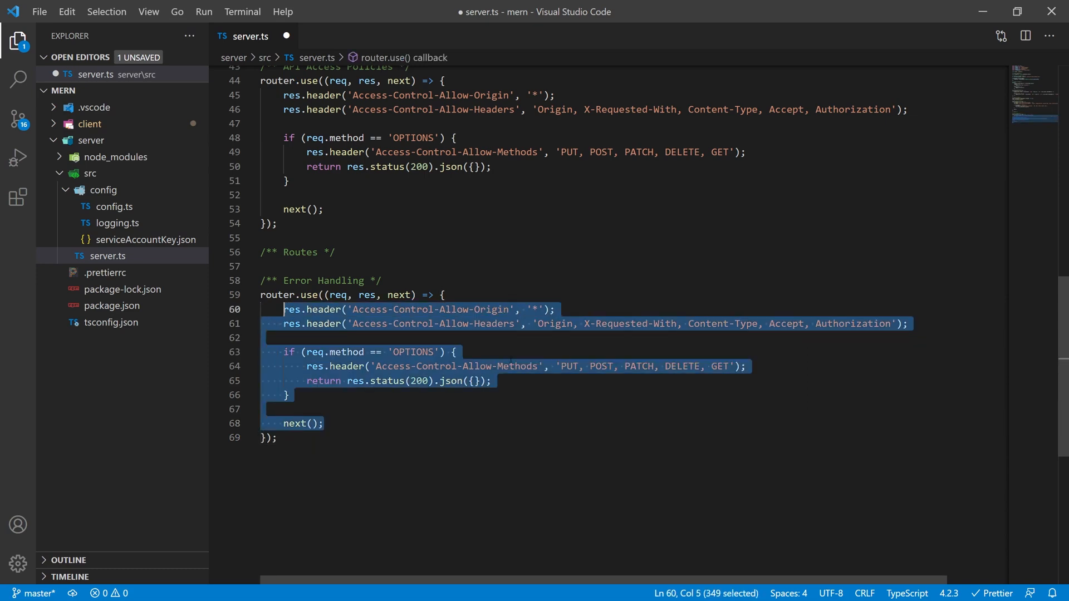
Make the handler create a 'not found' error and return res.status(404).json({ message: error.message }), then begin a Listen for Requests comment.
{"action": "type", "text": "const error = new Error('"}
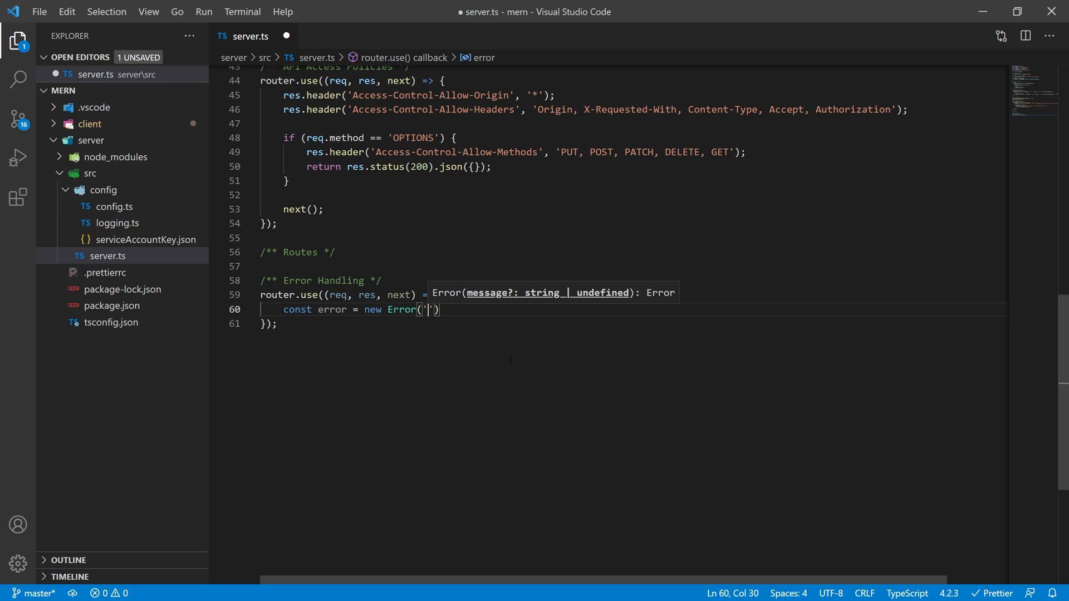
{"action": "type", "text": "not found');"}
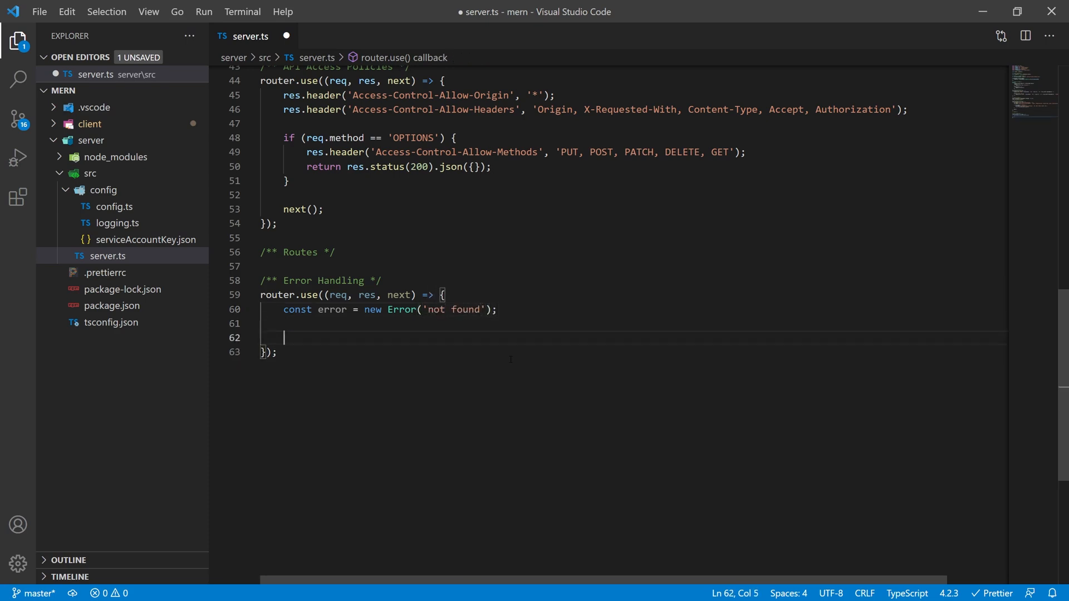
{"action": "type", "text": "return"}
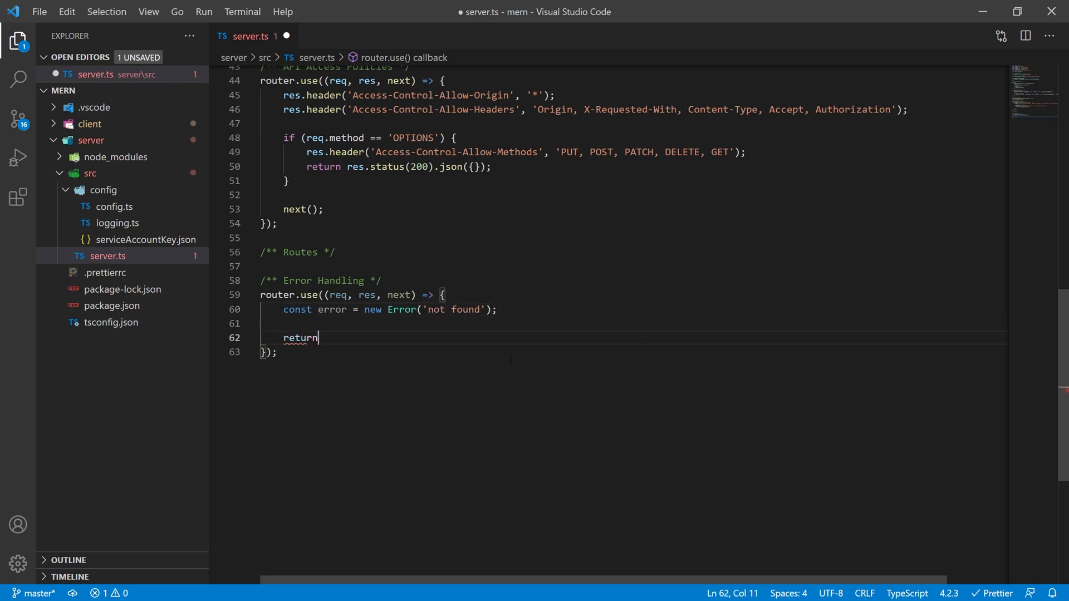
{"action": "type", "text": "res.status(404)"}
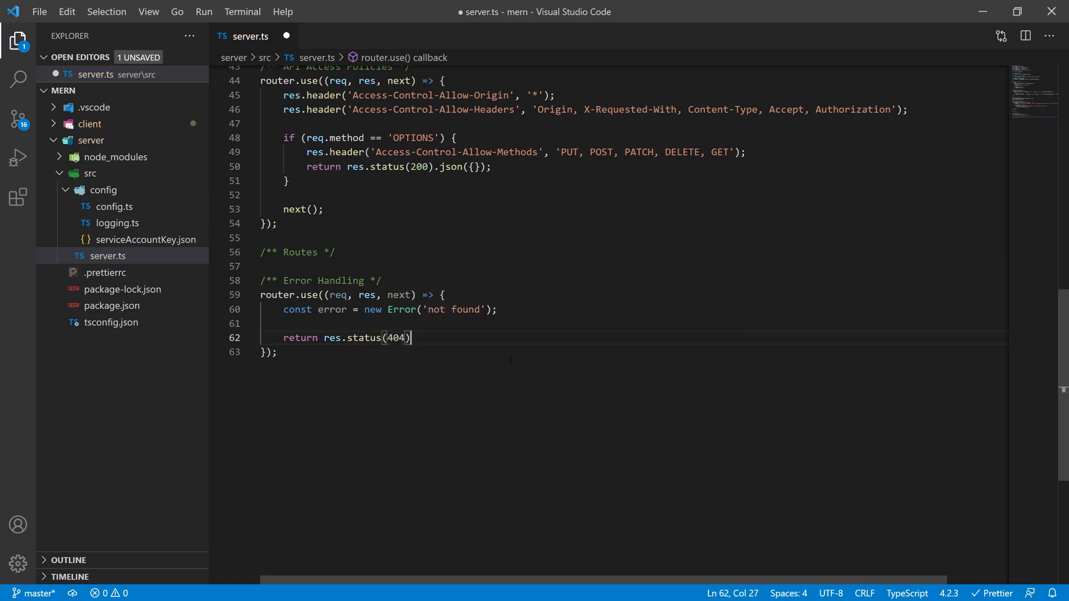
{"action": "type", "text": ".json({})"}
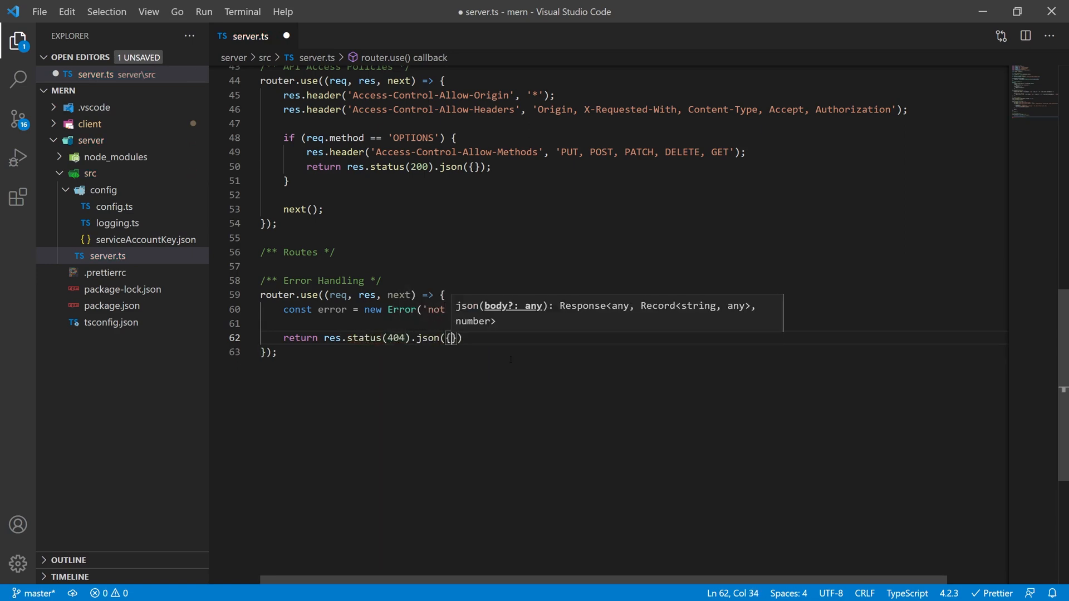
{"action": "type", "text": "message: error.message"}
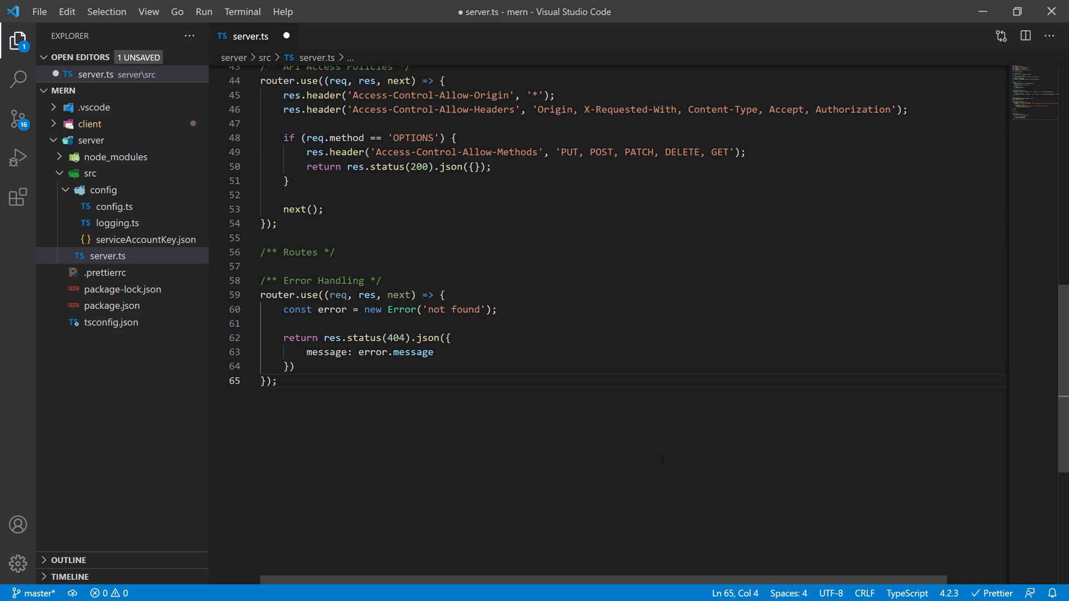
{"action": "key", "text": "enter"}
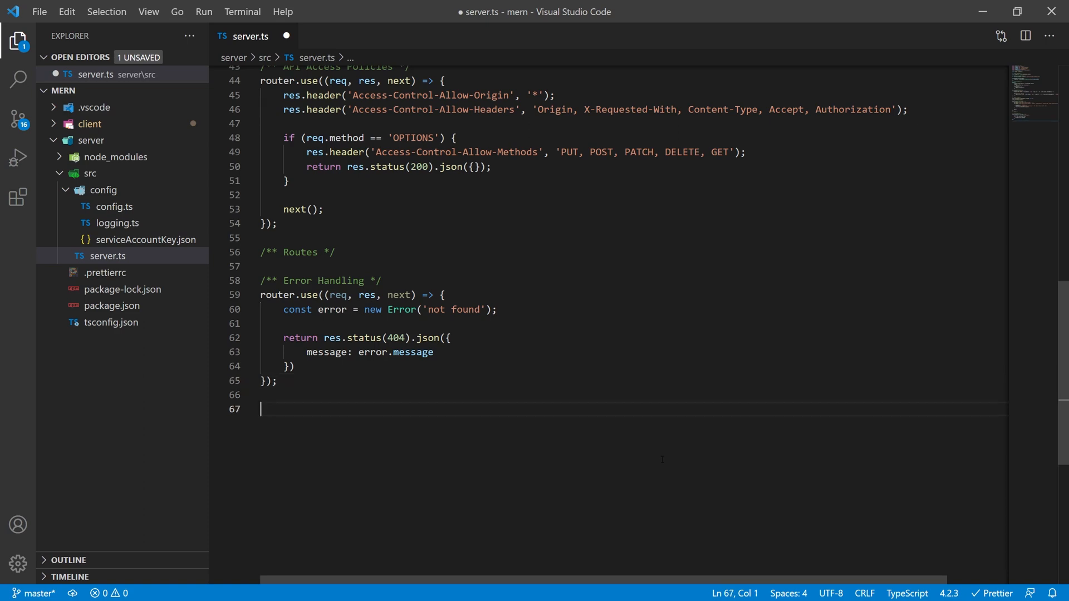
{"action": "type", "text": "/** List  */"}
{"action": "type", "text": "httpServer"}
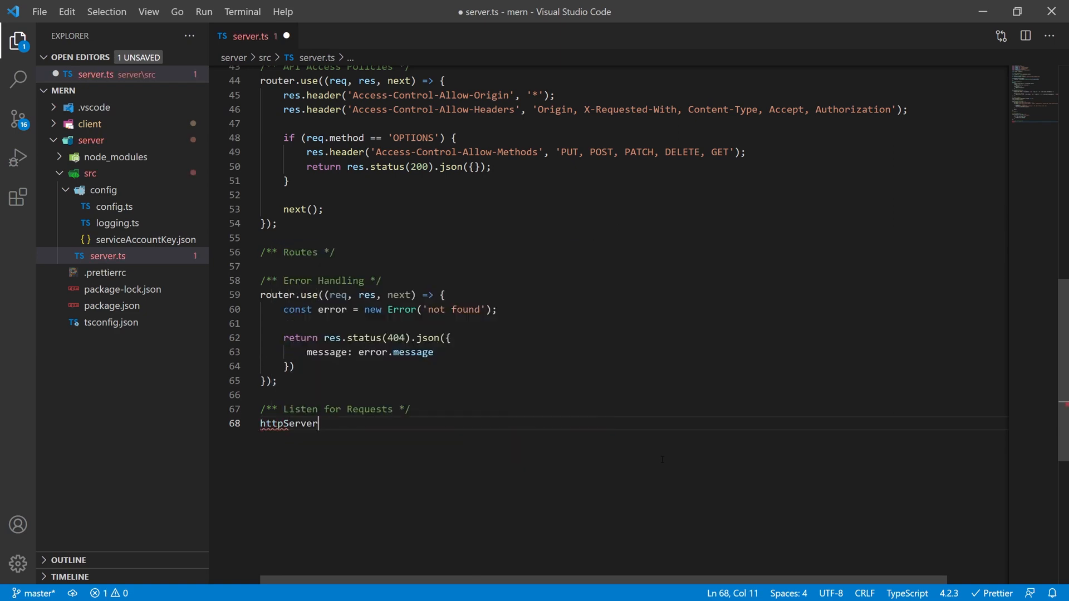
Call httpServer.listen on config.server.port with a callback that logs via logging.info.
{"action": "type", "text": ".listen(c"}
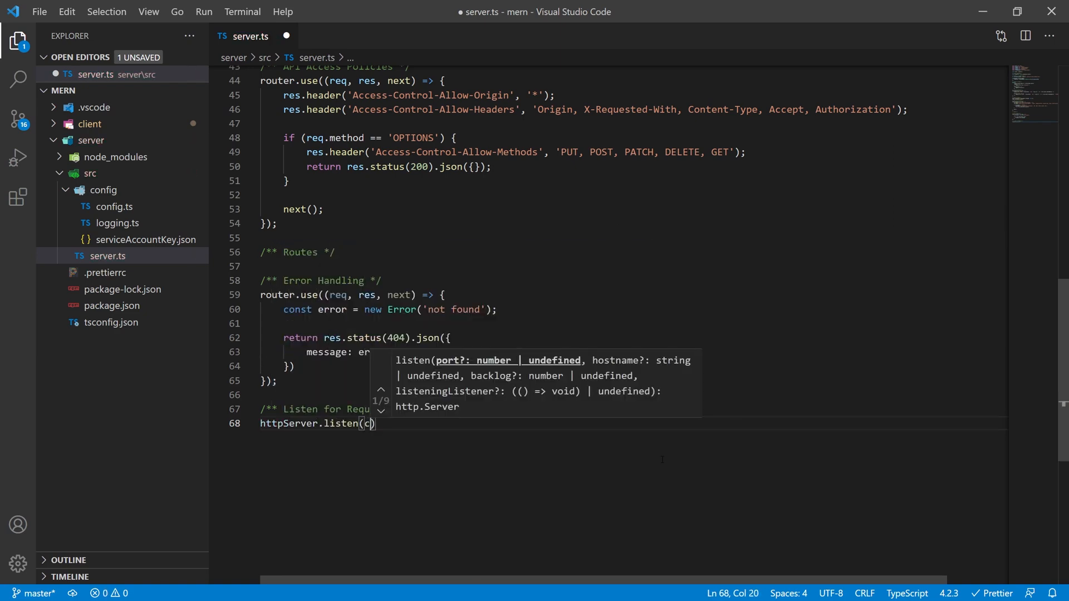
{"action": "type", "text": "onfig.server.port"}
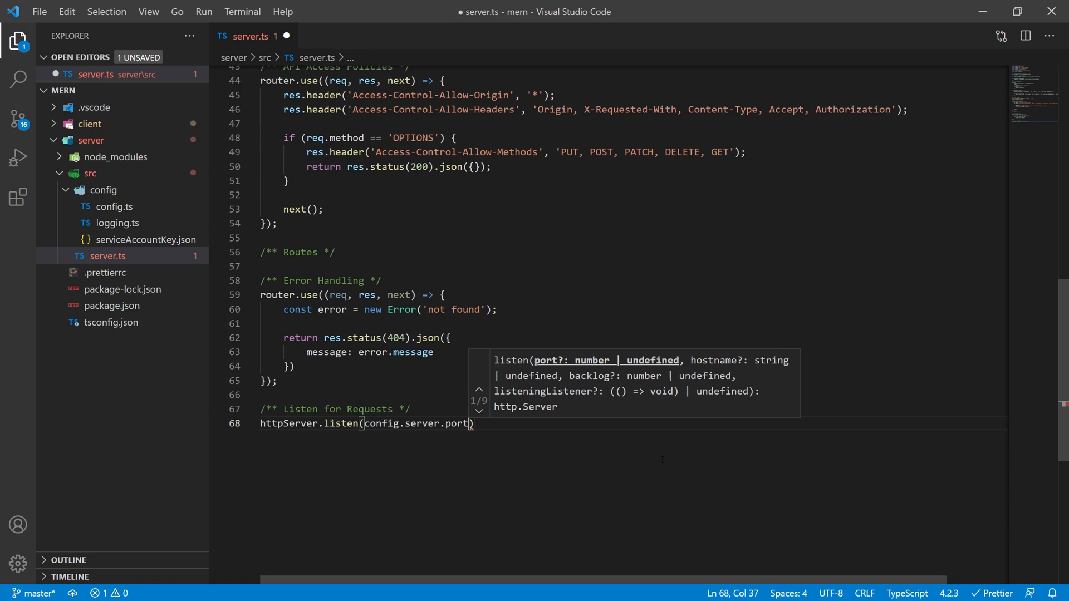
{"action": "type", "text": ", () =>{}"}
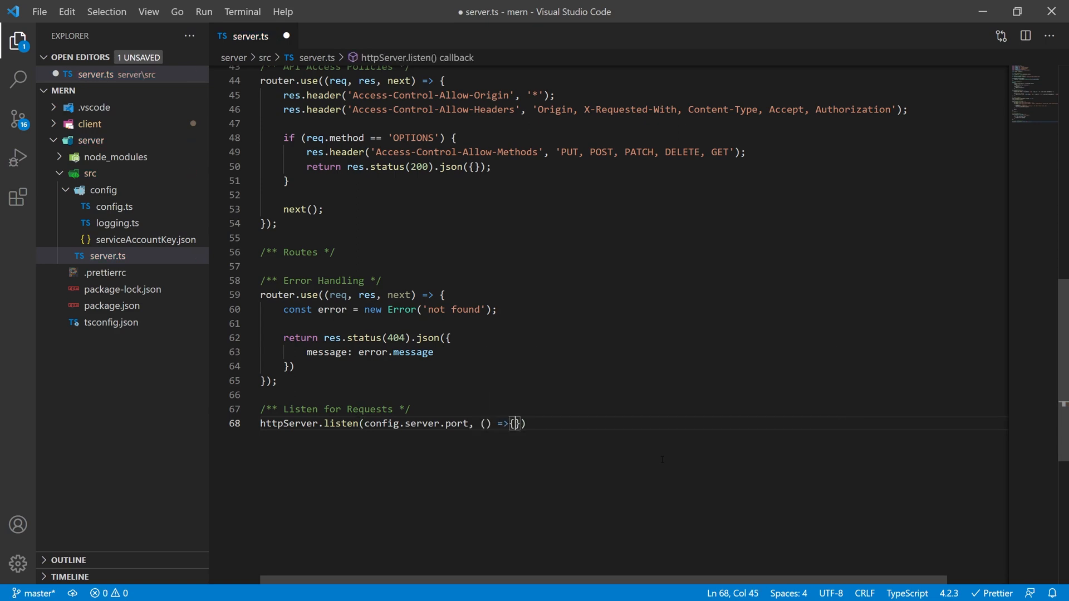
{"action": "type", "text": "logging."}
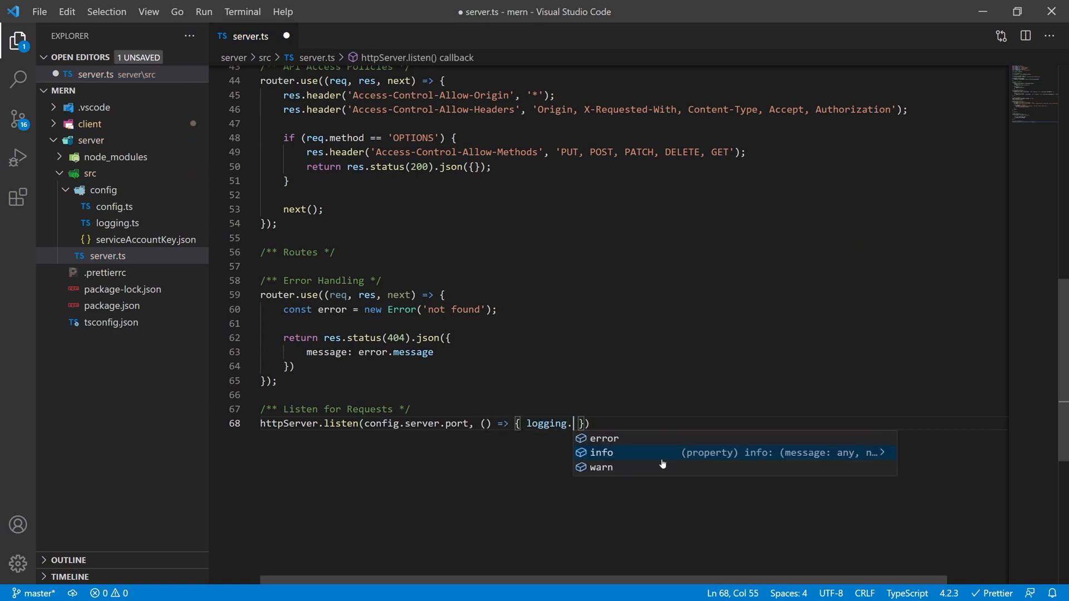
{"action": "left_click", "coordinate": [600, 452]}
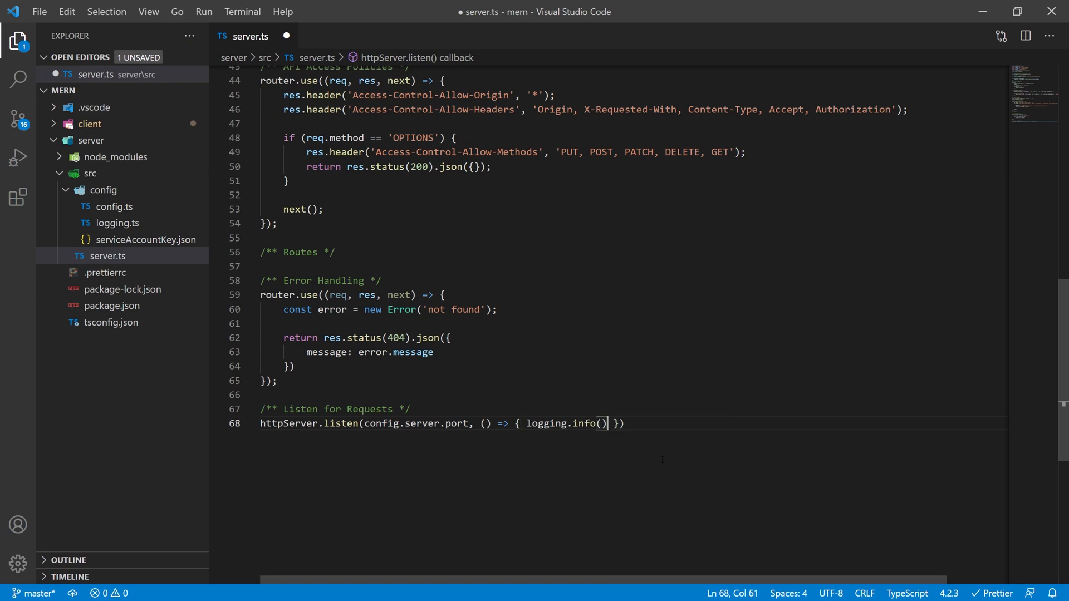
Log 'Server is running at ${config.server.host}:${config.server.port}' and reformat server.ts.
{"action": "key", "text": "Backspace"}
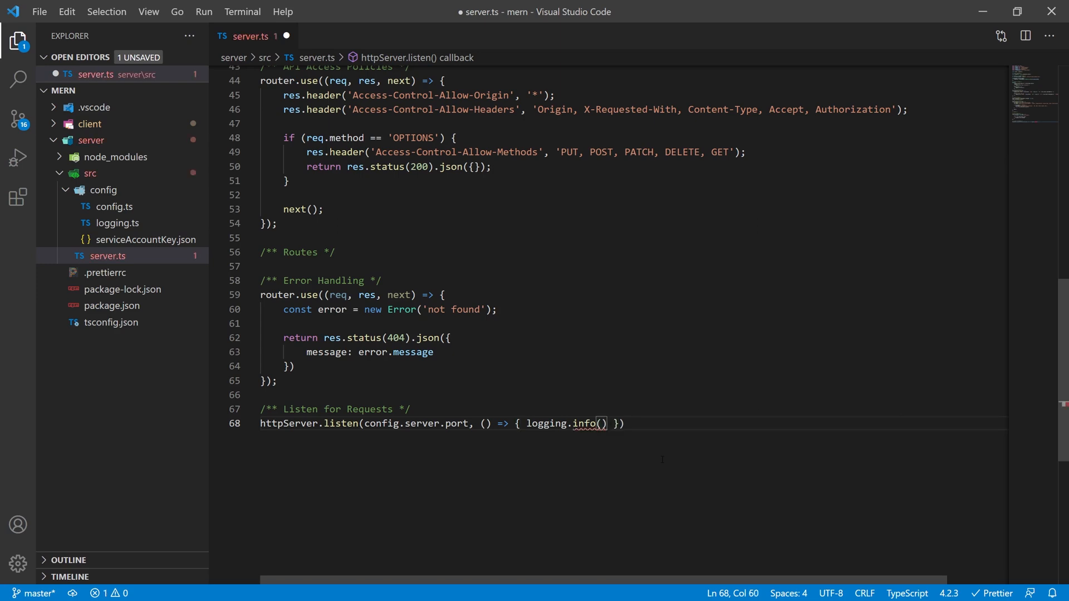
{"action": "type", "text": "'Server is running at'"}
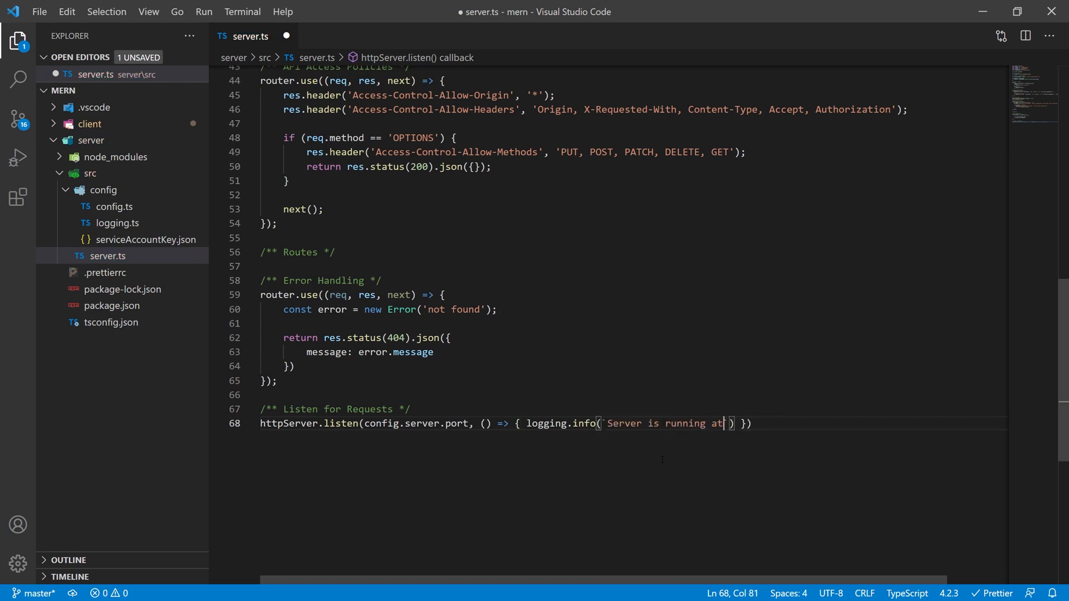
{"action": "type", "text": "${config.server.host}:${"}
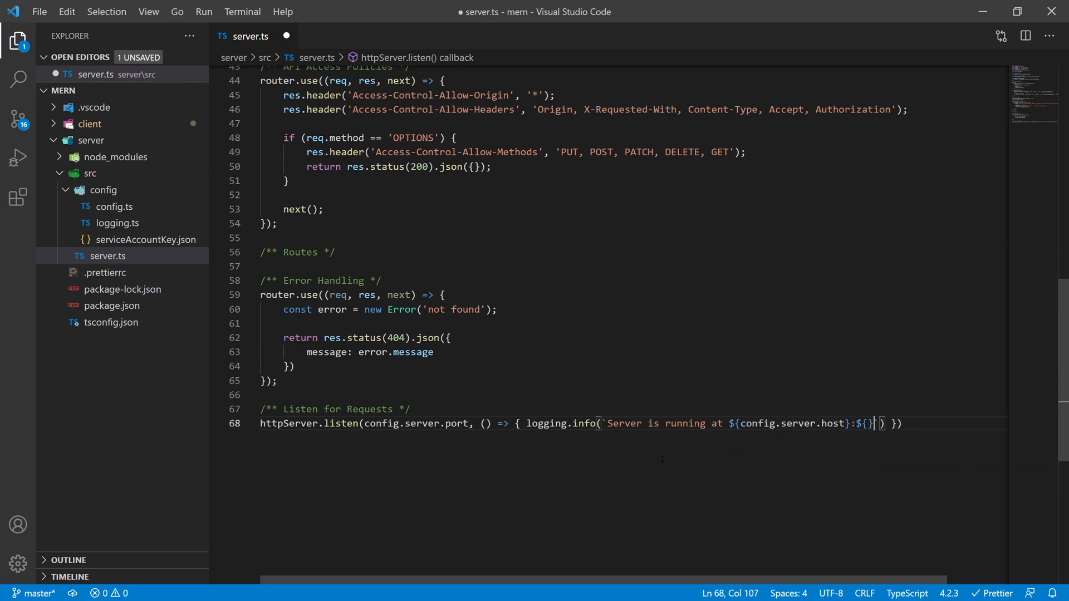
{"action": "type", "text": "config.server.port"}
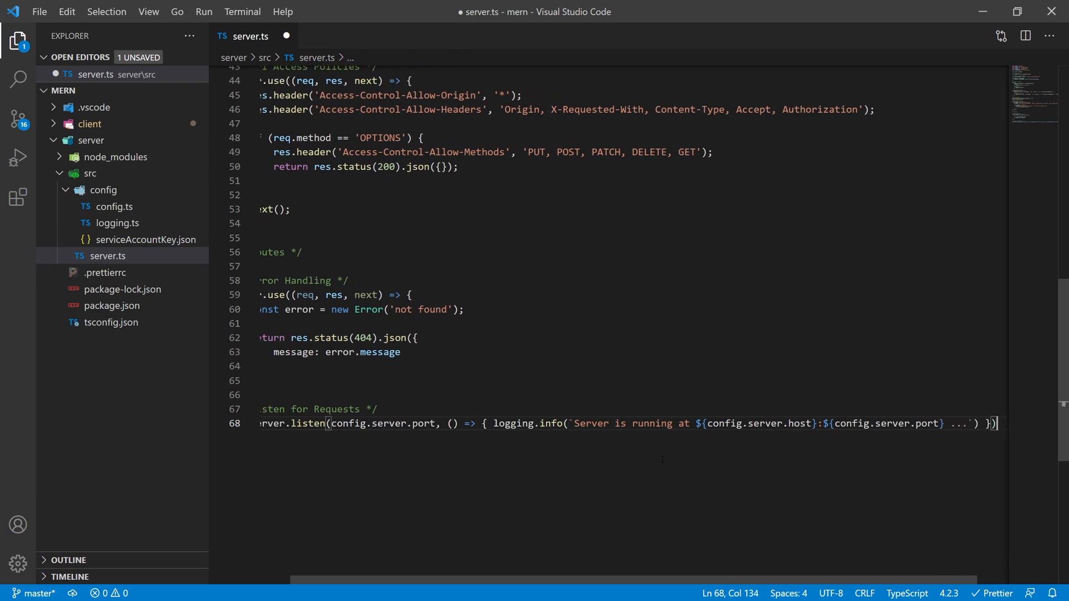
{"action": "key", "text": "ctrl+s"}
{"action": "type", "text": "});"}
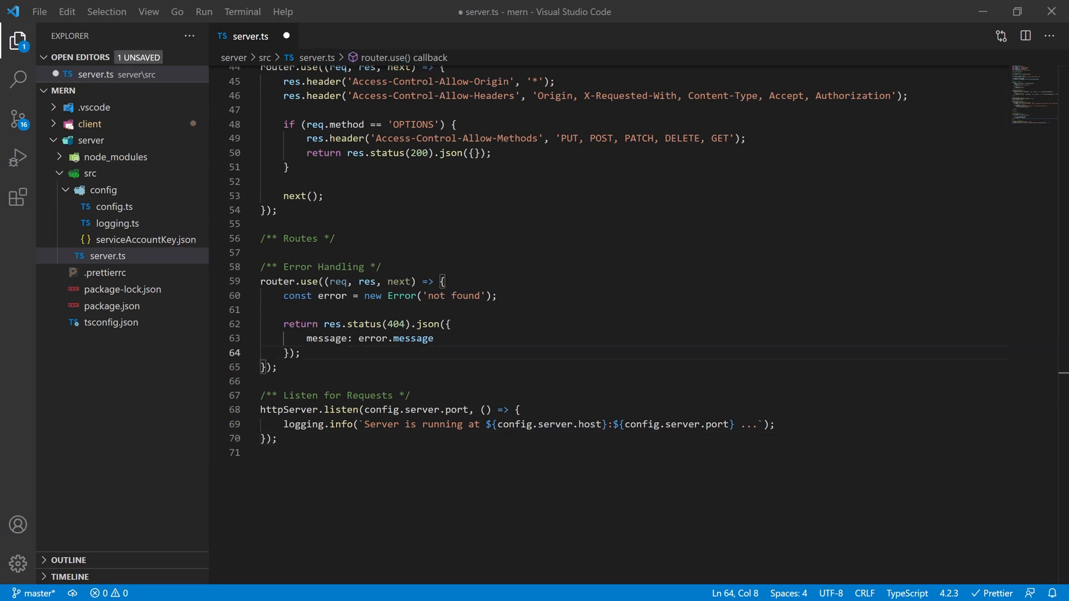
Add next(); after the res.on('finish') block in the Logging Middleware and save server.ts.
{"action": "scroll", "scroll_direction": "up", "scroll_amount": 3}
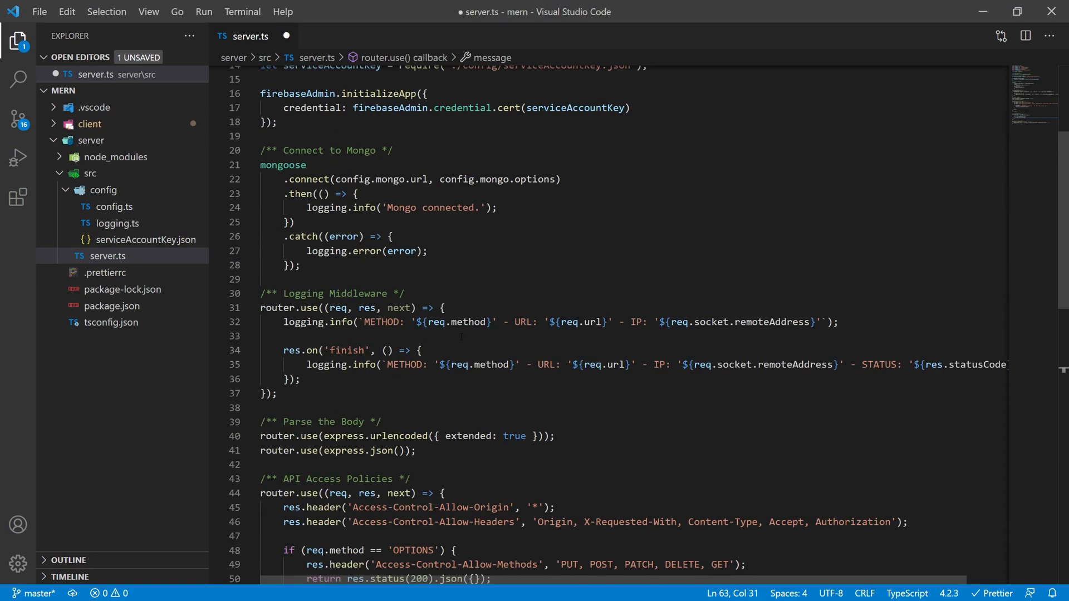
{"action": "type", "text": "next();"}
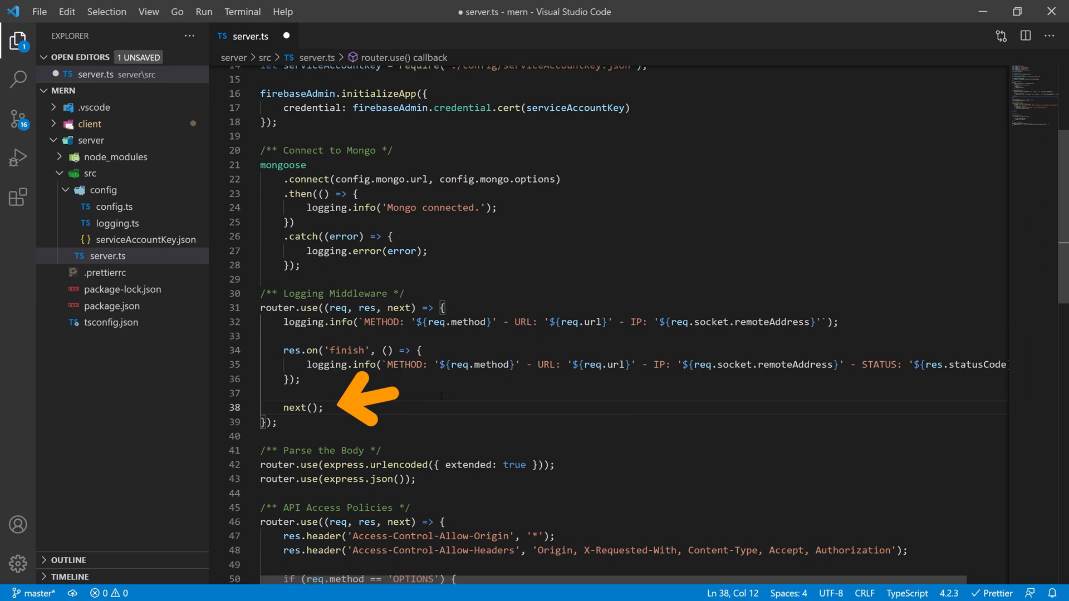
{"action": "key", "text": "ctrl+s"}
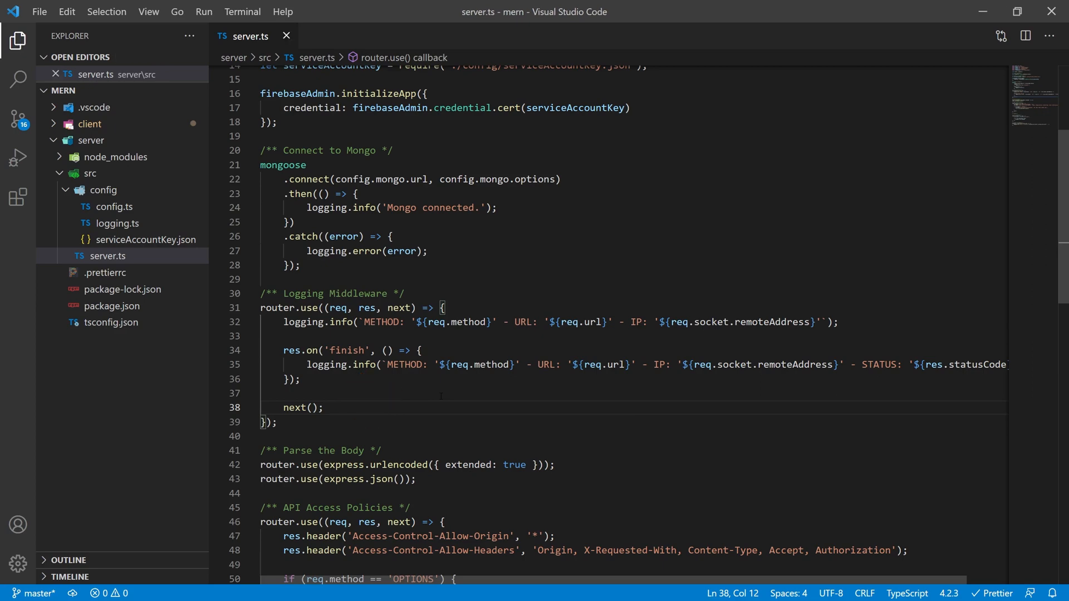
{"action": "scroll", "scroll_direction": "down", "scroll_amount": 3}
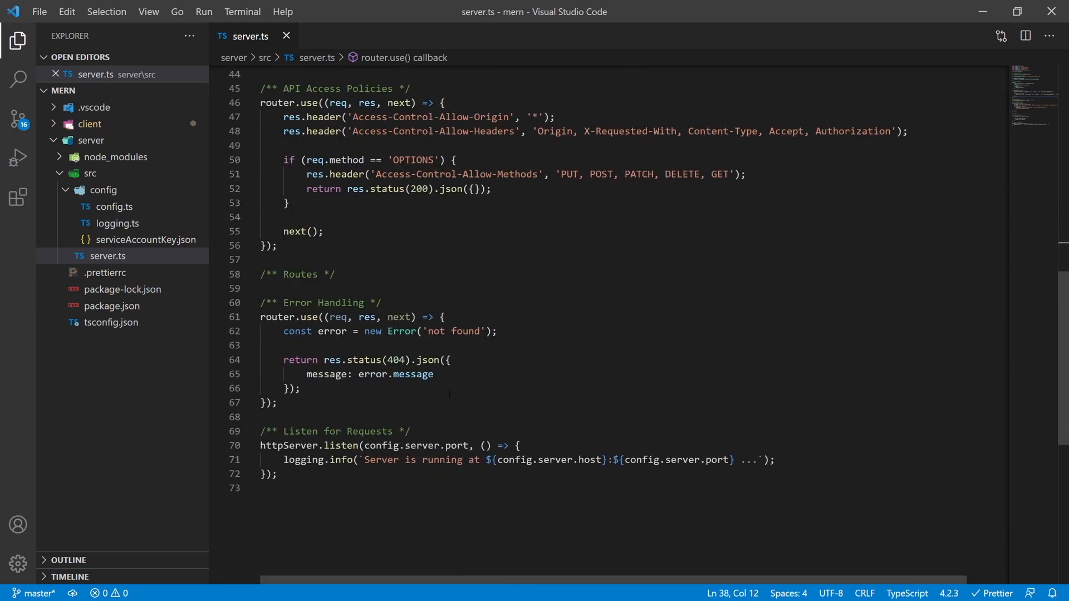
{"action": "left_click", "coordinate": [113, 207]}
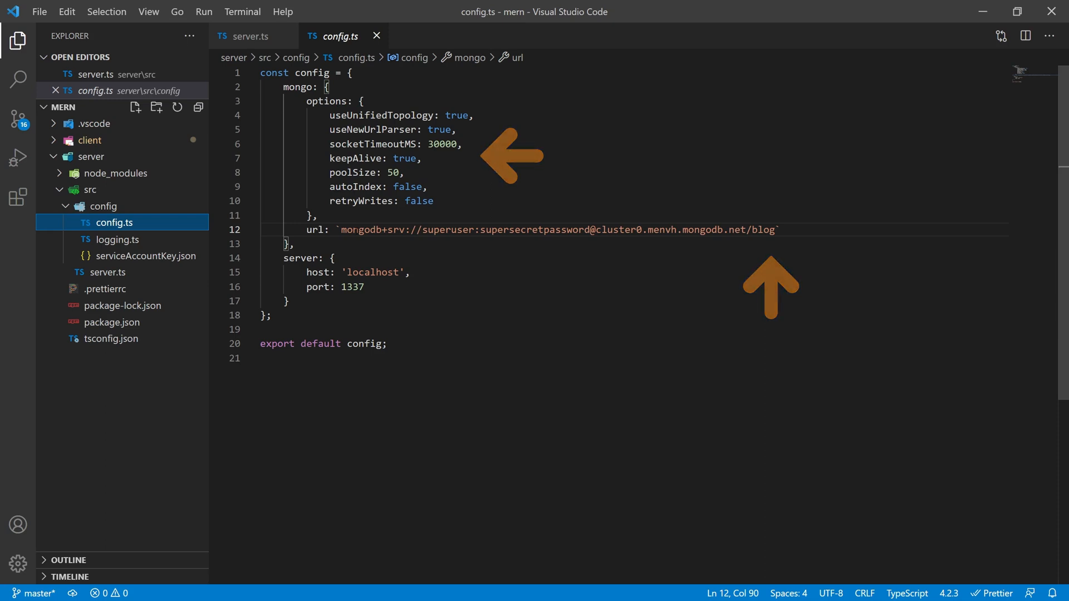
{"action": "left_click", "coordinate": [250, 35]}
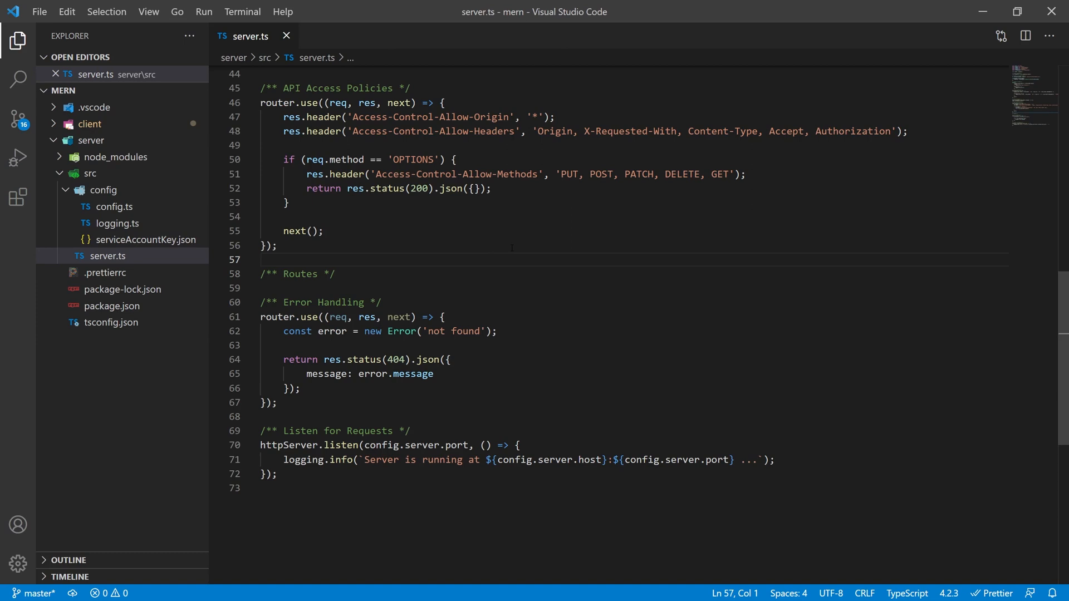
Run ts-node-dev src/server.ts in a new terminal to start the server.
{"action": "key", "text": "ctrl+`"}
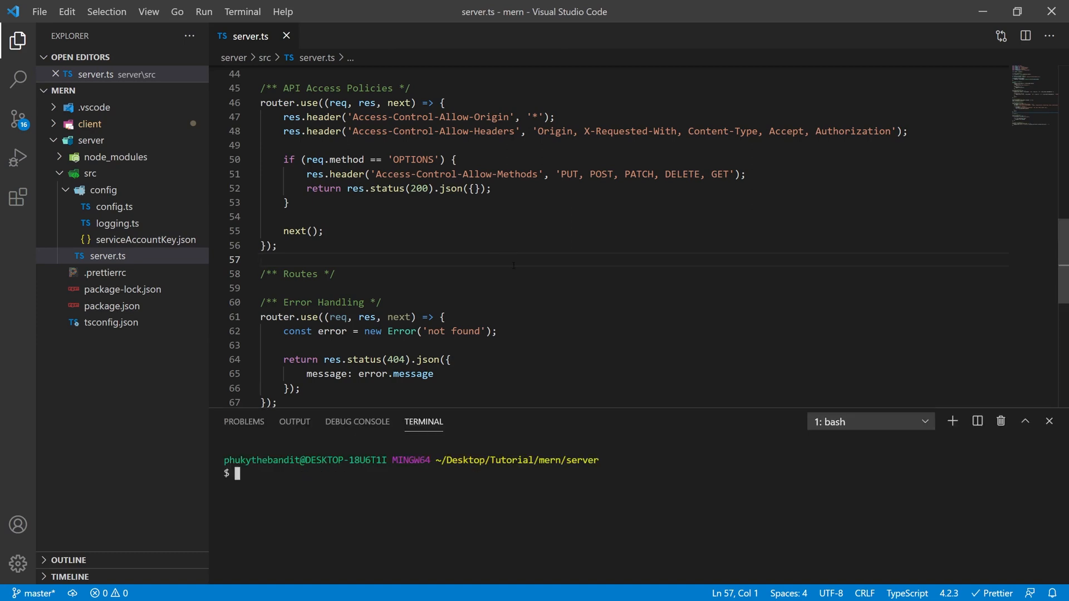
{"action": "type", "text": "ts-n"}
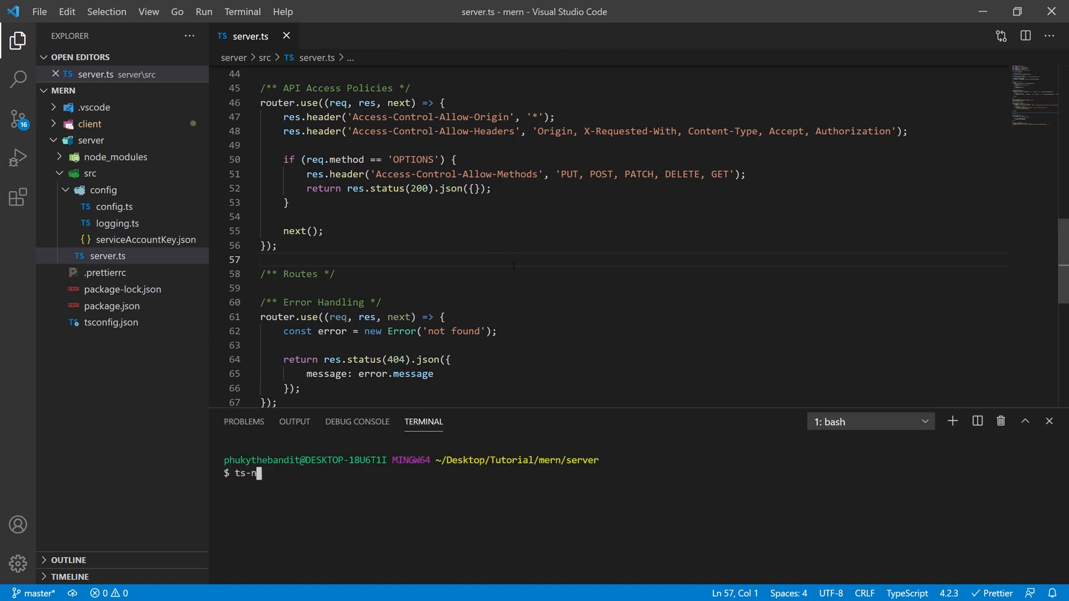
{"action": "type", "text": "ode-dev"}
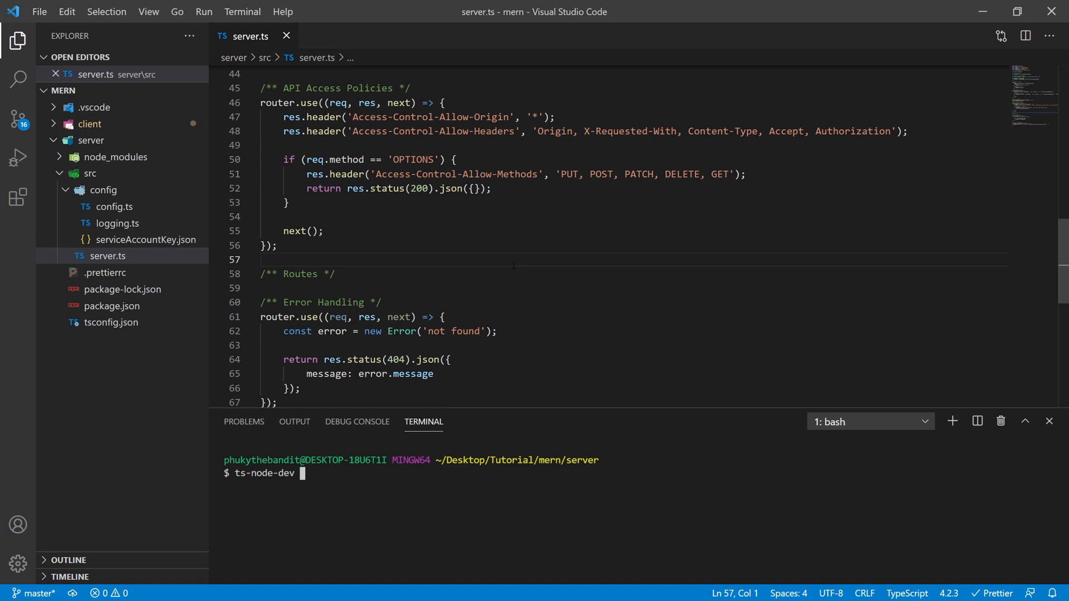
{"action": "key", "text": "Return"}
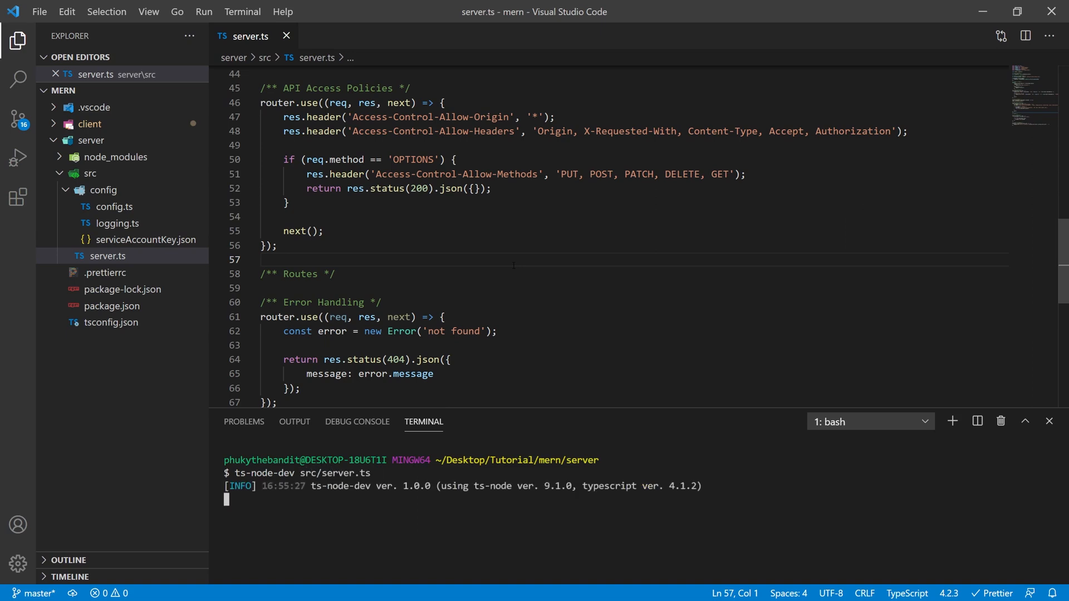